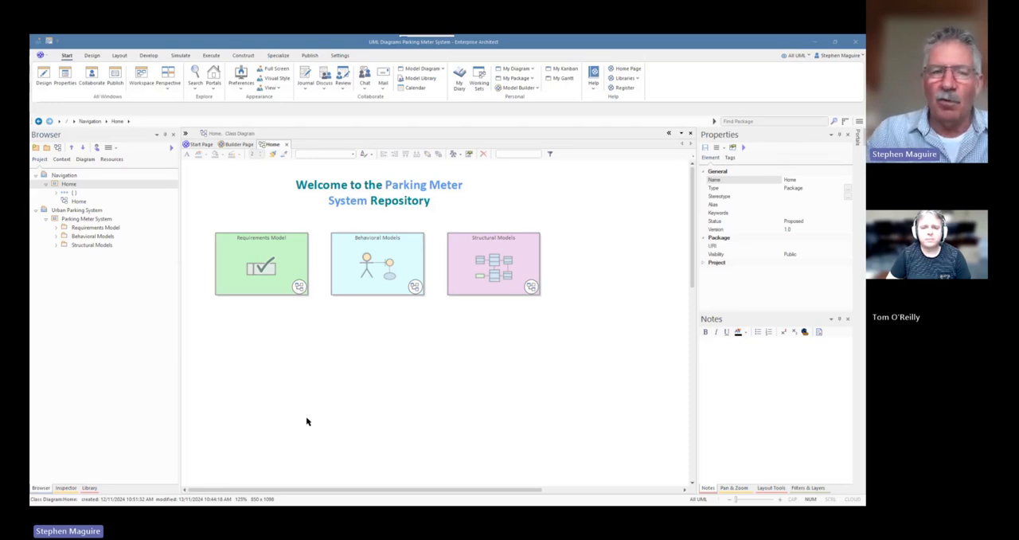
mouse_move(481, 201)
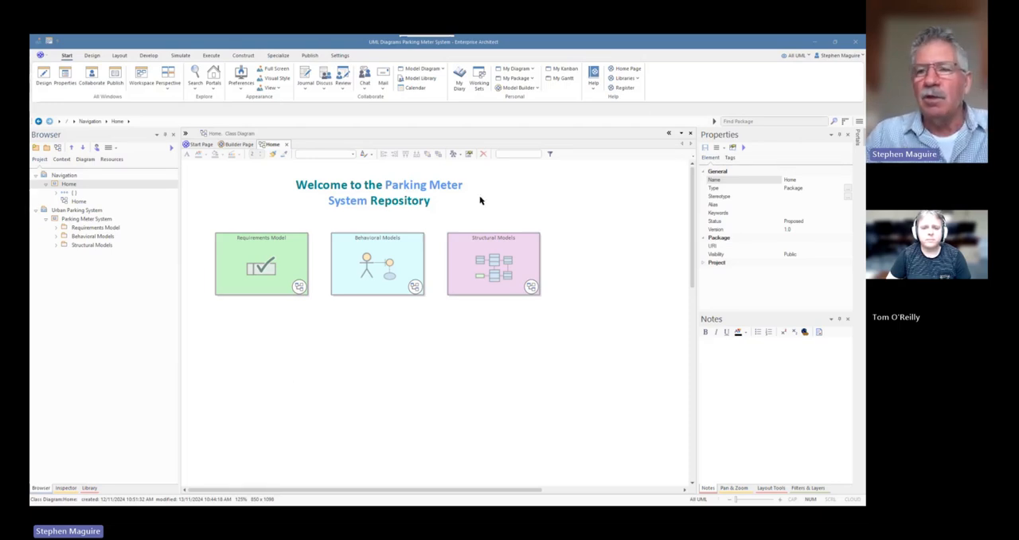
- Show the Model Builder page listing the UML diagram types for the Home package
click(795, 54)
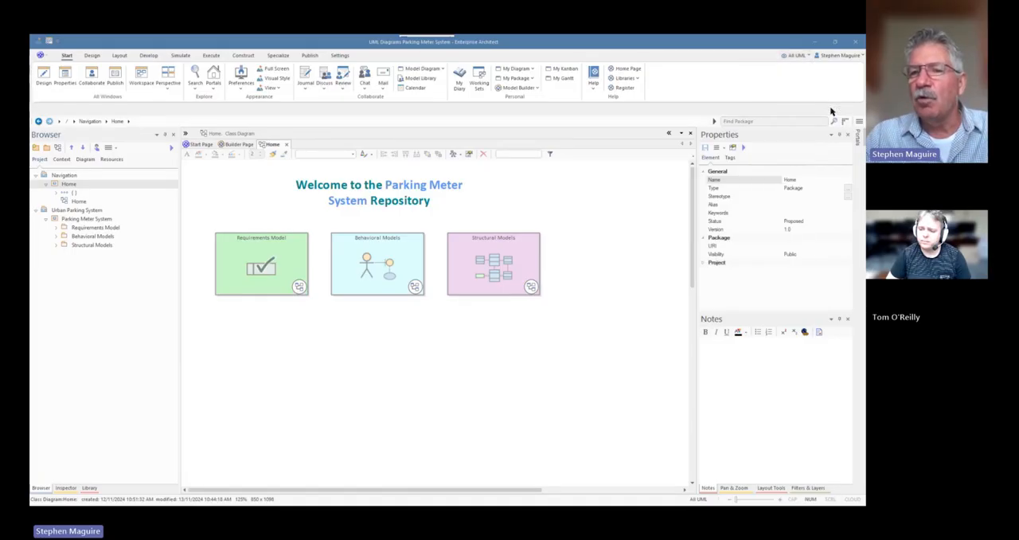
click(241, 143)
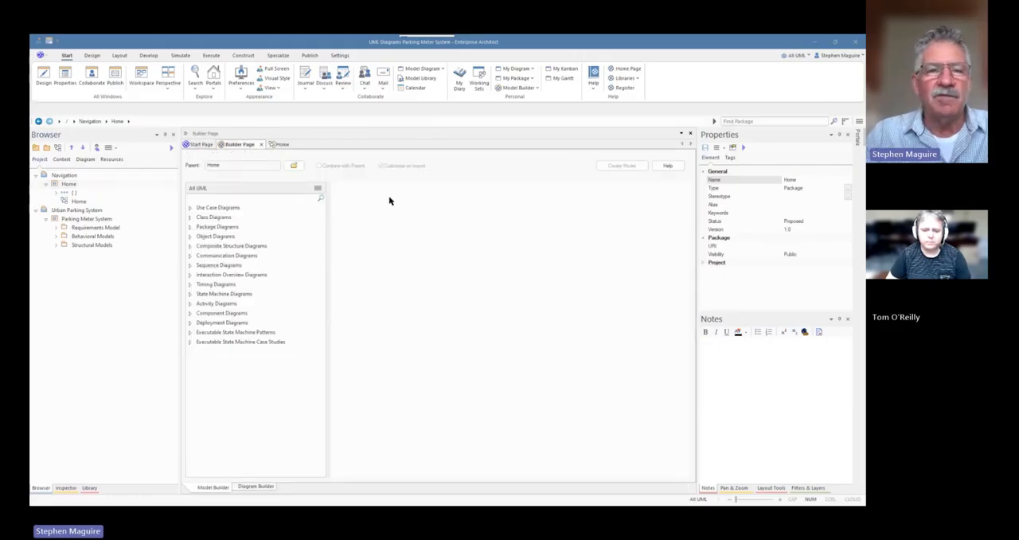
mouse_move(350, 191)
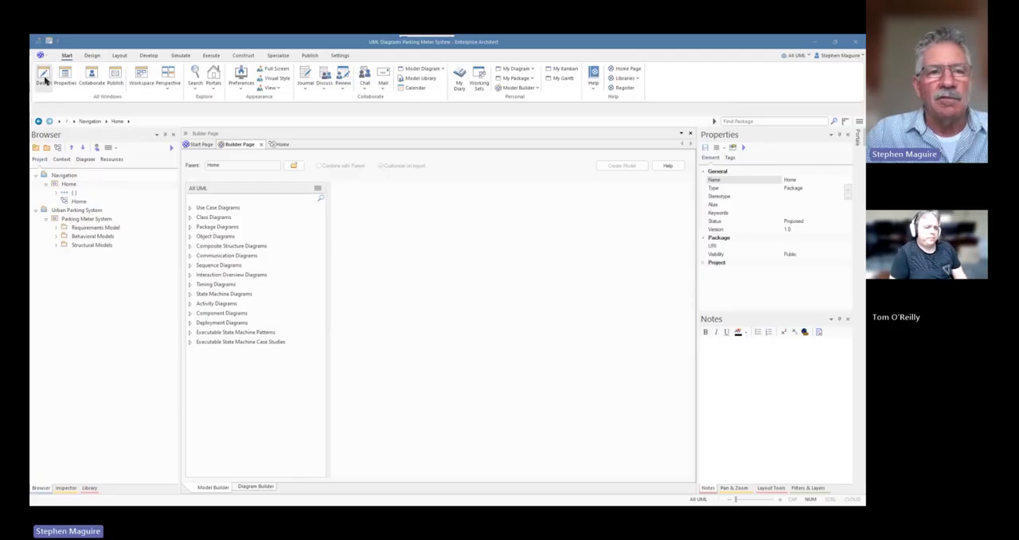
mouse_move(102, 99)
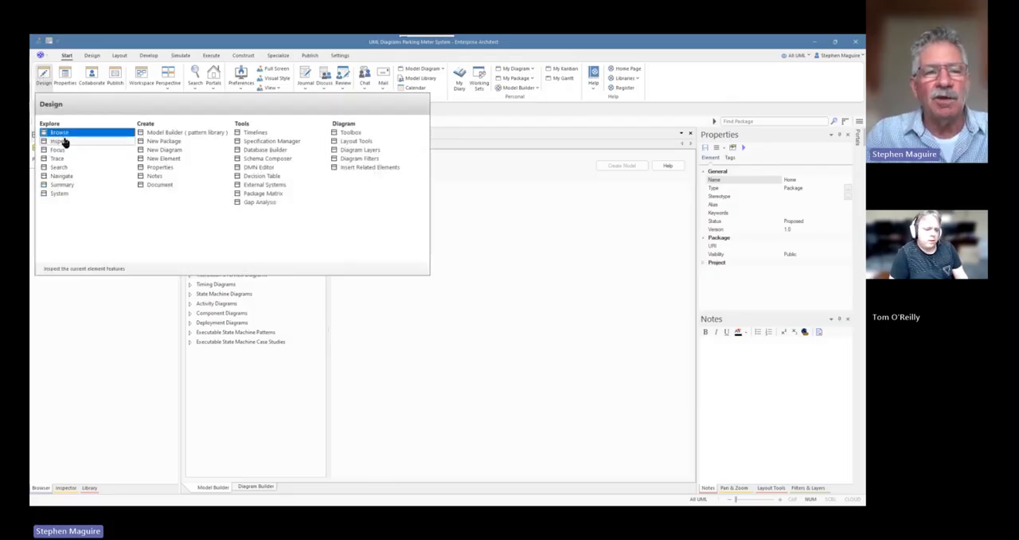
mouse_move(64, 219)
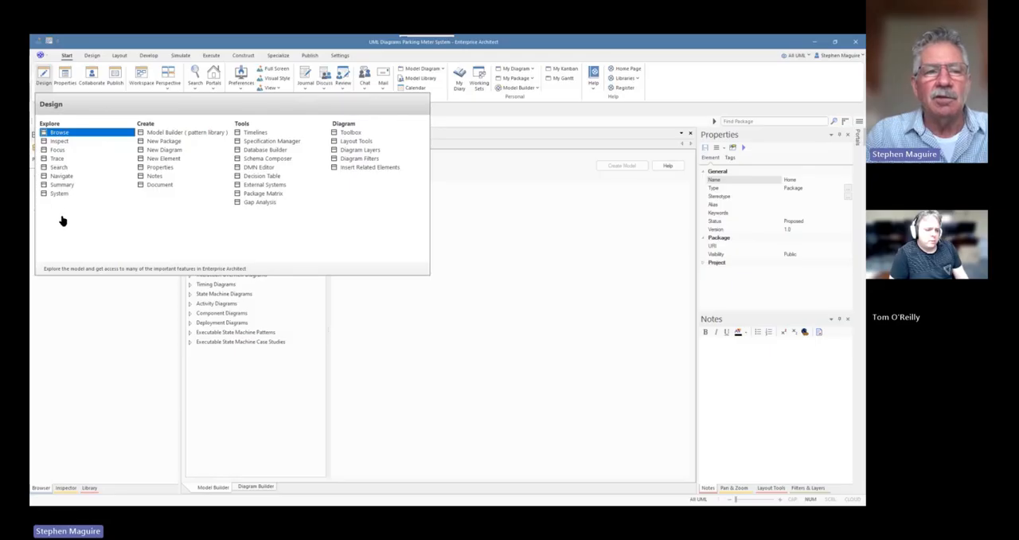
mouse_move(58, 150)
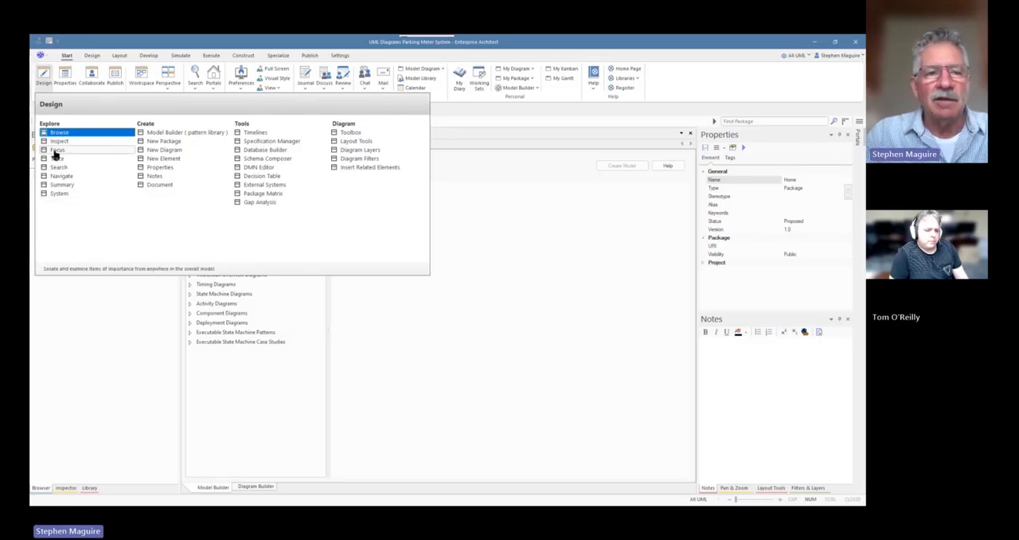
- Show the Focus window's Working Sets with the Analysis & Design and Requirements & Specifications sets expanded
click(60, 132)
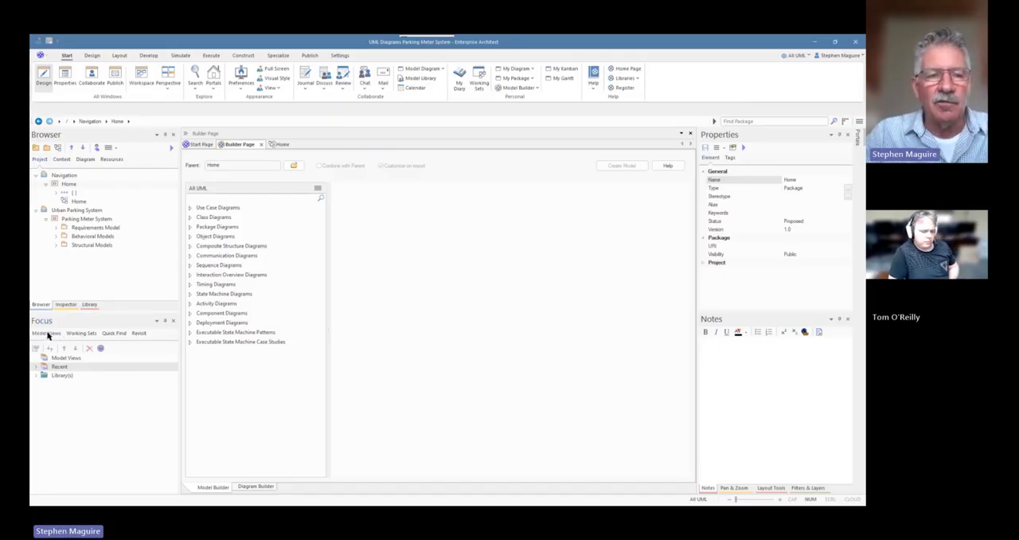
click(82, 332)
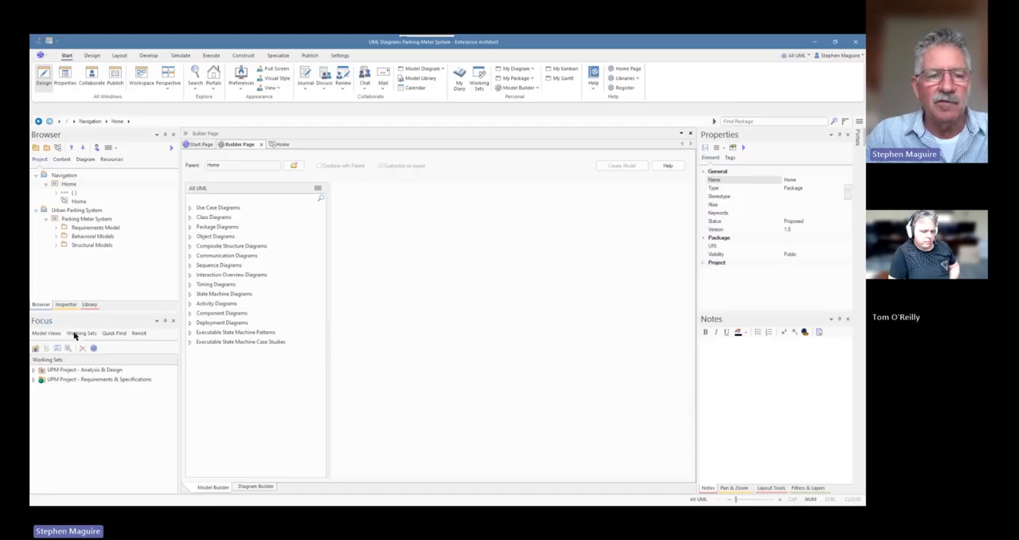
click(35, 369)
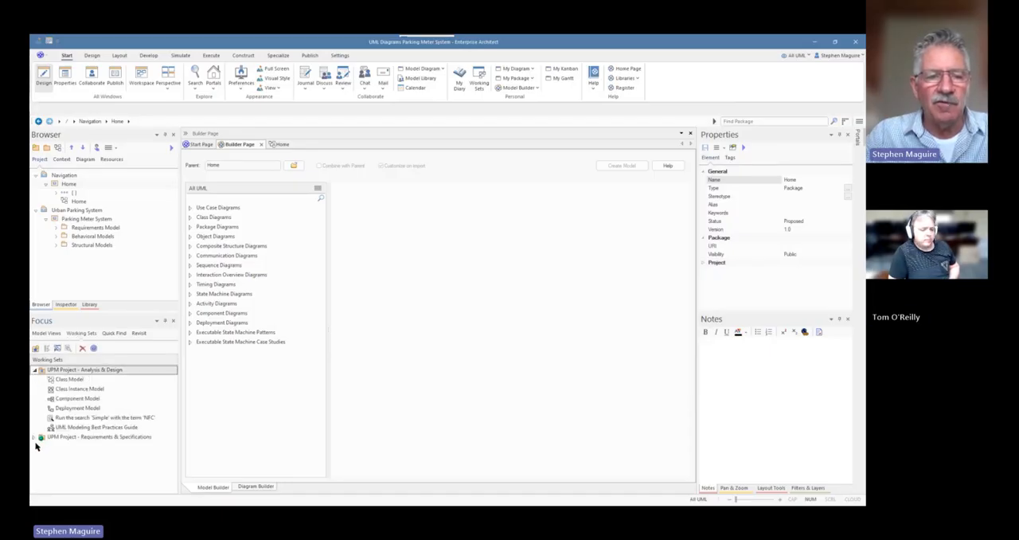
click(35, 436)
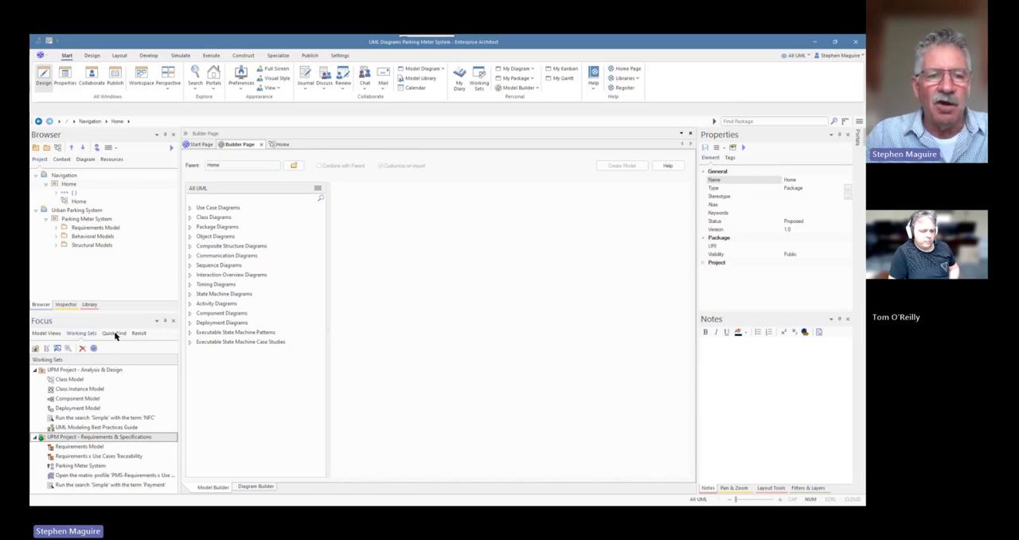
- Search the model for 'payments' with the Focus window's Quick Find
click(113, 333)
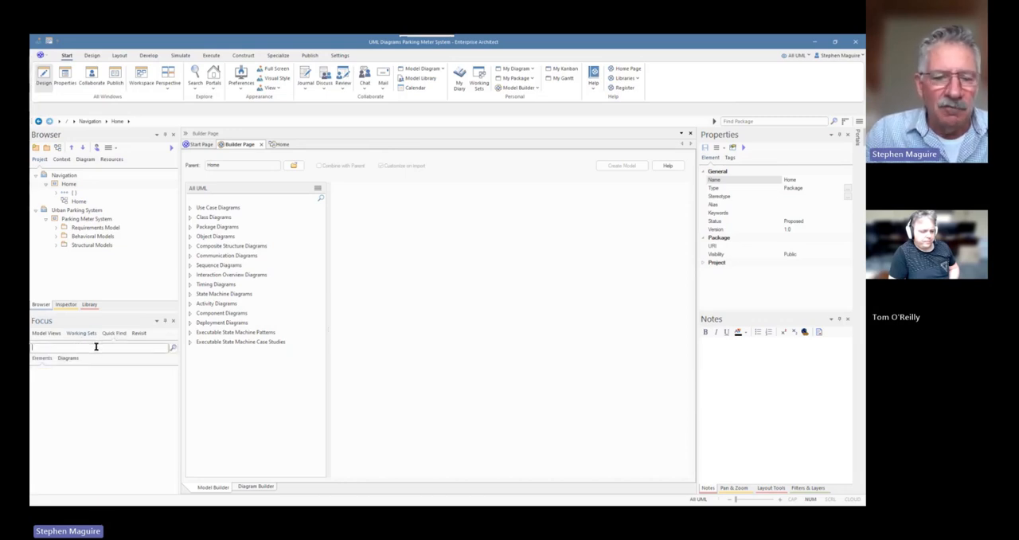
text(paym)
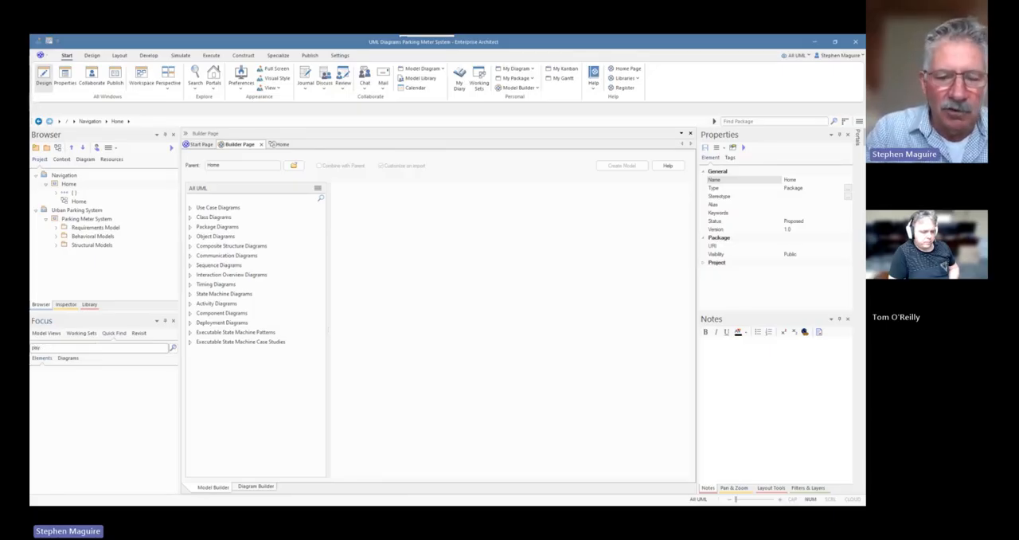
text(payments)
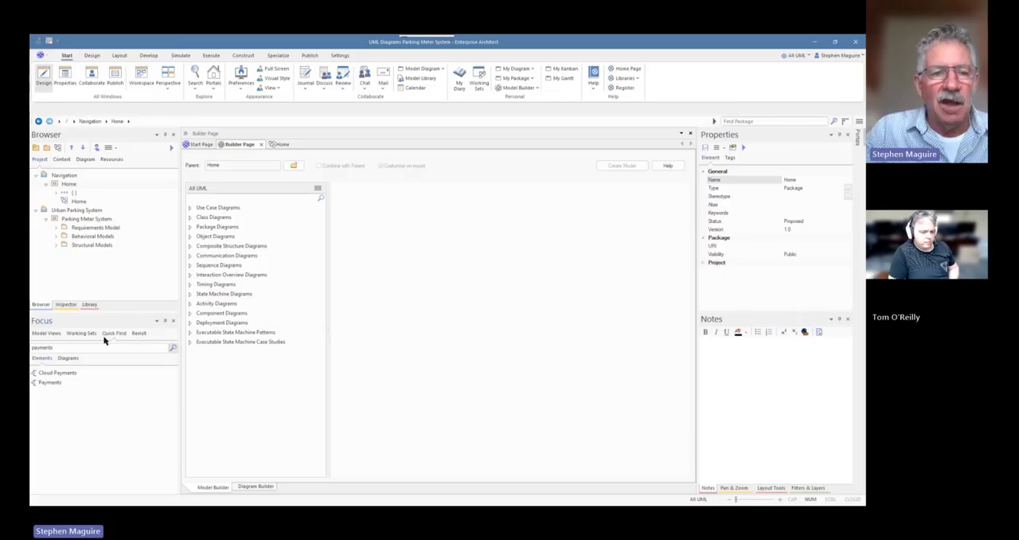
- Browse the recently used diagrams, then return the Focus window to Model Views
click(47, 332)
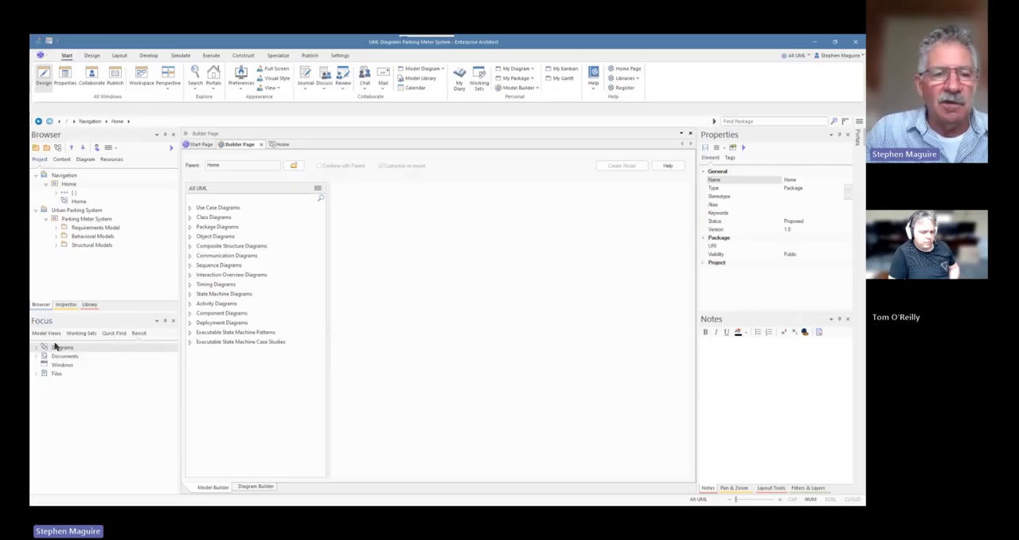
click(62, 347)
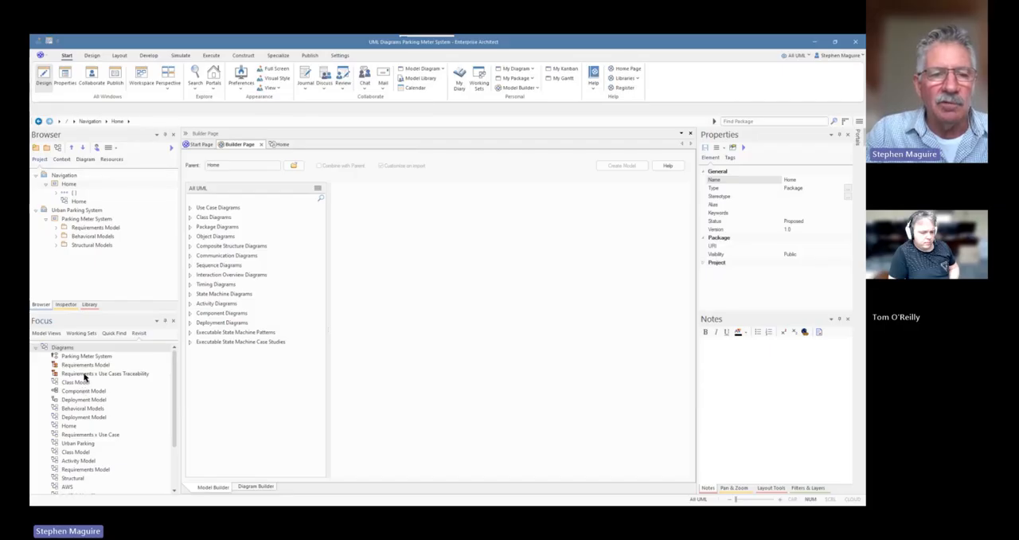
double_click(105, 373)
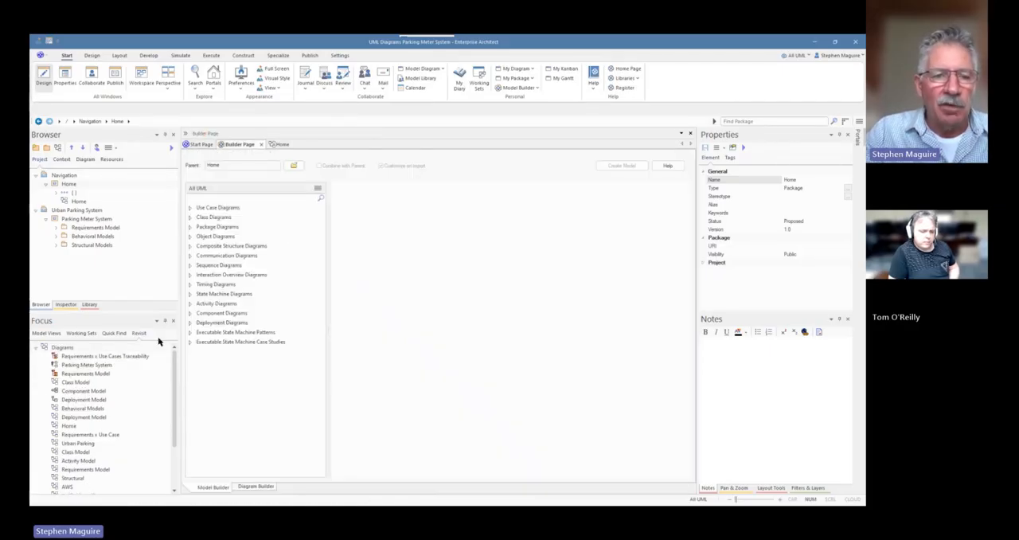
click(37, 347)
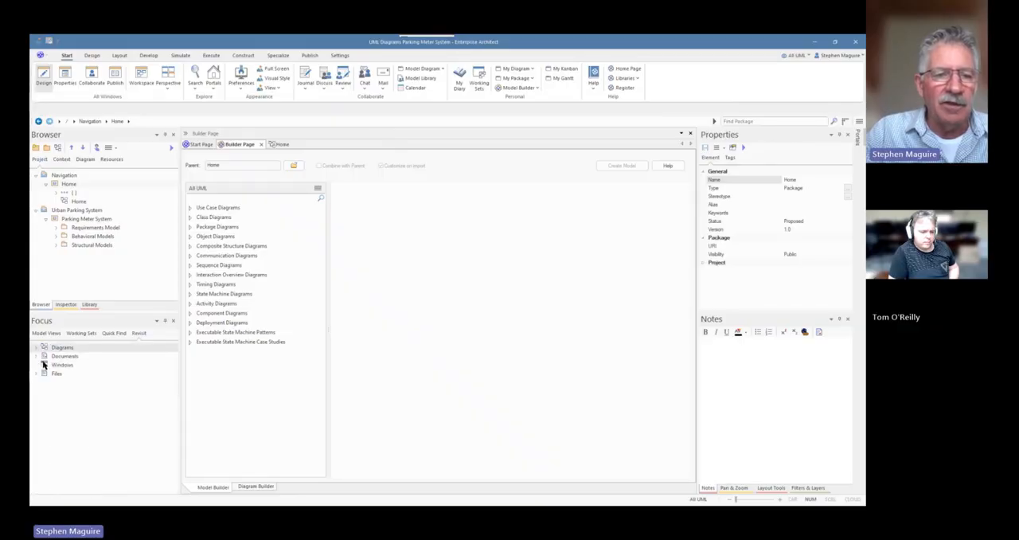
click(36, 356)
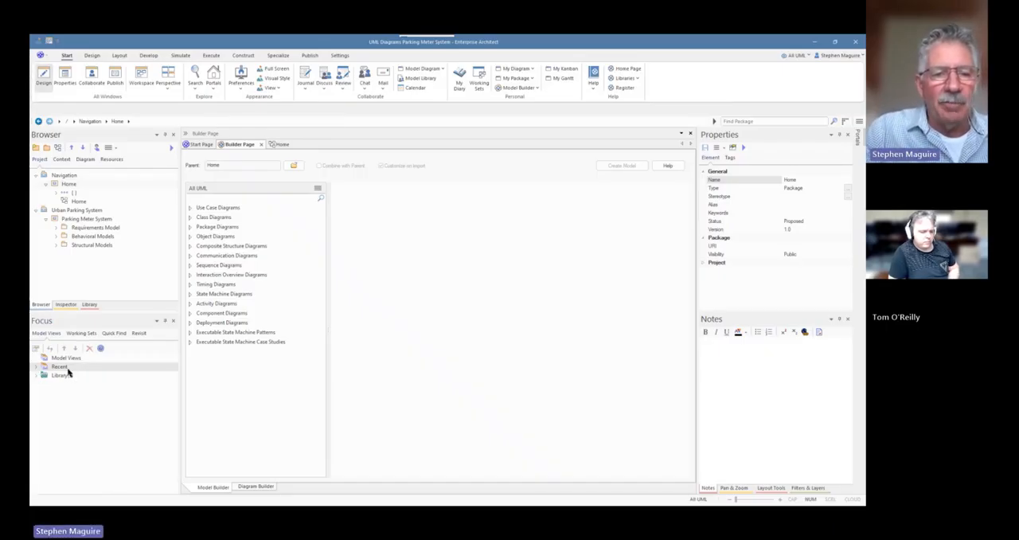
- Create a new views folder named for CAS presentations under Model Views
click(44, 366)
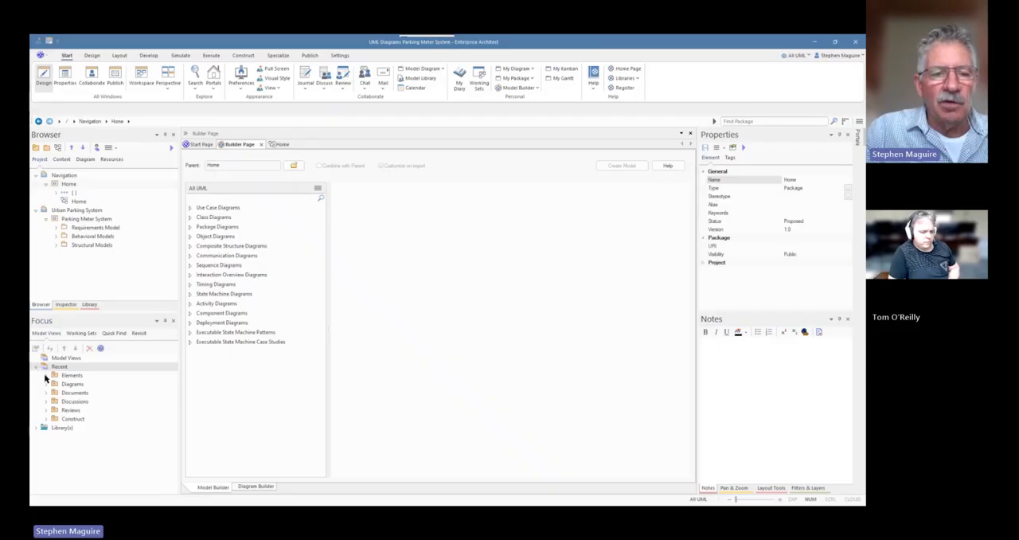
click(44, 376)
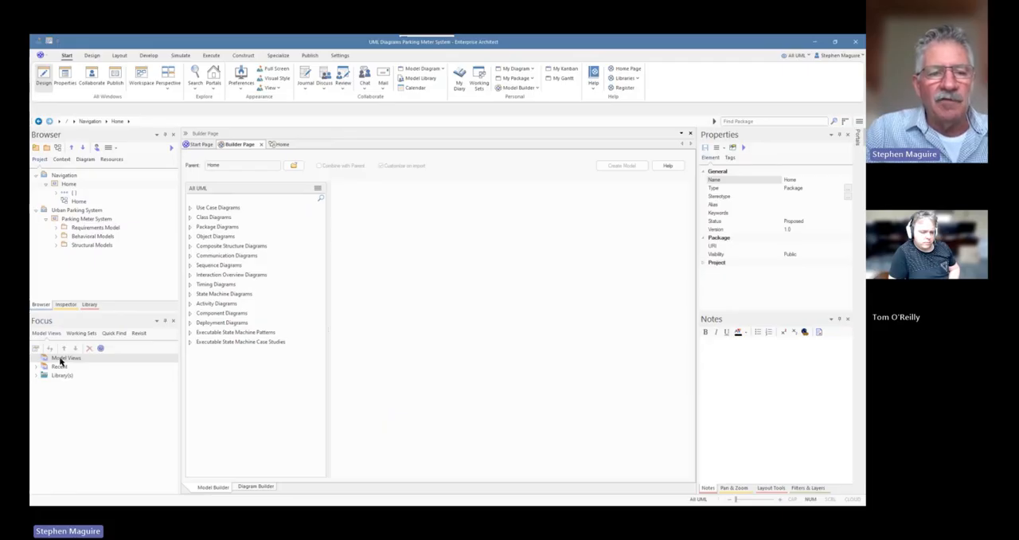
right_click(67, 356)
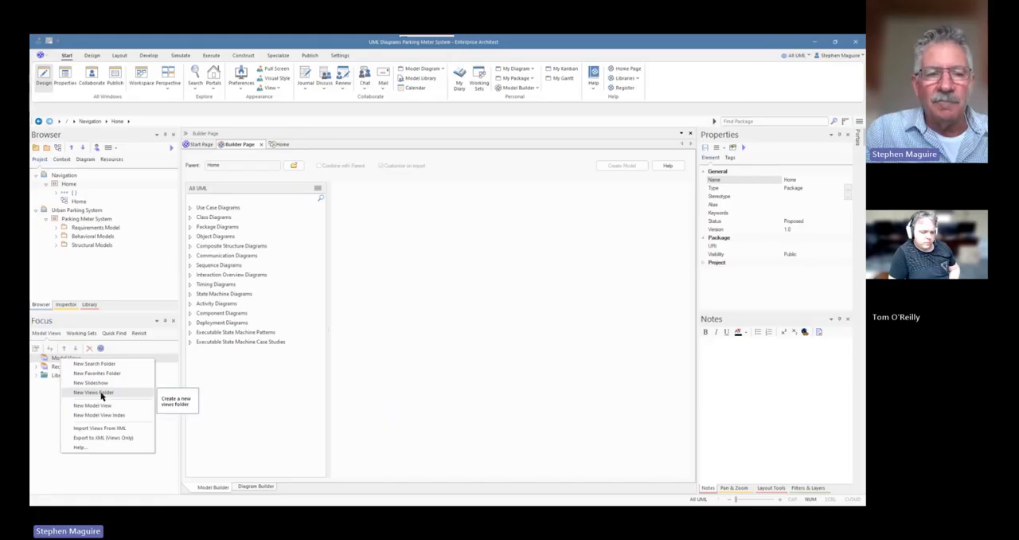
click(92, 392)
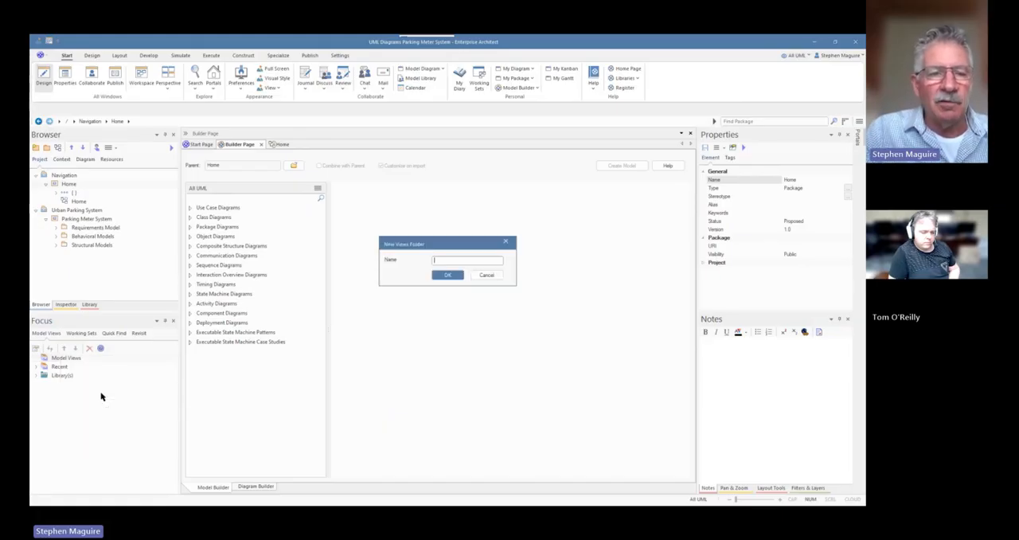
mouse_move(108, 377)
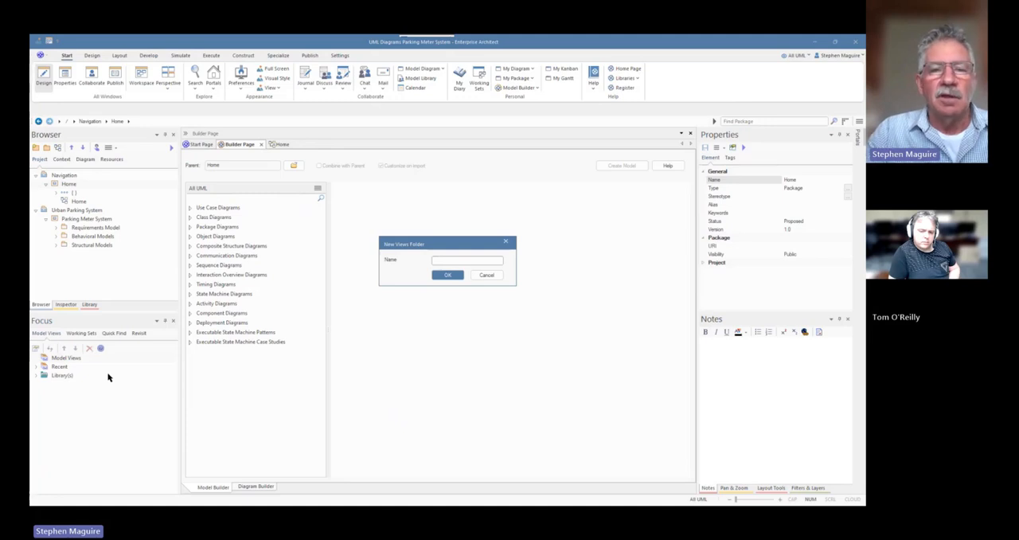
click(465, 260)
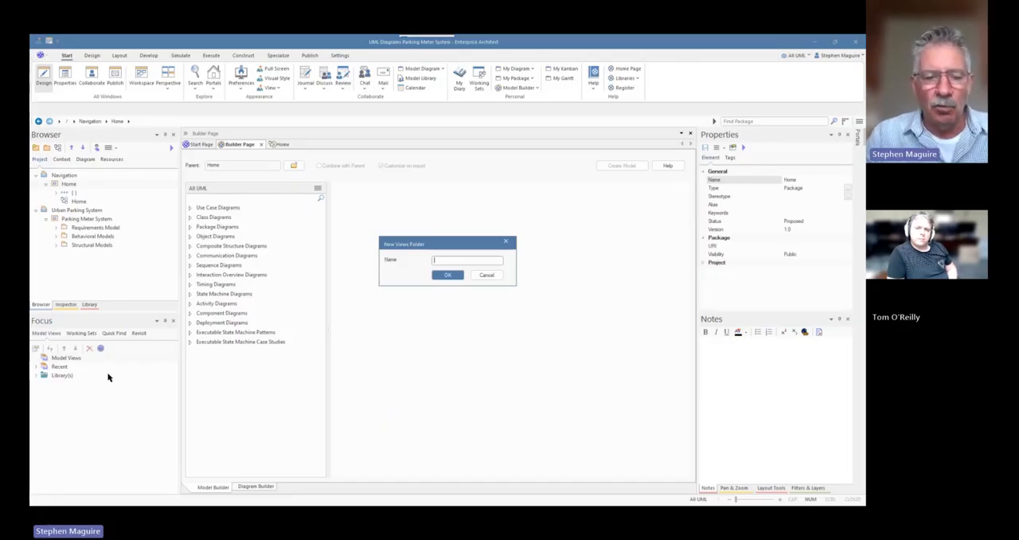
text(CxO Presentations)
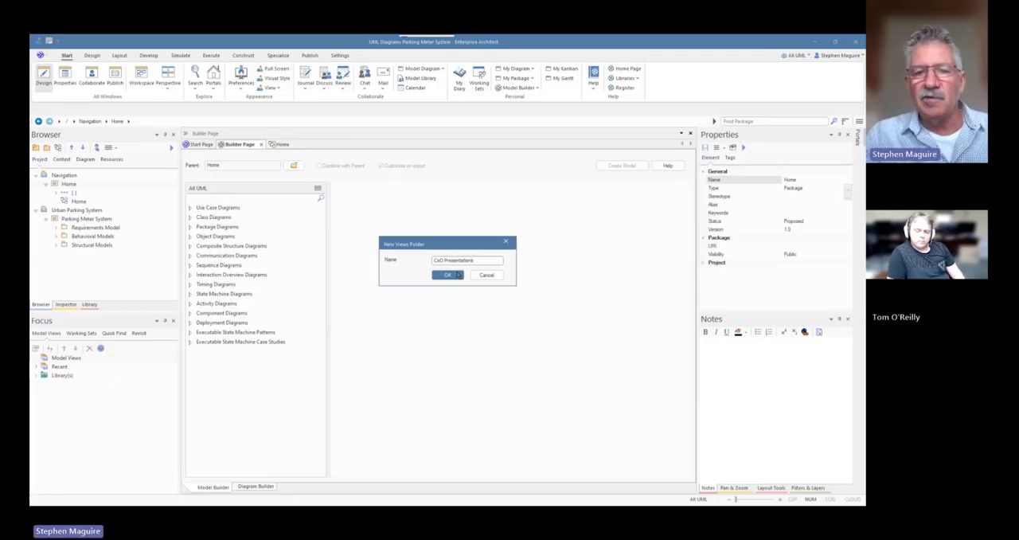
click(445, 274)
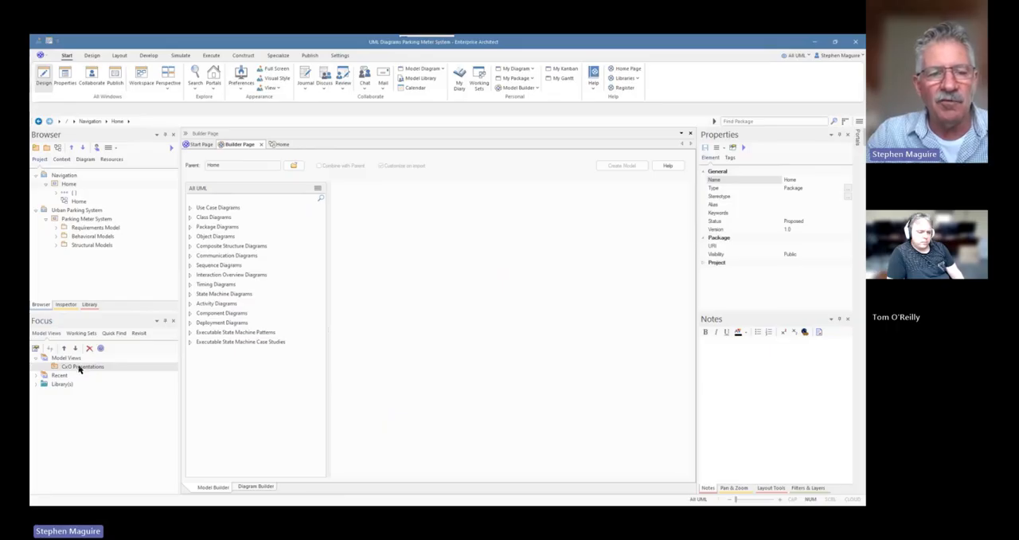
- Create a slideshow named 'Requirements and Design' in the CAS Presentations folder
right_click(79, 367)
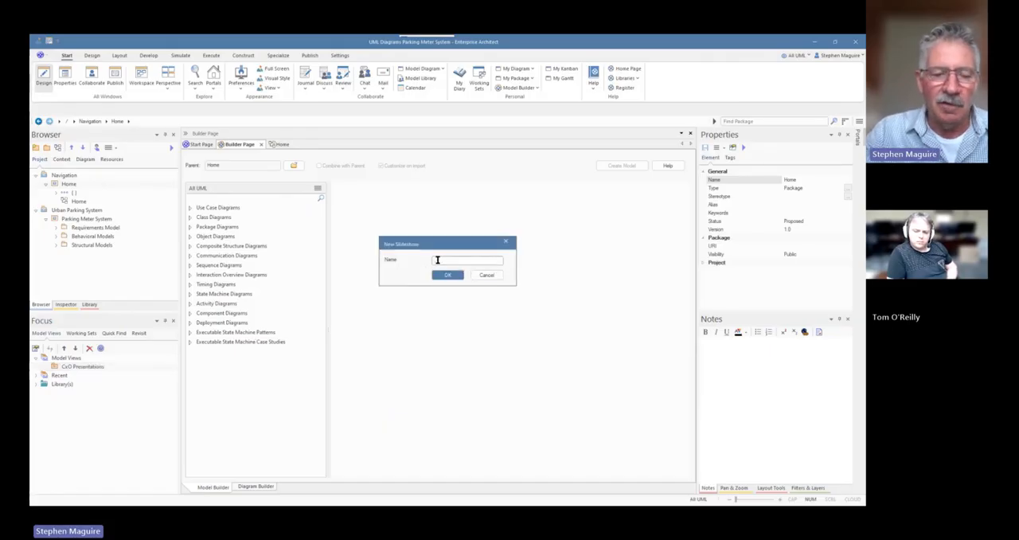
text(Requ)
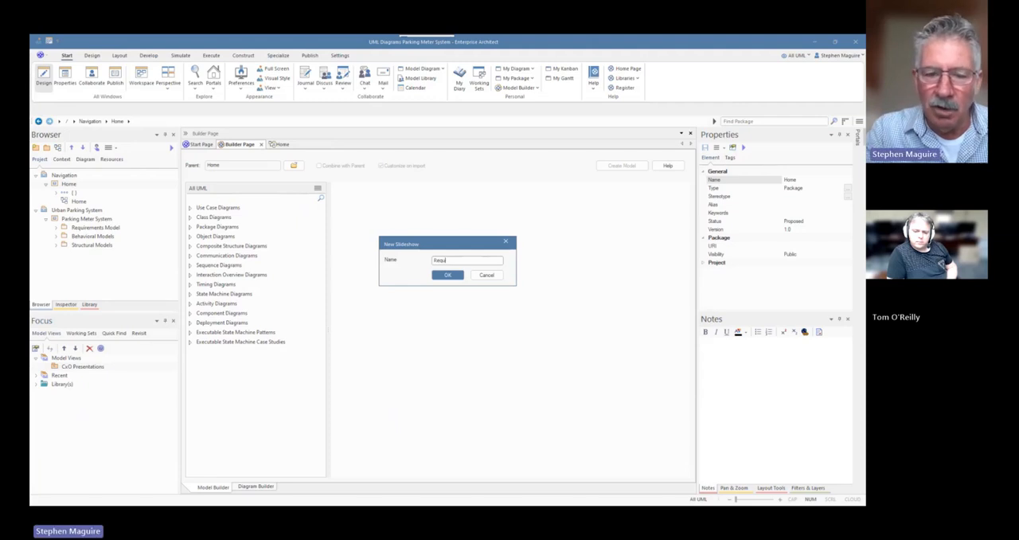
text(Requirements and Design)
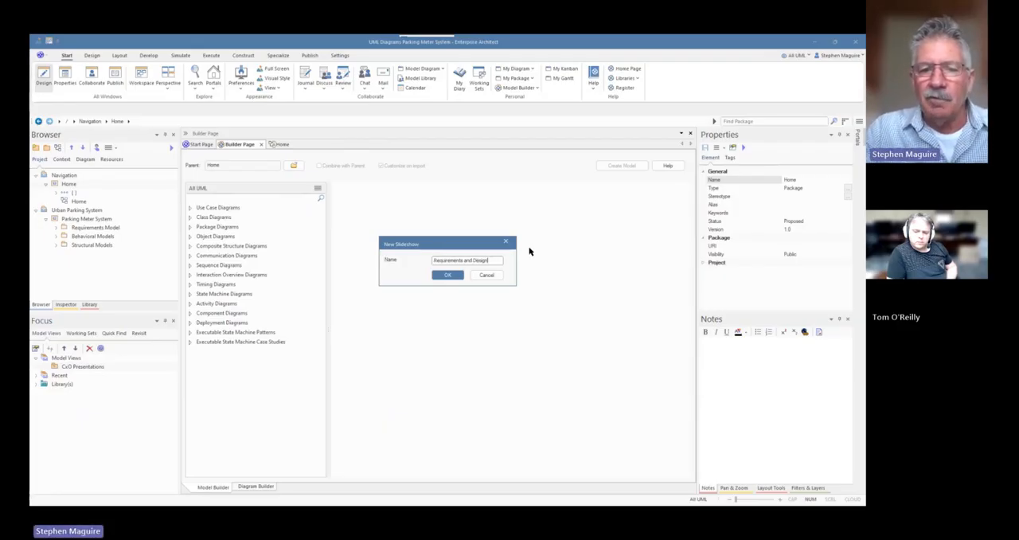
click(447, 274)
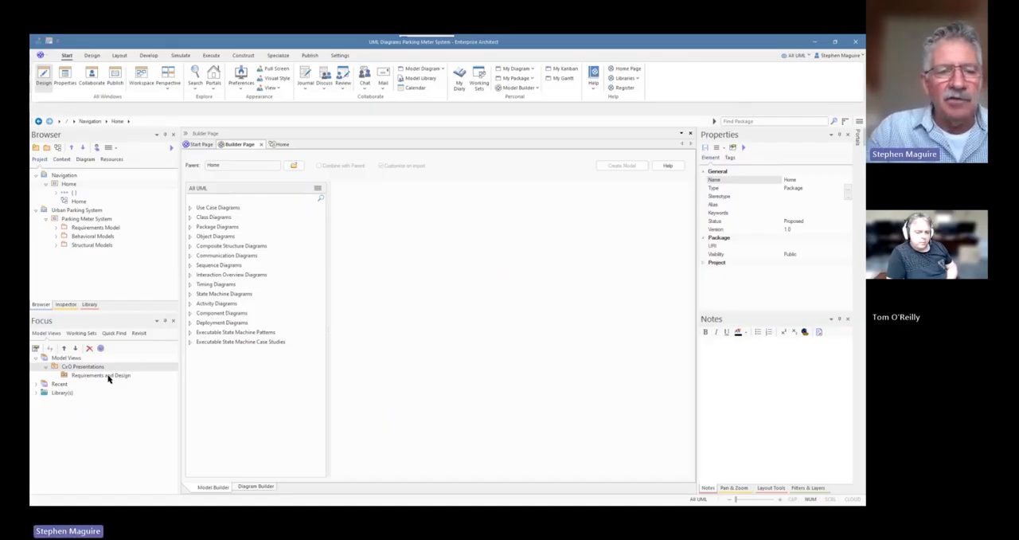
mouse_move(102, 248)
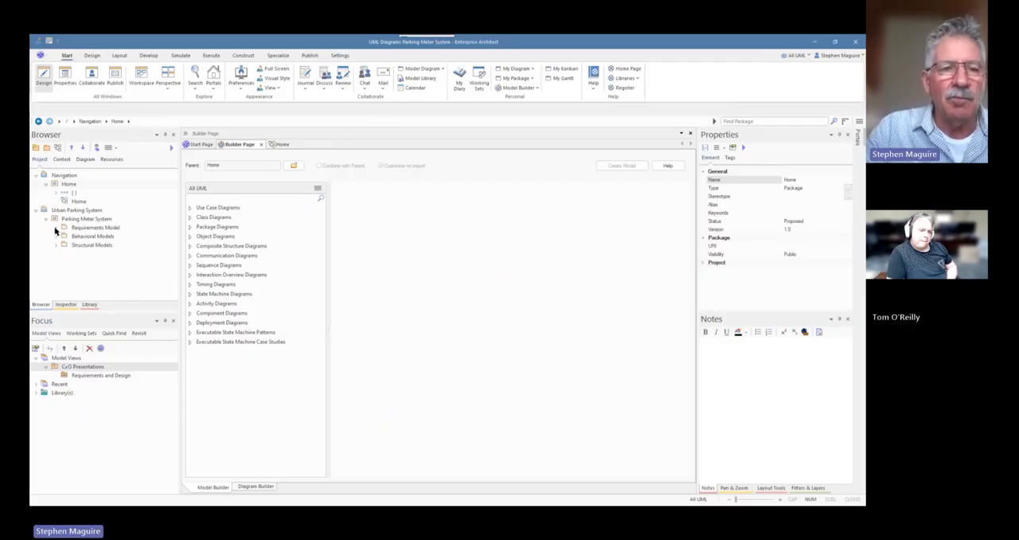
- Add the Requirements Model, Use Case Traceability and Activity Model diagrams to the slideshow
click(63, 228)
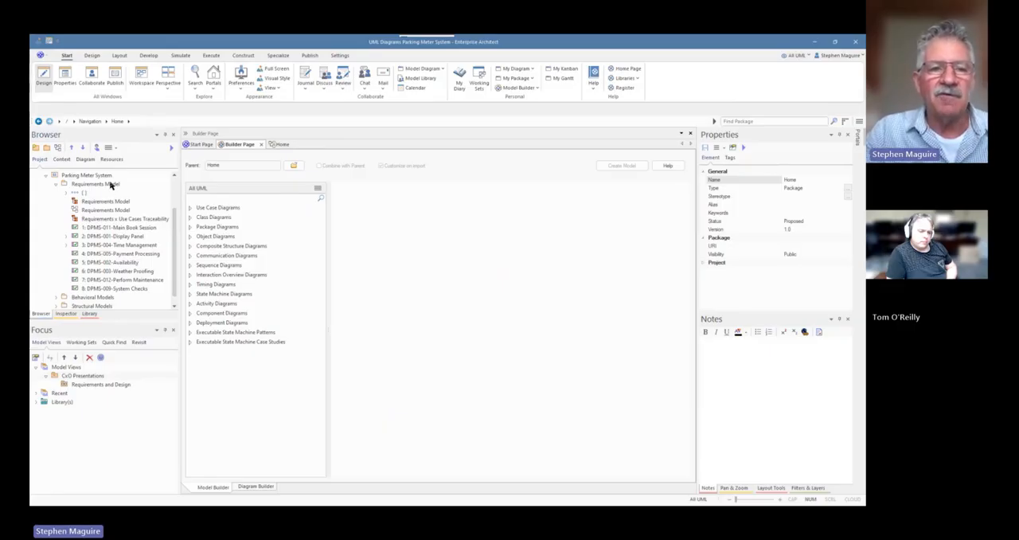
mouse_move(106, 328)
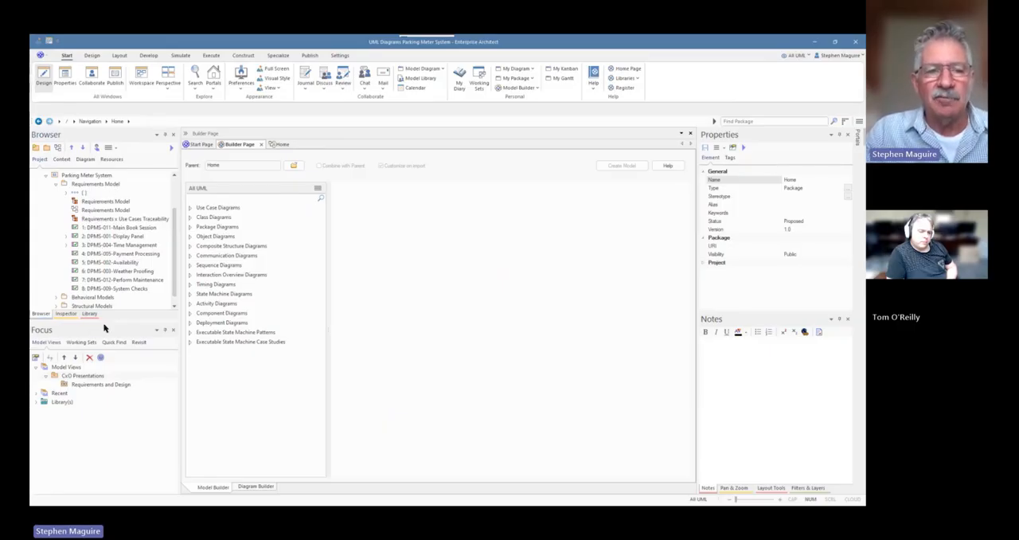
mouse_move(135, 217)
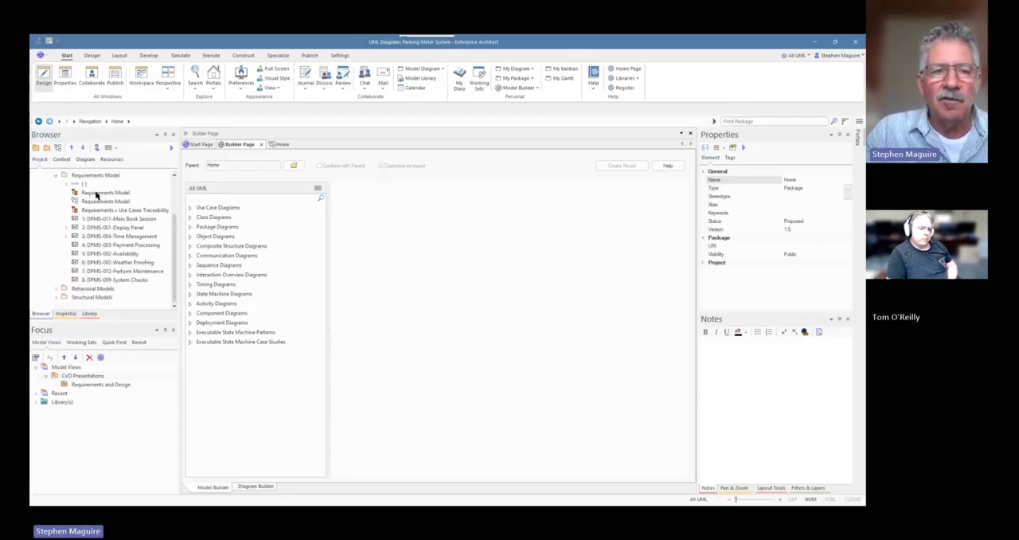
click(105, 193)
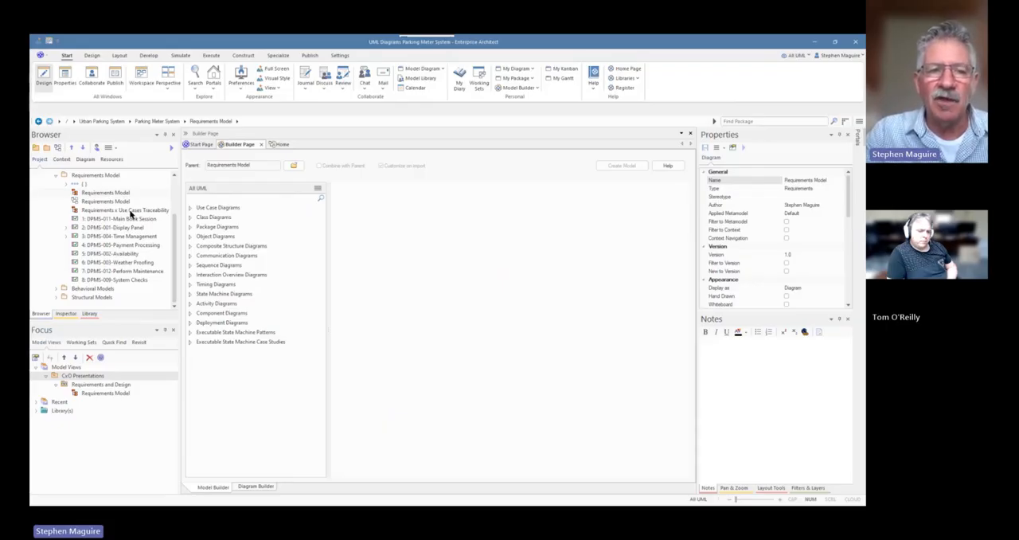
click(119, 211)
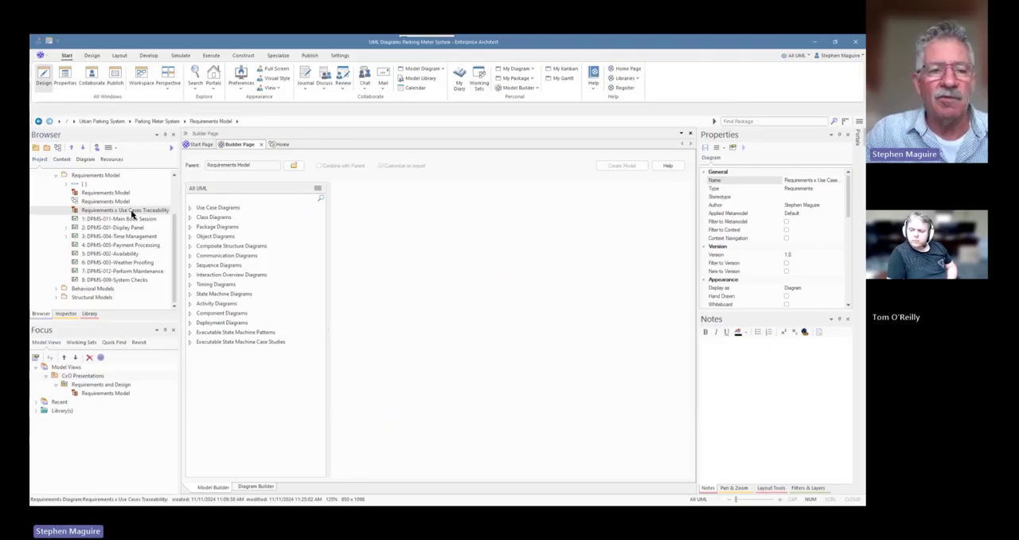
click(65, 383)
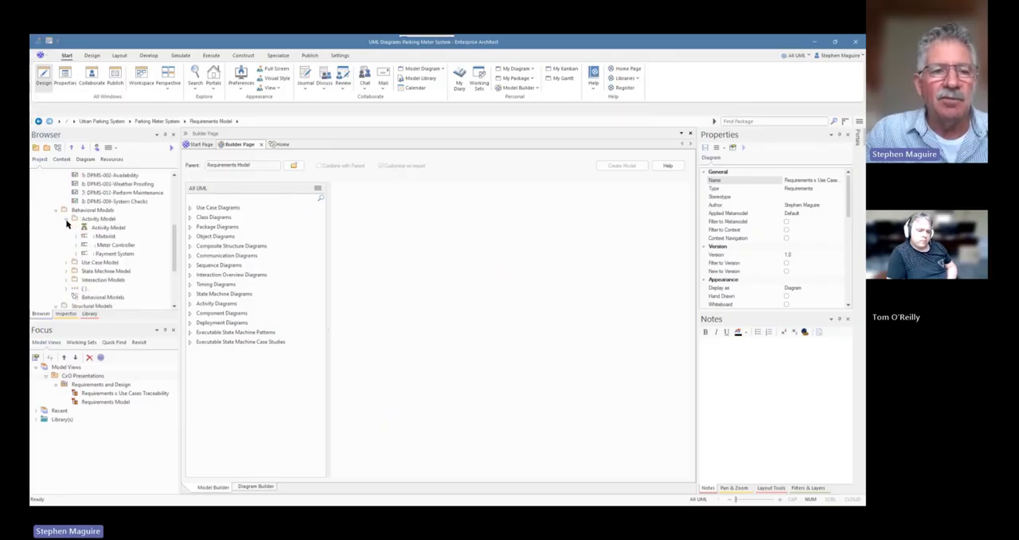
click(108, 228)
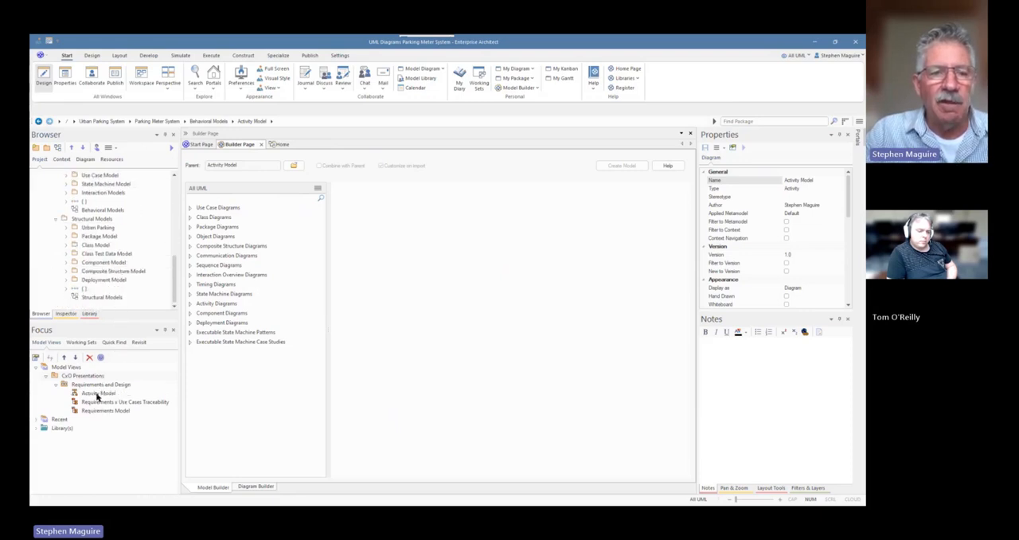
- Add the Class Model diagram to the slideshow and inspect the Activity Model slide's properties
click(67, 183)
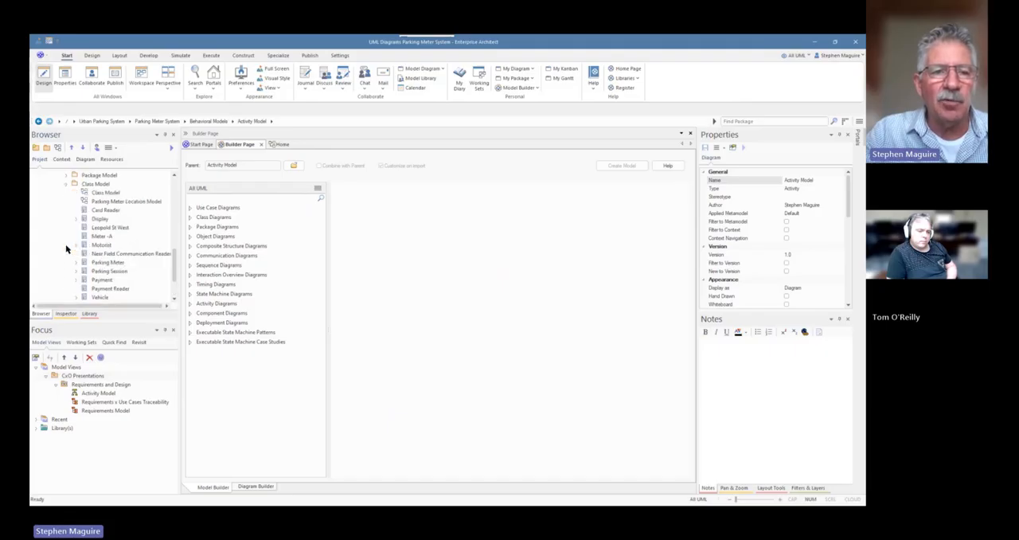
mouse_move(105, 193)
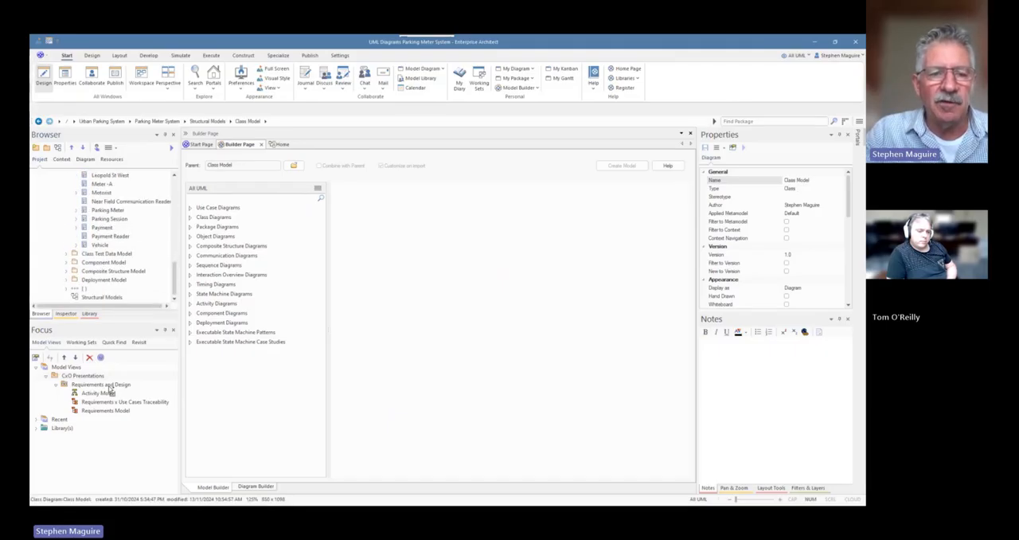
click(72, 392)
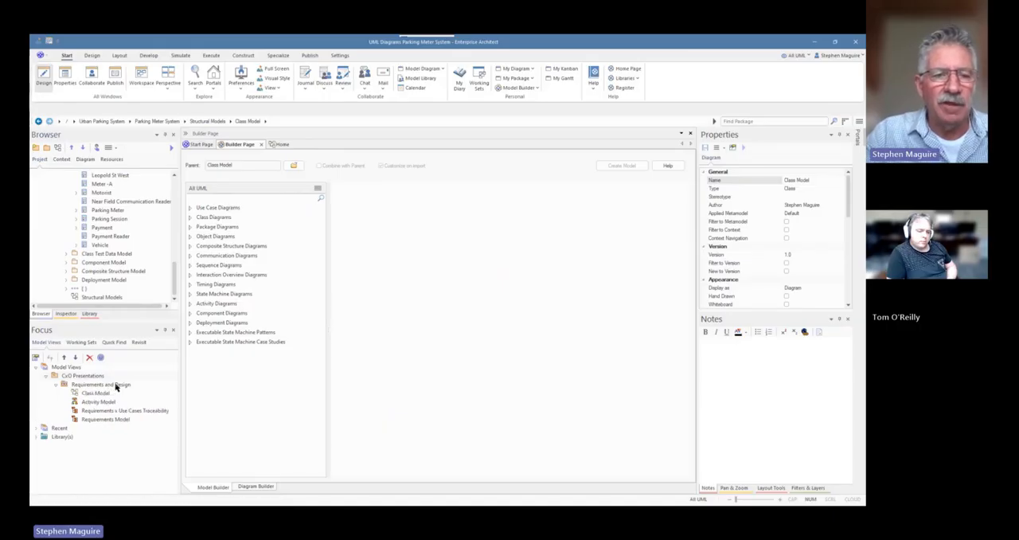
mouse_move(136, 402)
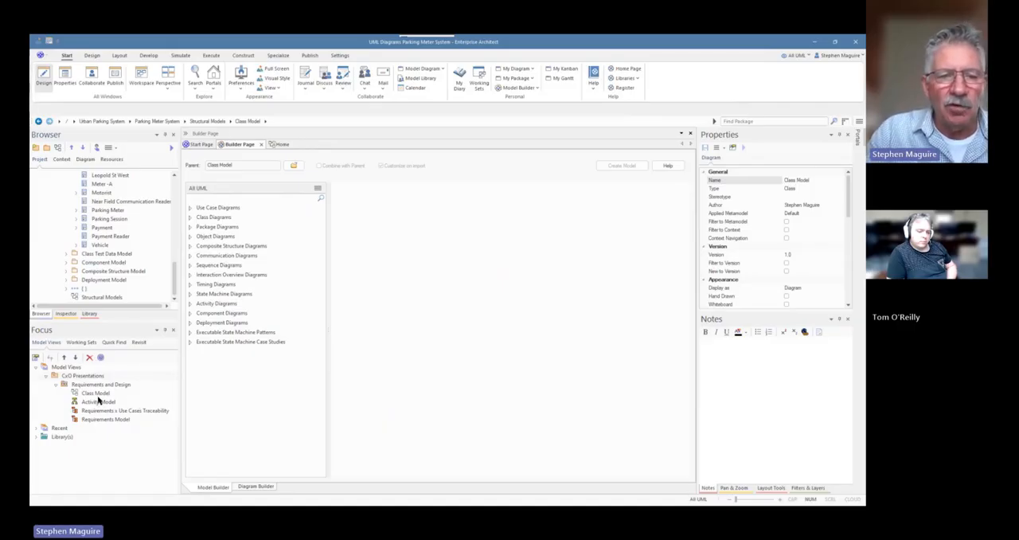
click(97, 401)
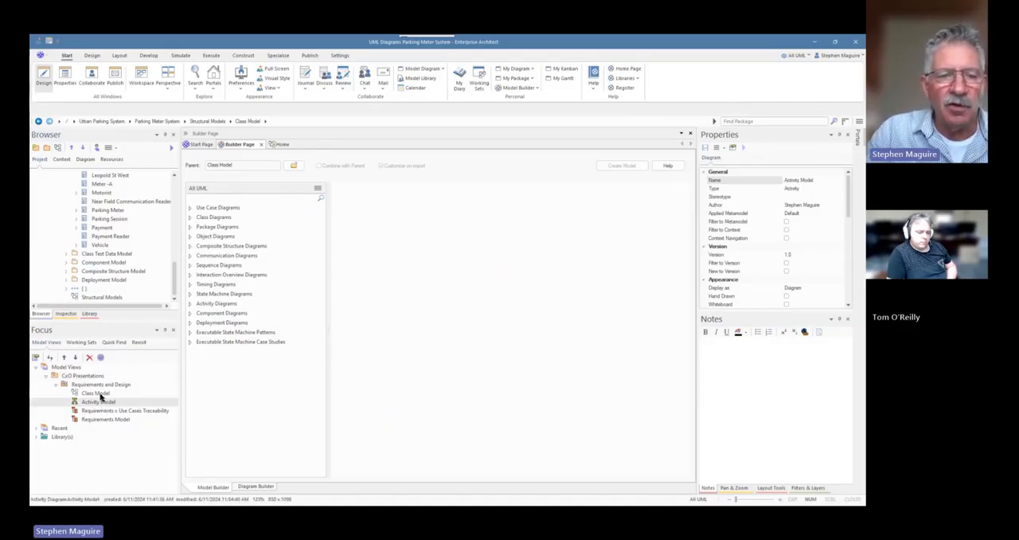
click(96, 391)
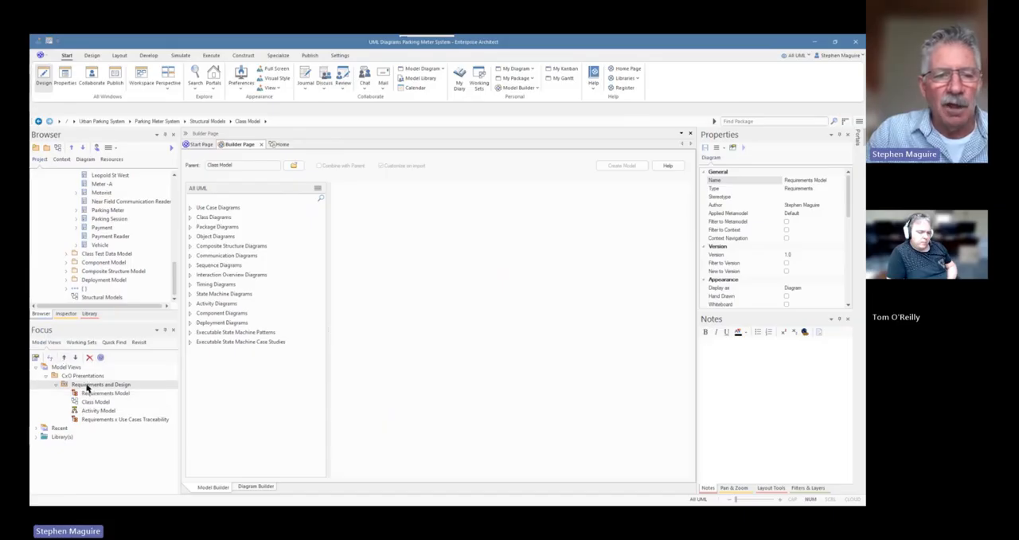
right_click(100, 386)
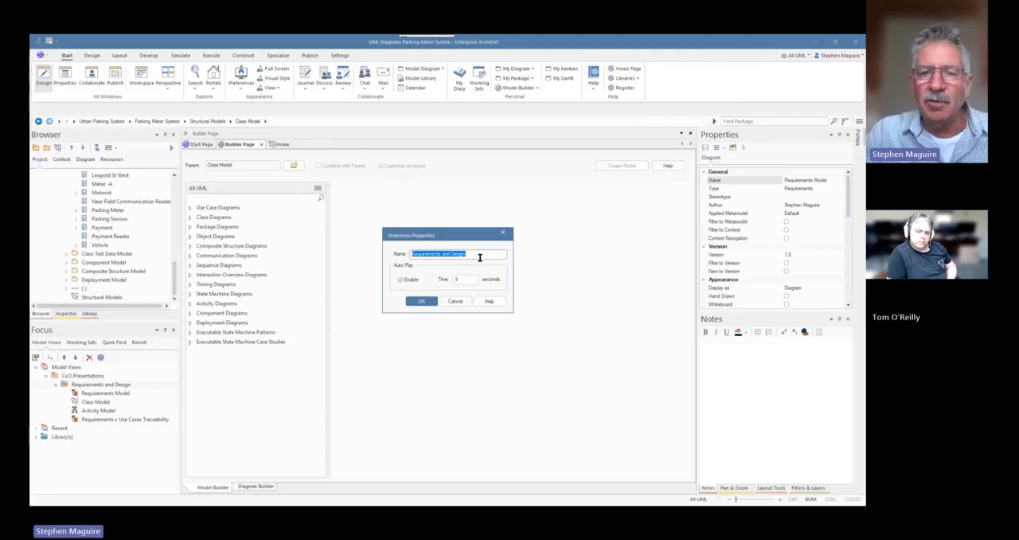
mouse_move(478, 263)
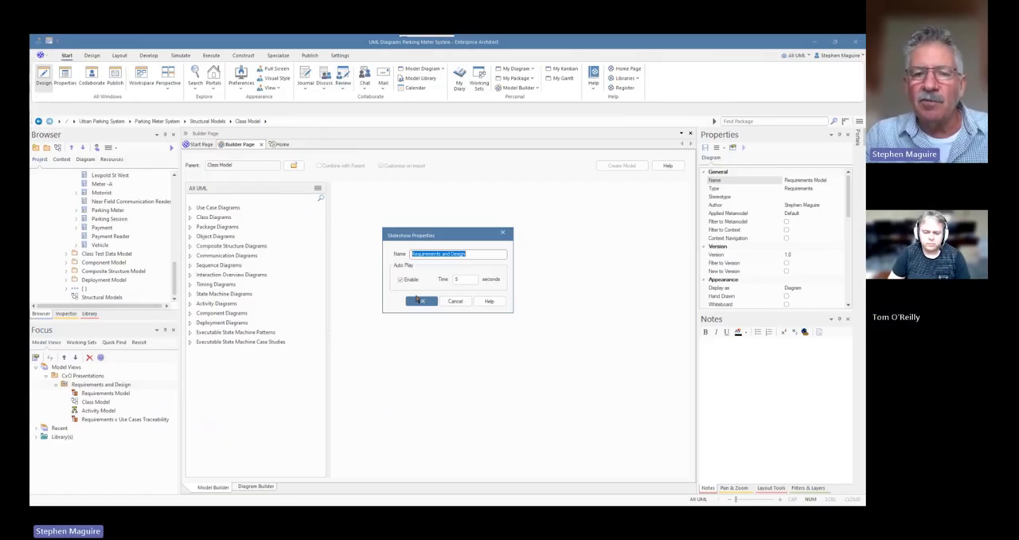
click(420, 301)
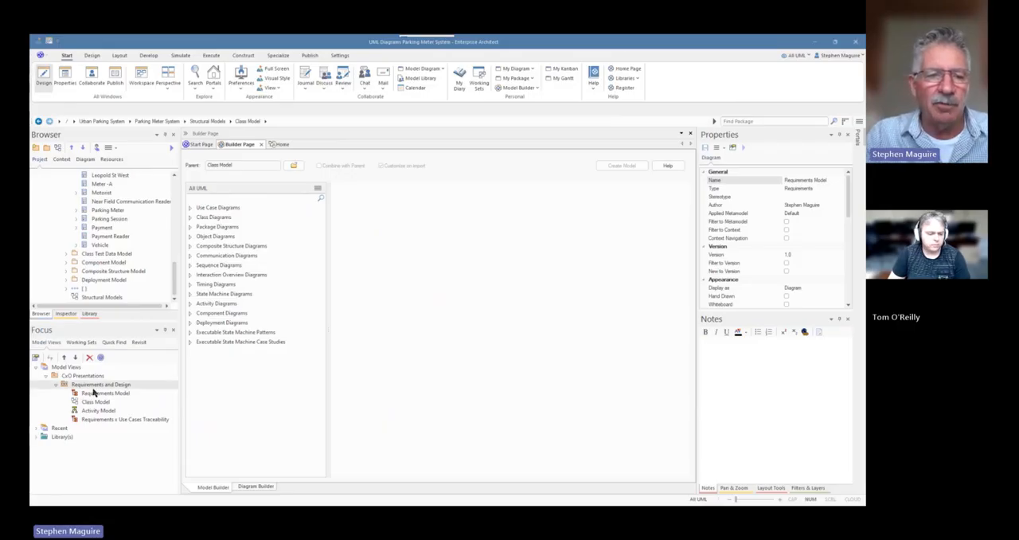
right_click(102, 386)
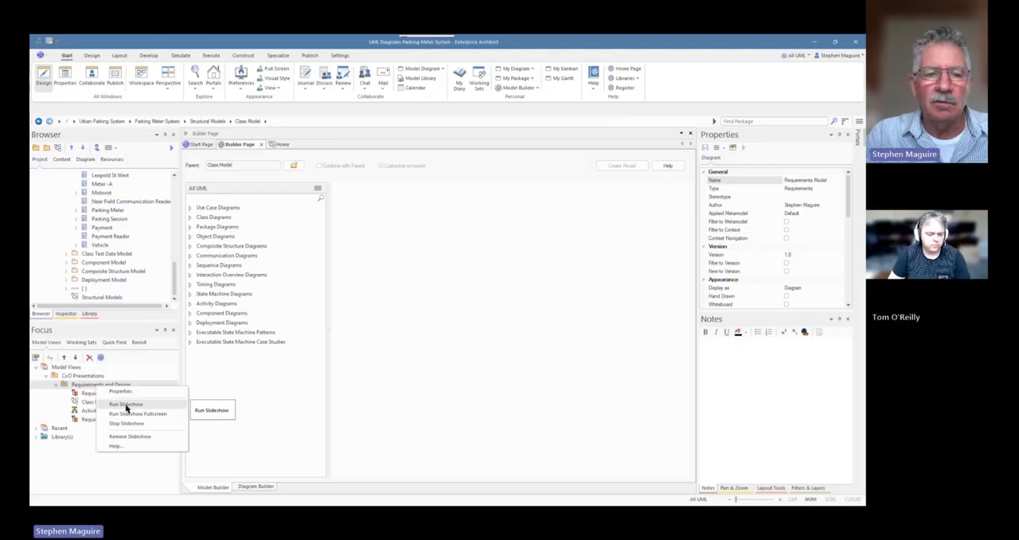
click(126, 404)
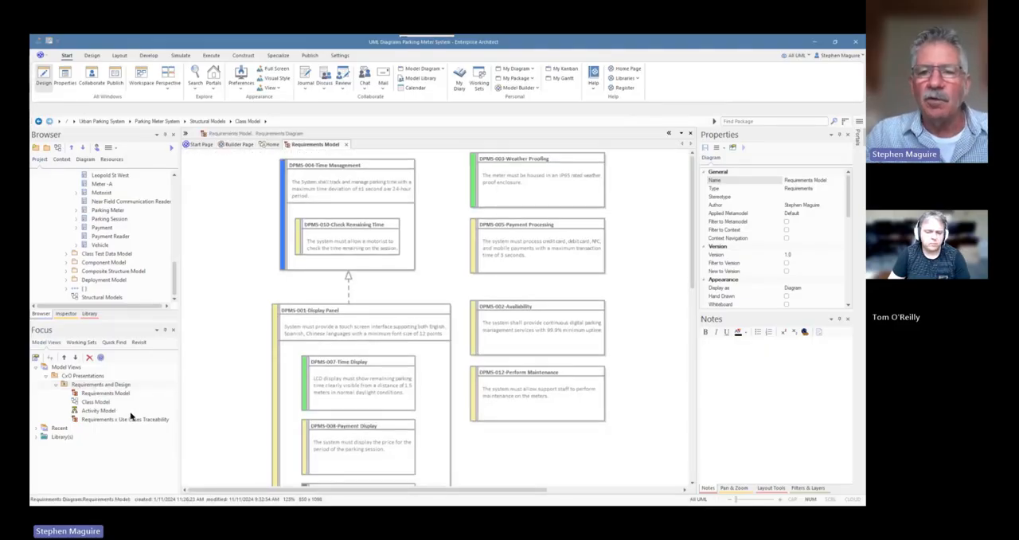
mouse_move(780, 430)
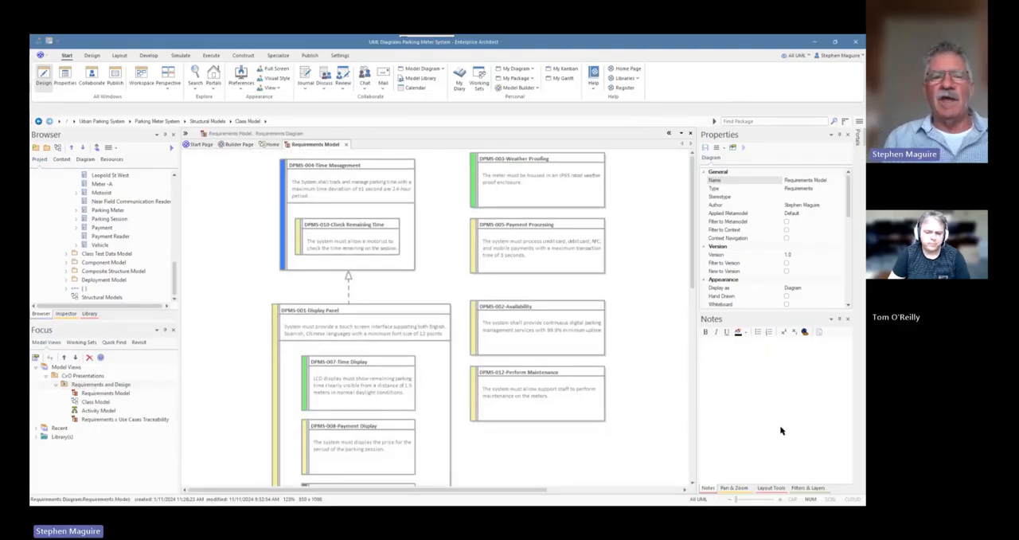
click(96, 401)
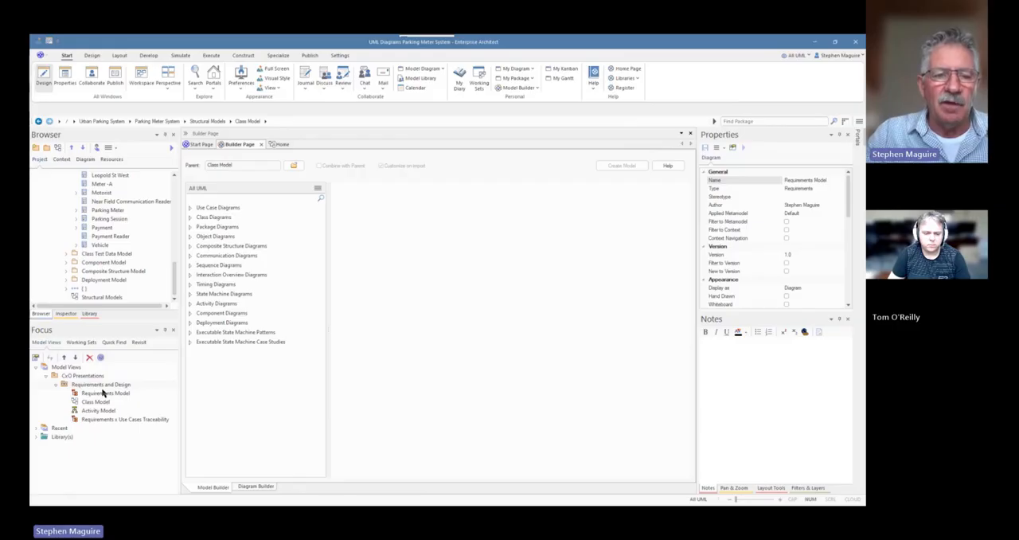
- Run the Requirements and Design slideshow, then leave the full-screen traceability diagram
right_click(106, 392)
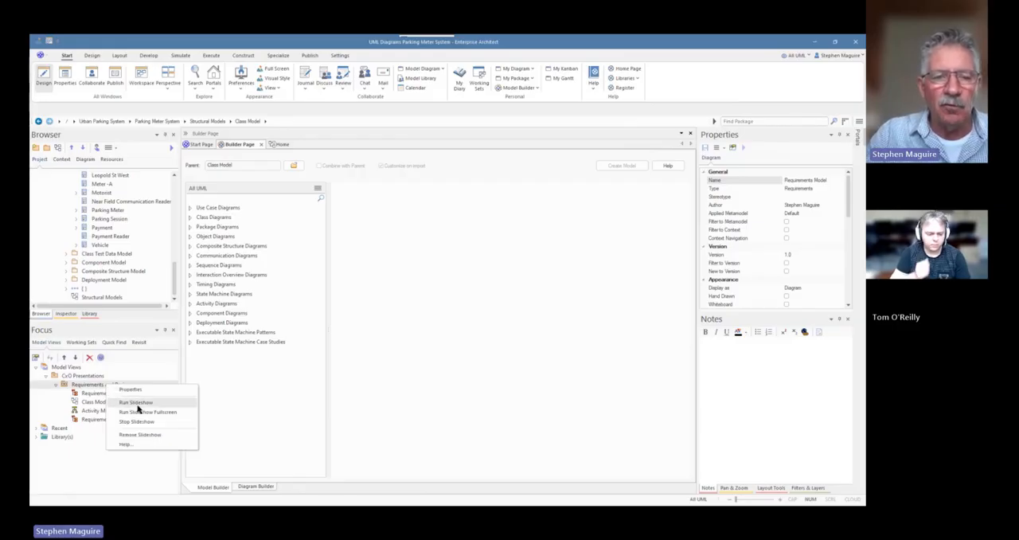
mouse_move(156, 414)
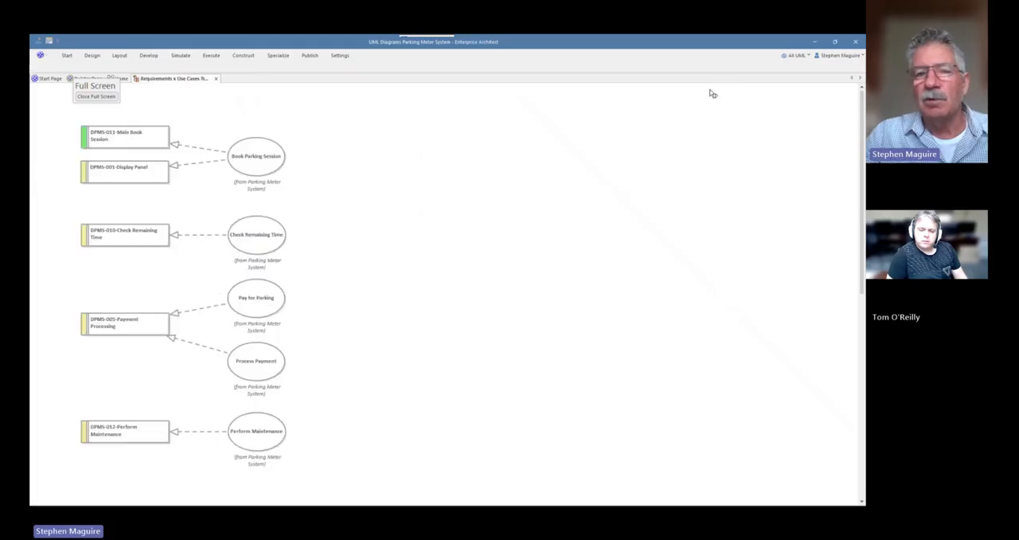
mouse_move(385, 184)
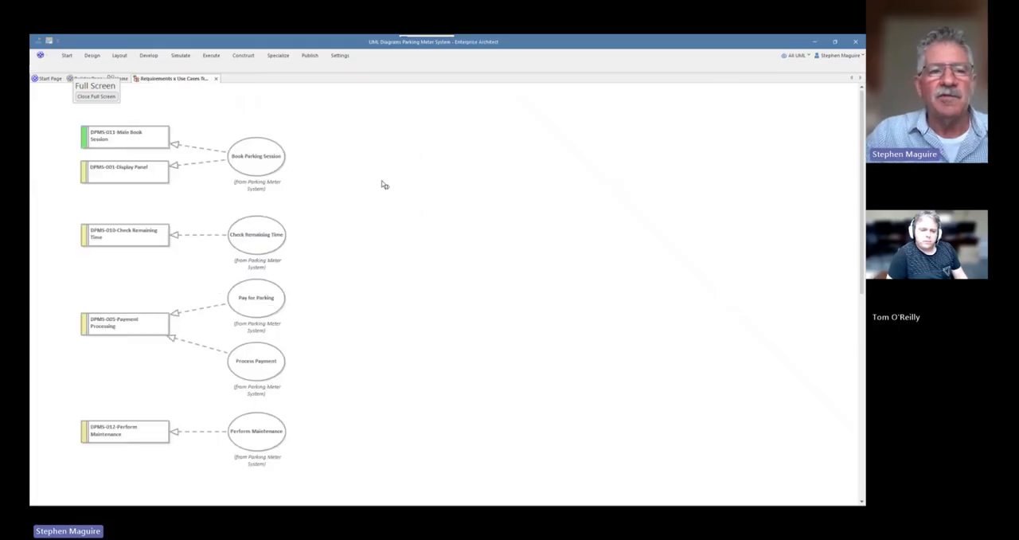
mouse_move(398, 207)
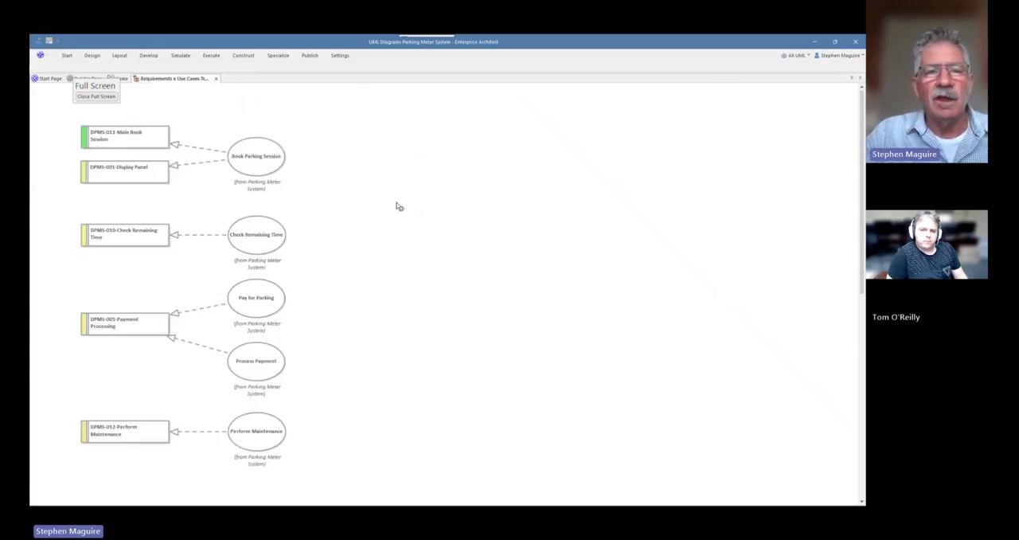
click(95, 95)
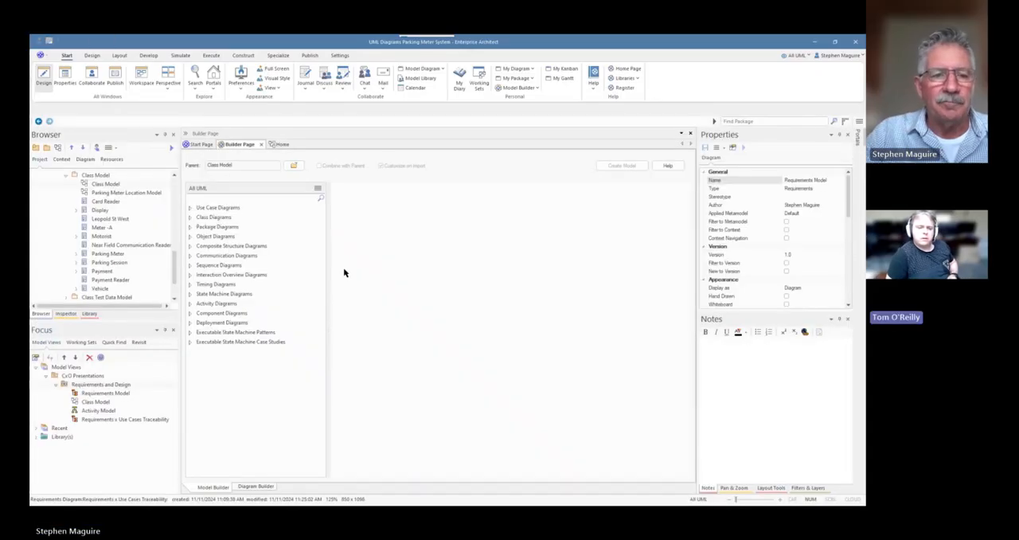
mouse_move(95, 449)
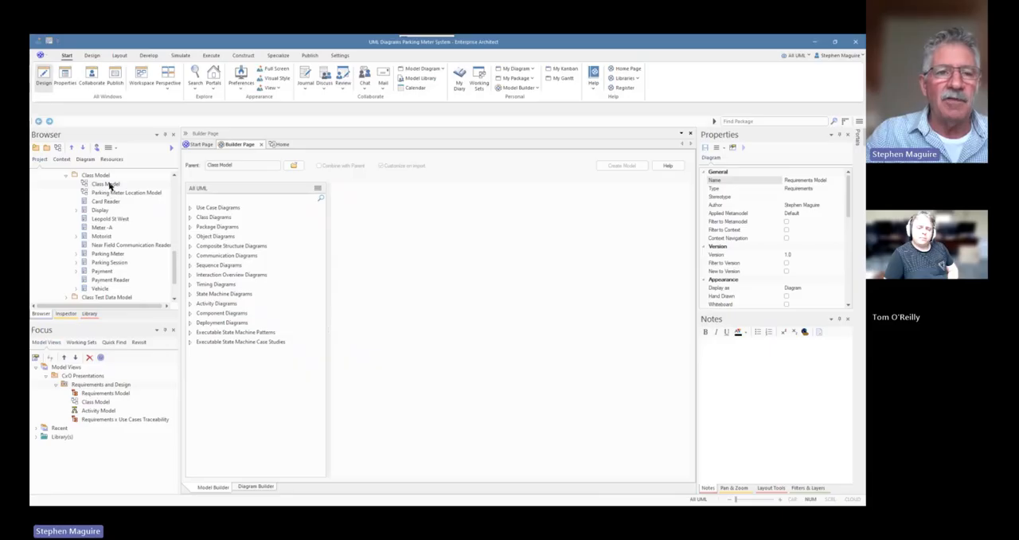
- Display the Class Model diagram and the Parking Session class's properties and notes
click(105, 183)
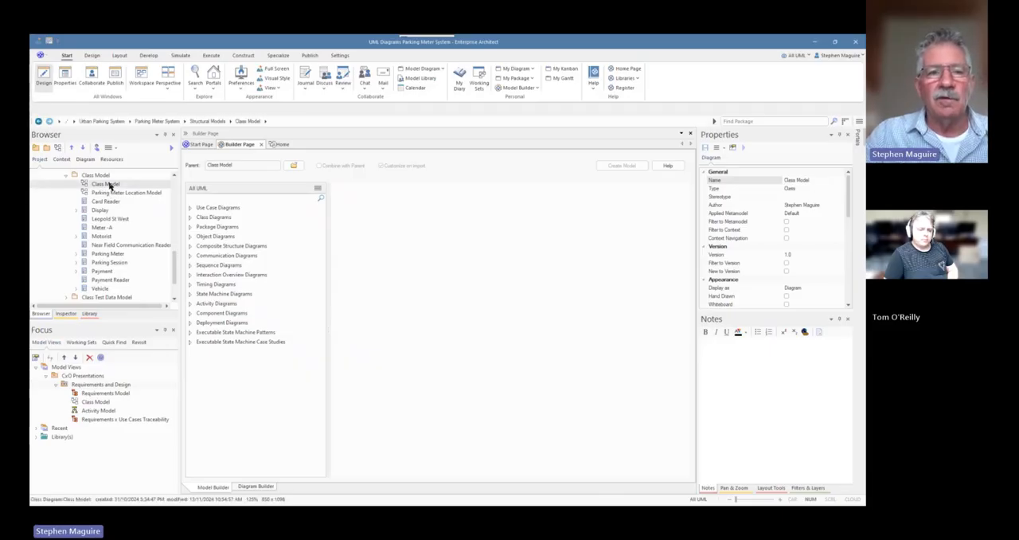
double_click(105, 183)
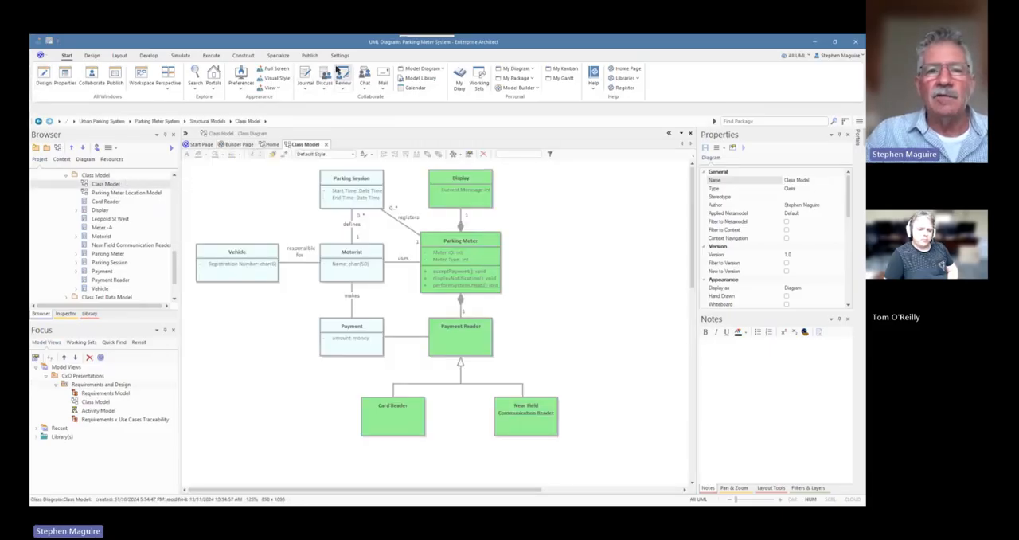
click(309, 54)
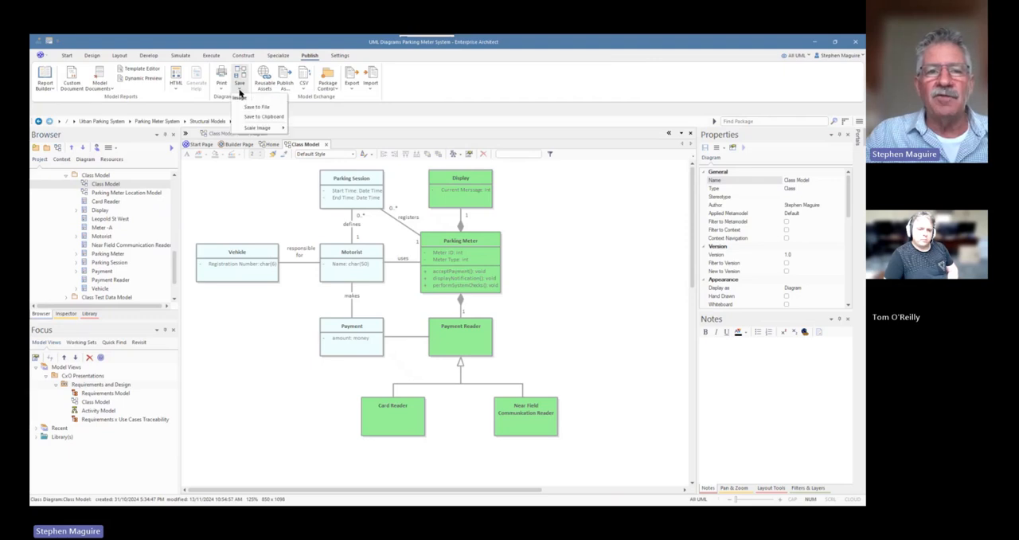
mouse_move(257, 117)
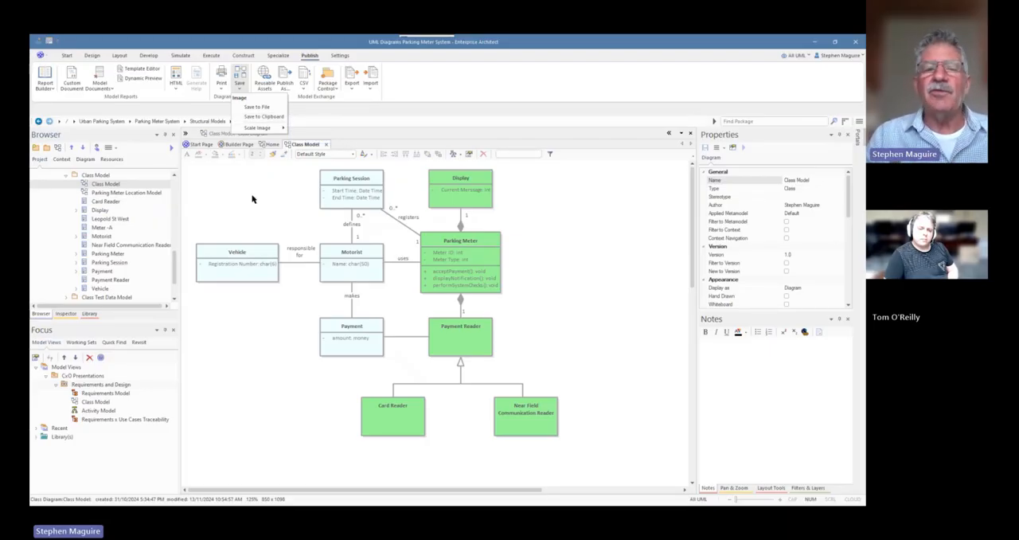
mouse_move(405, 149)
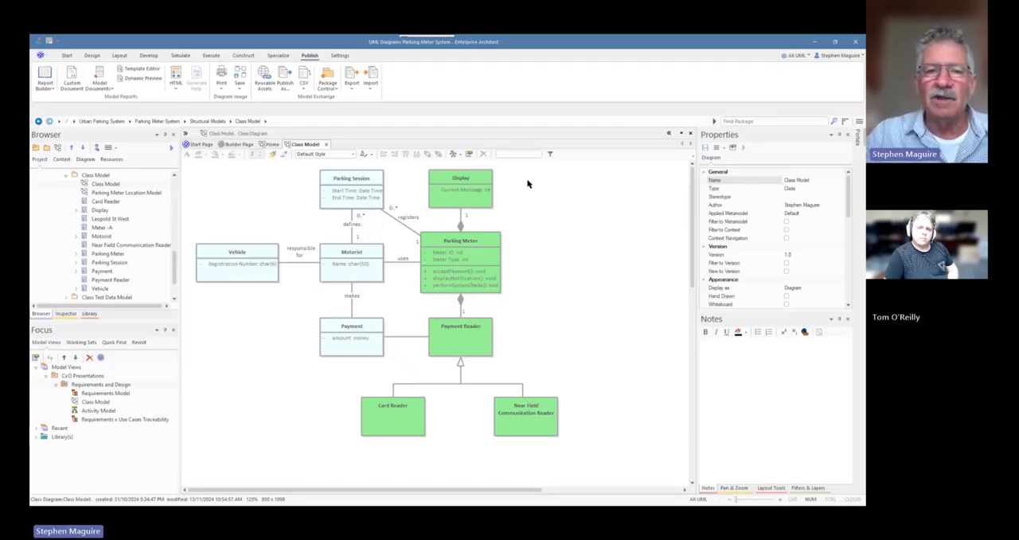
click(350, 182)
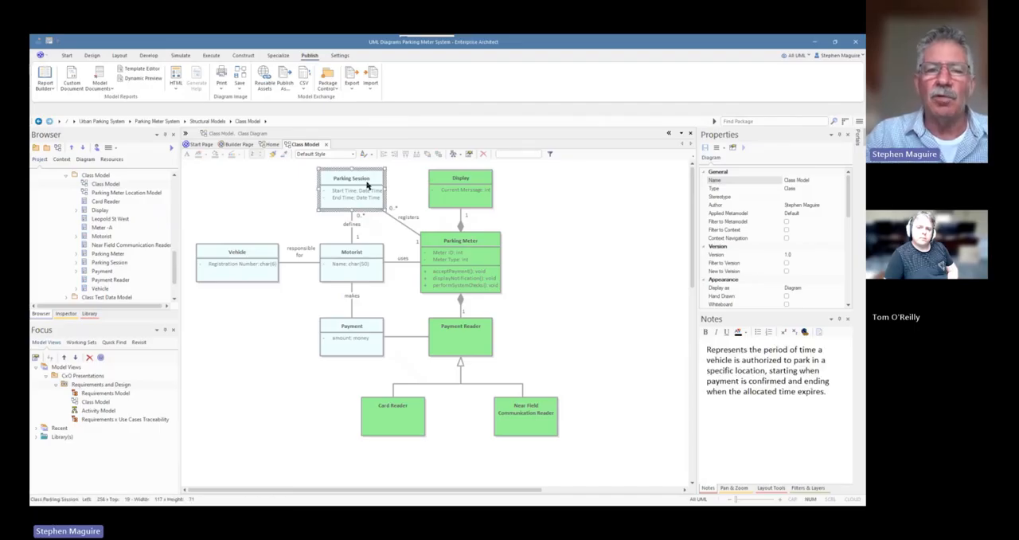
click(352, 177)
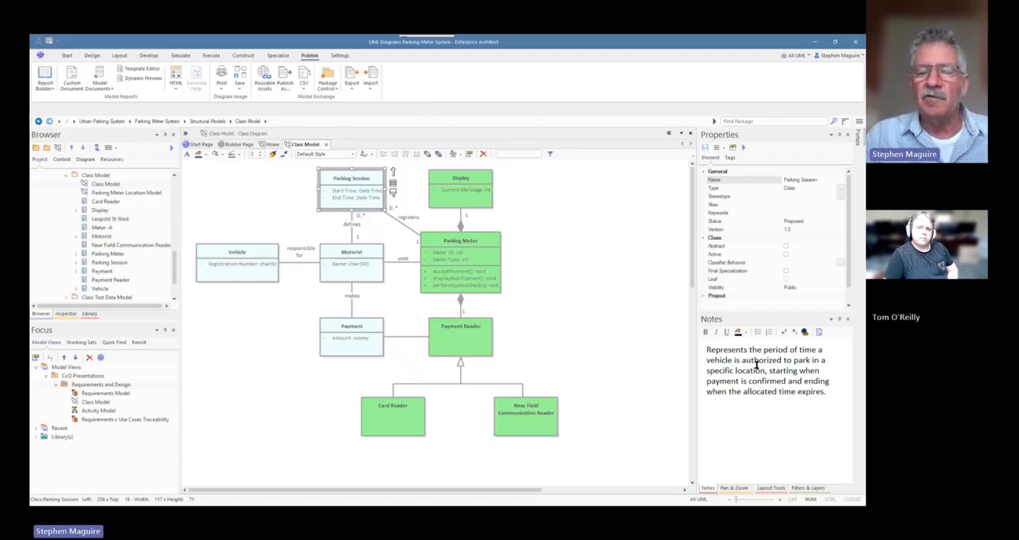
mouse_move(290, 366)
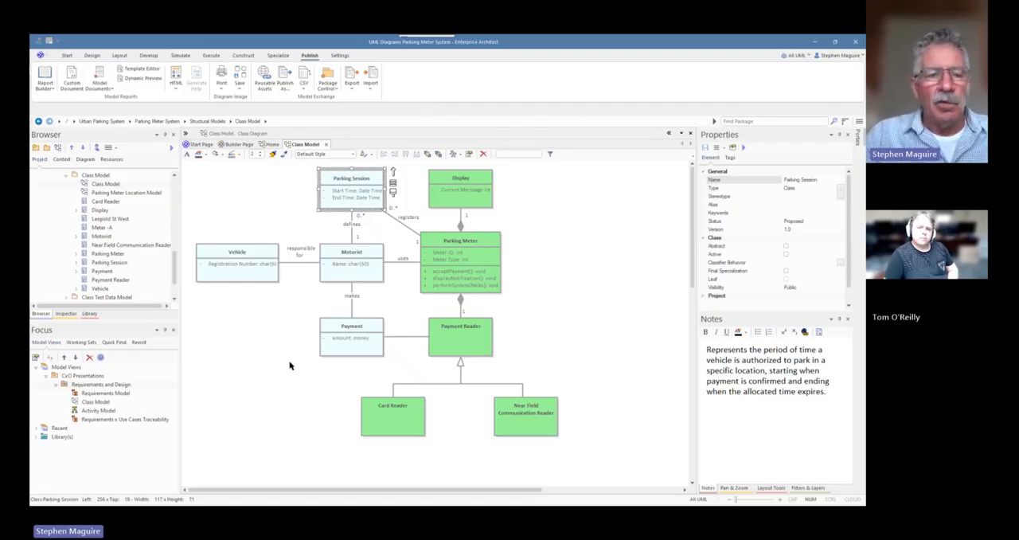
- Confirm the Requirements and Design slideshow settings, run the slideshow and stop it
right_click(100, 385)
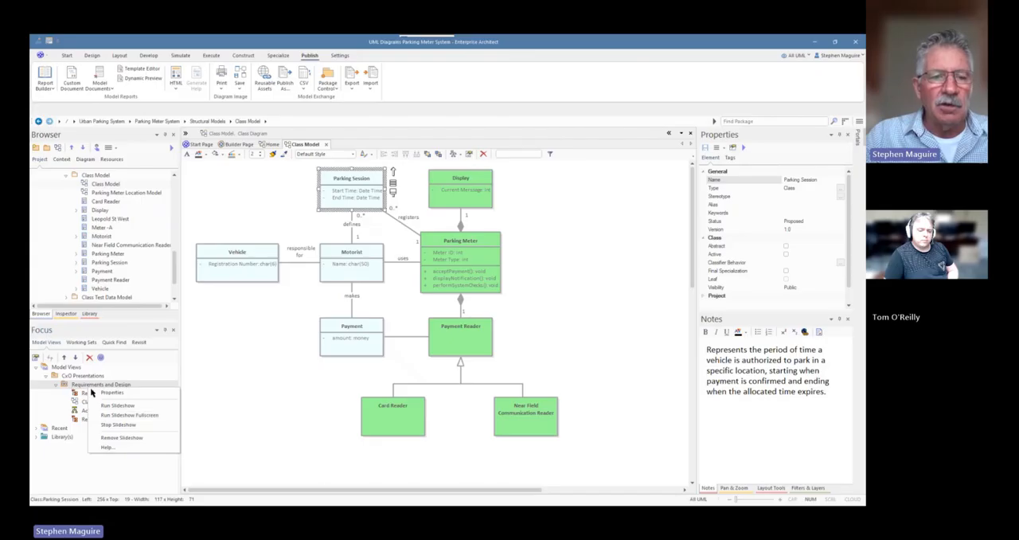
click(111, 392)
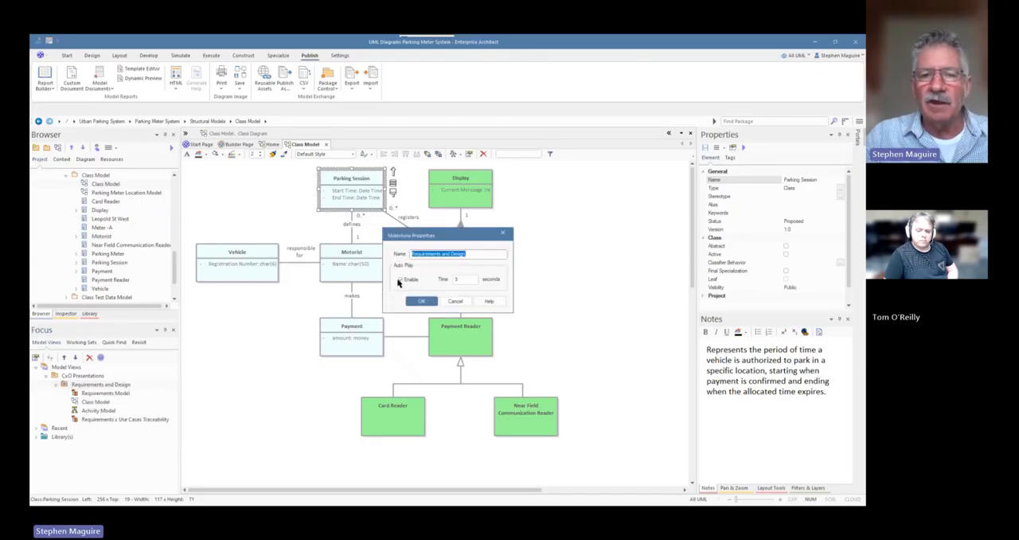
click(421, 301)
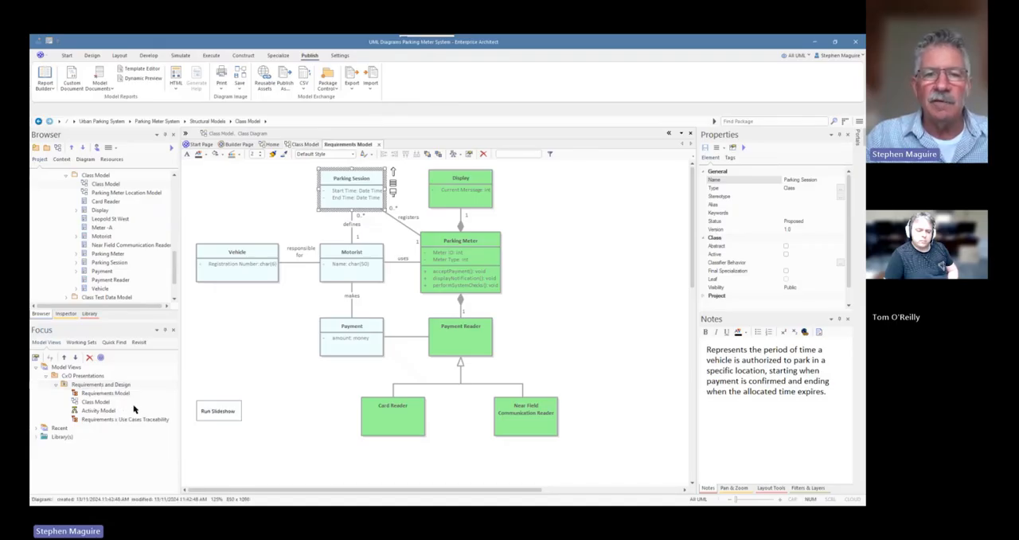
click(351, 144)
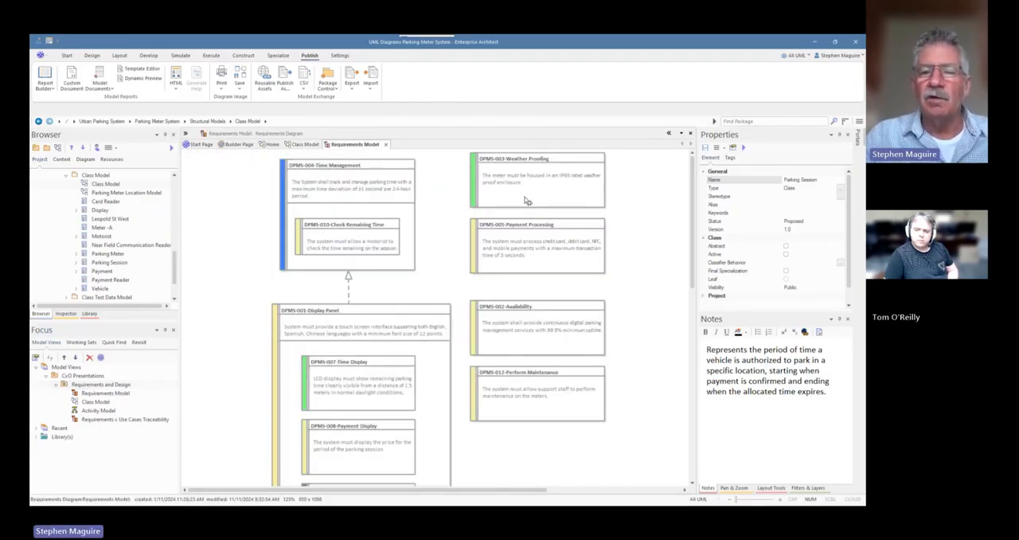
mouse_move(613, 217)
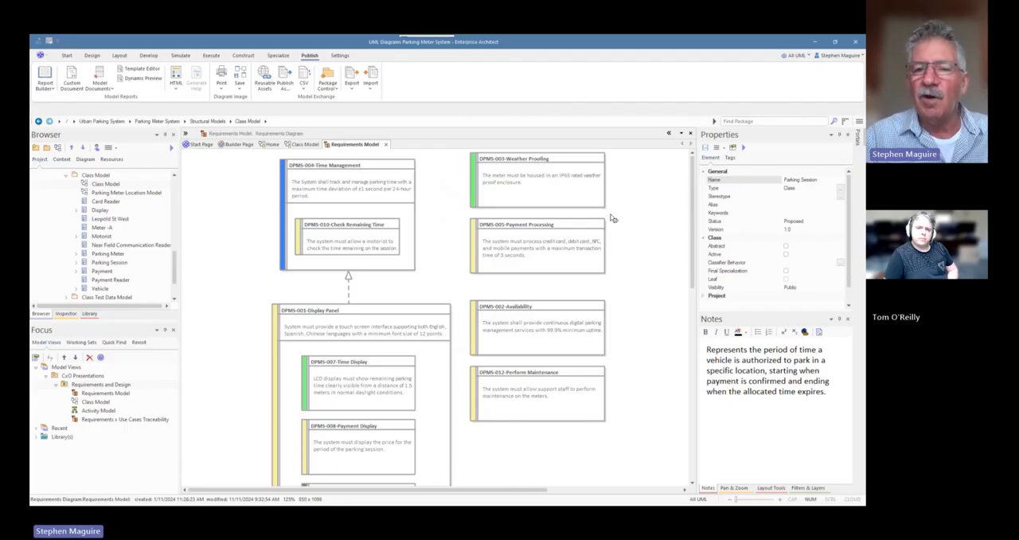
mouse_move(608, 216)
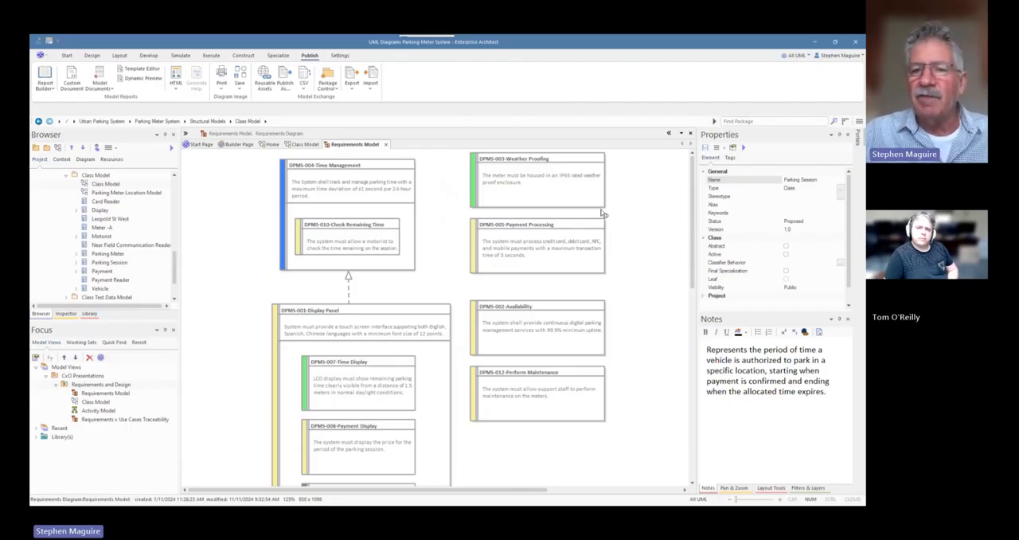
mouse_move(629, 191)
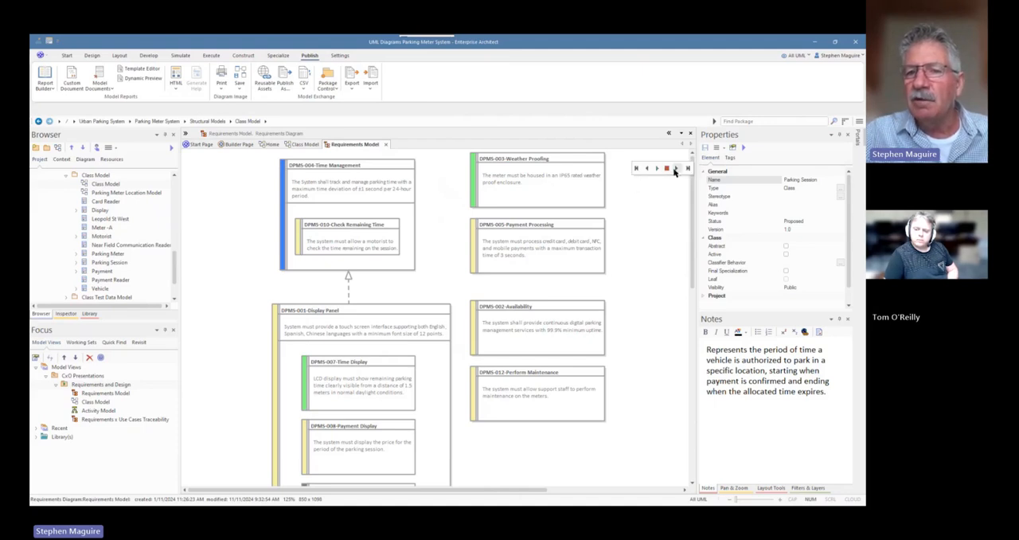
click(305, 143)
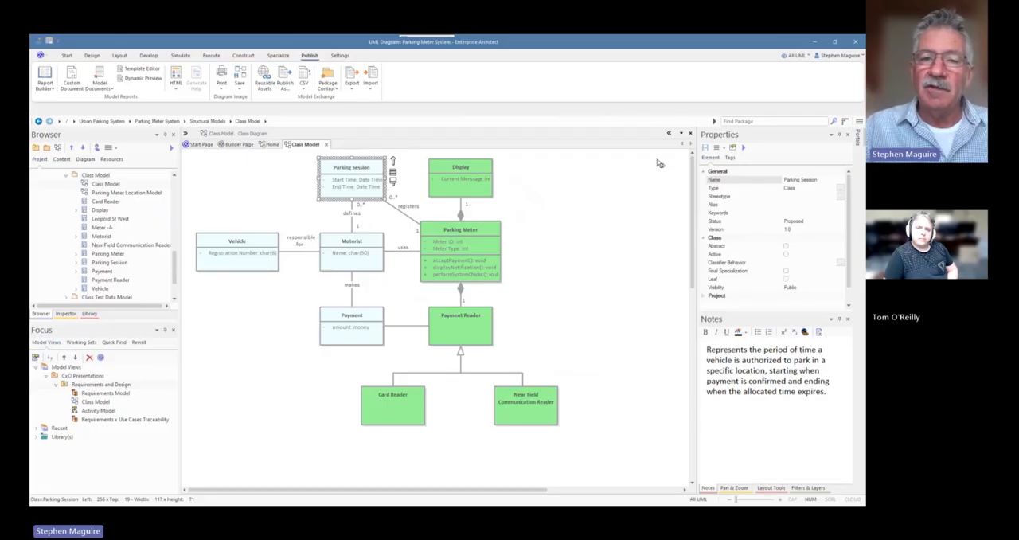
mouse_move(500, 252)
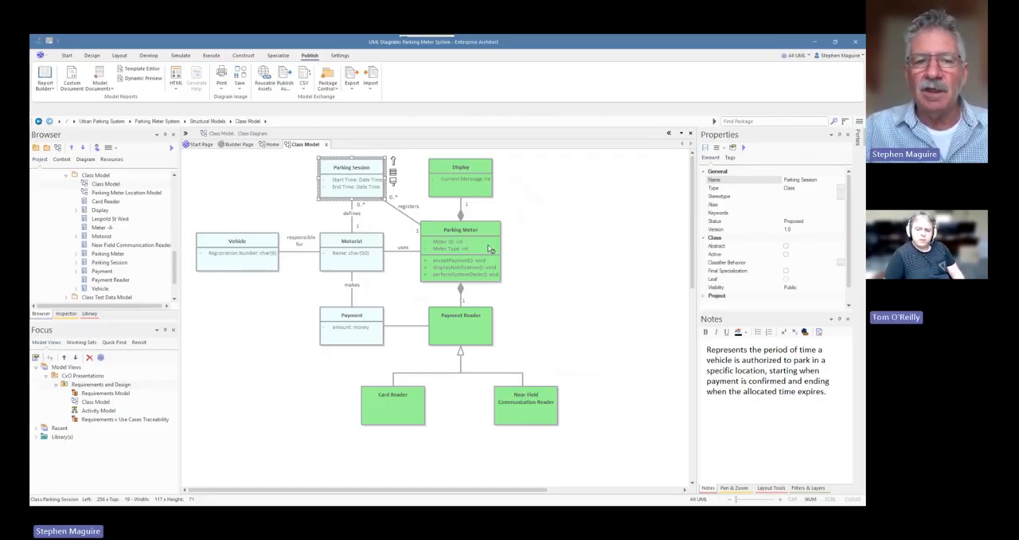
- Close the Class Model diagram, leaving the builder page of UML diagram types showing
click(460, 229)
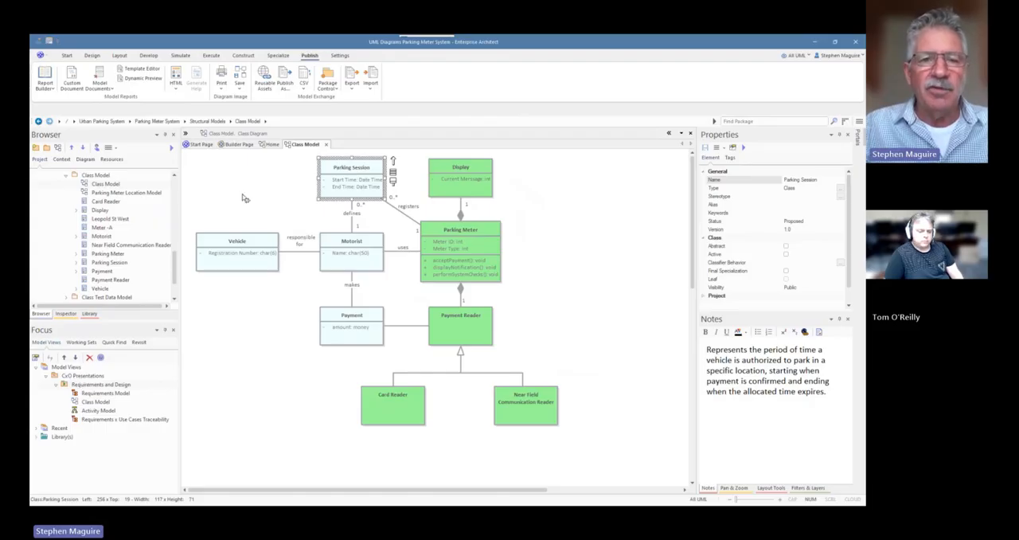
mouse_move(250, 156)
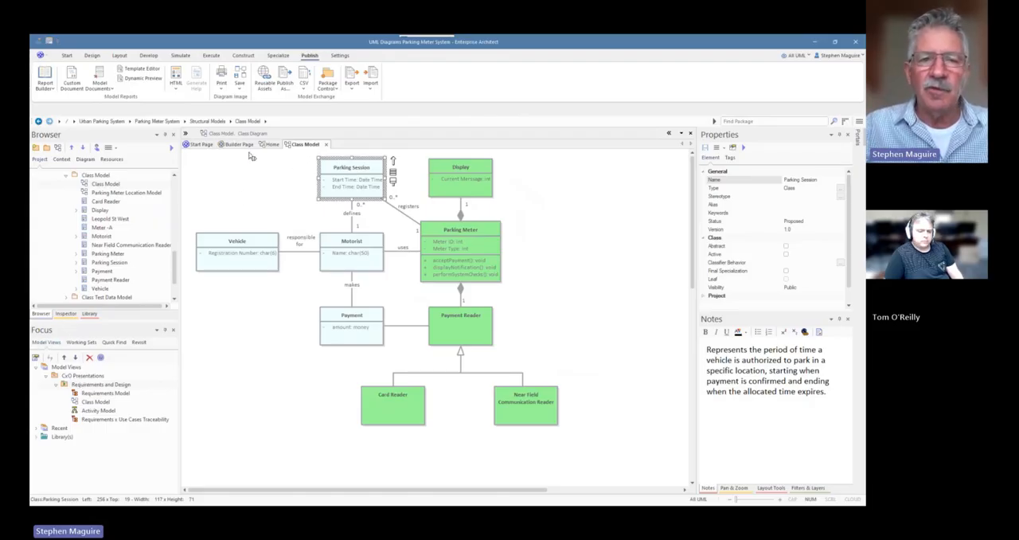
mouse_move(369, 146)
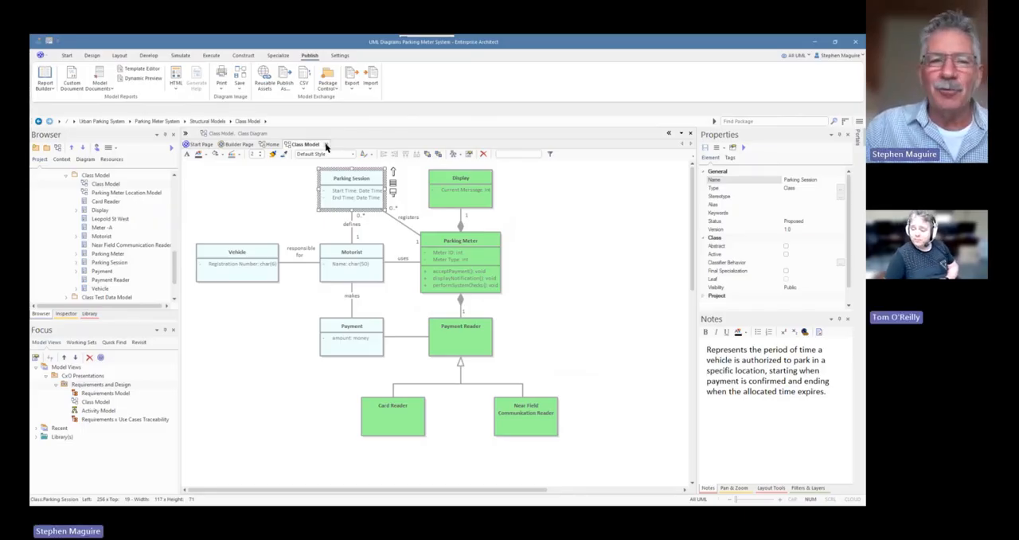
click(239, 143)
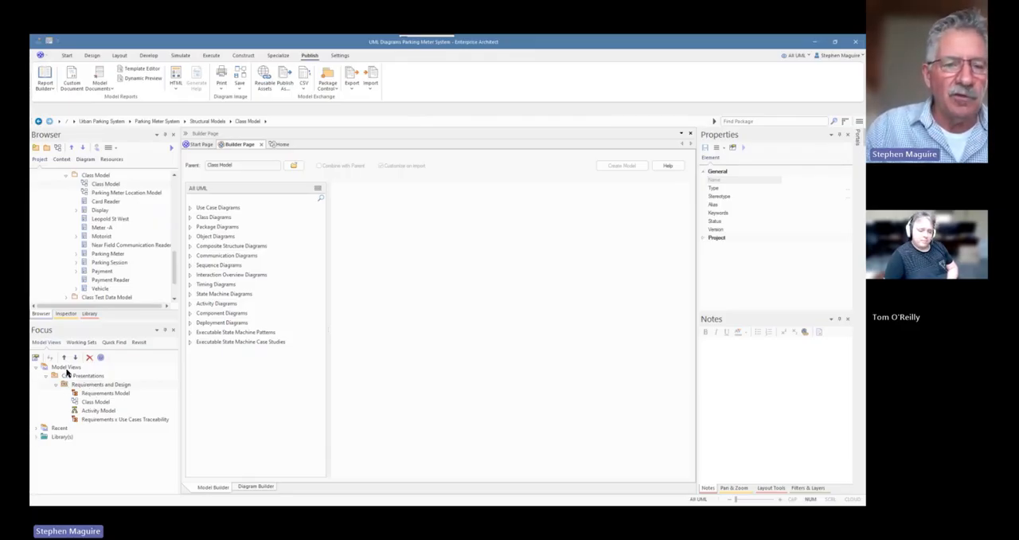
- Create a new views folder named 'UML - Design and Deployment' under Model Views
right_click(67, 366)
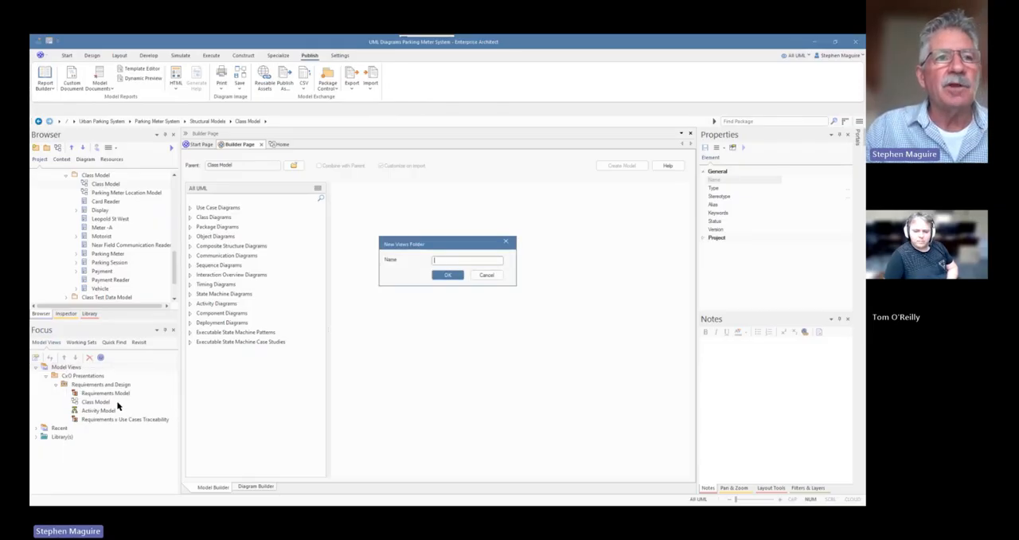
mouse_move(382, 334)
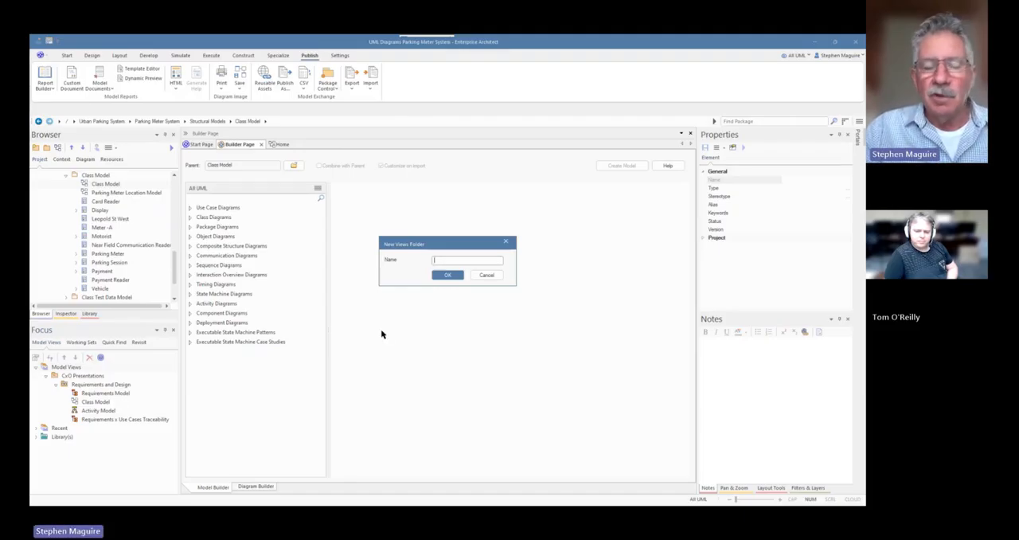
text(u)
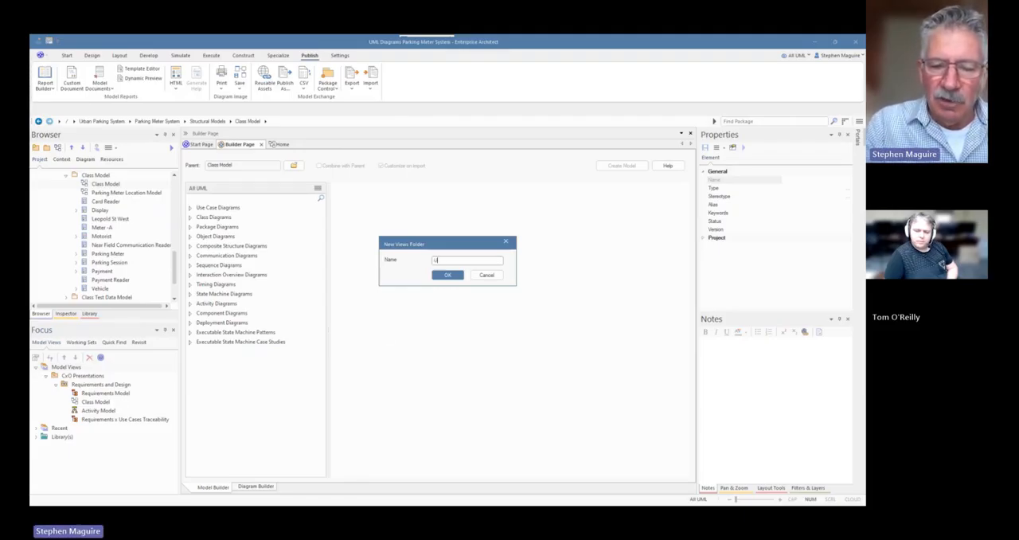
text(UML)
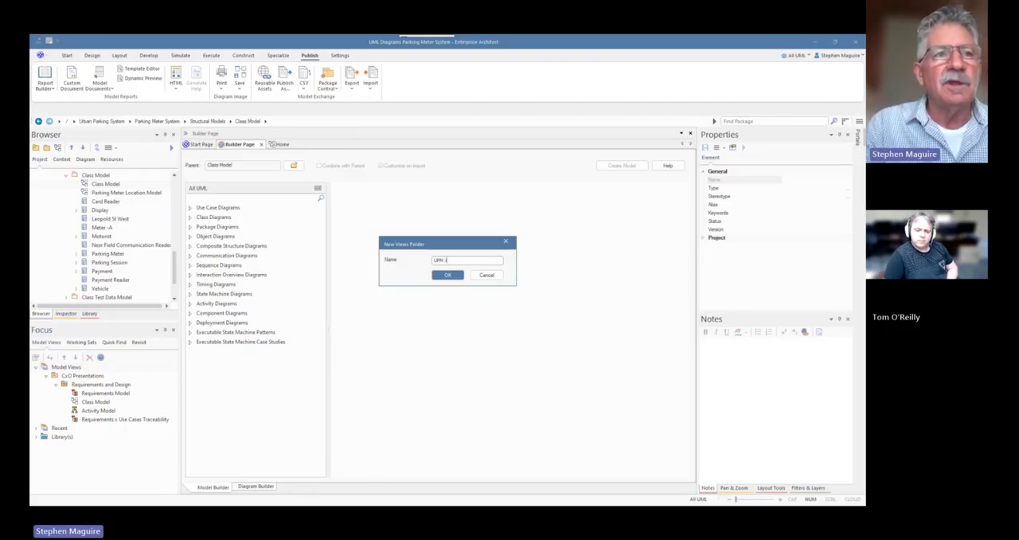
text(A)
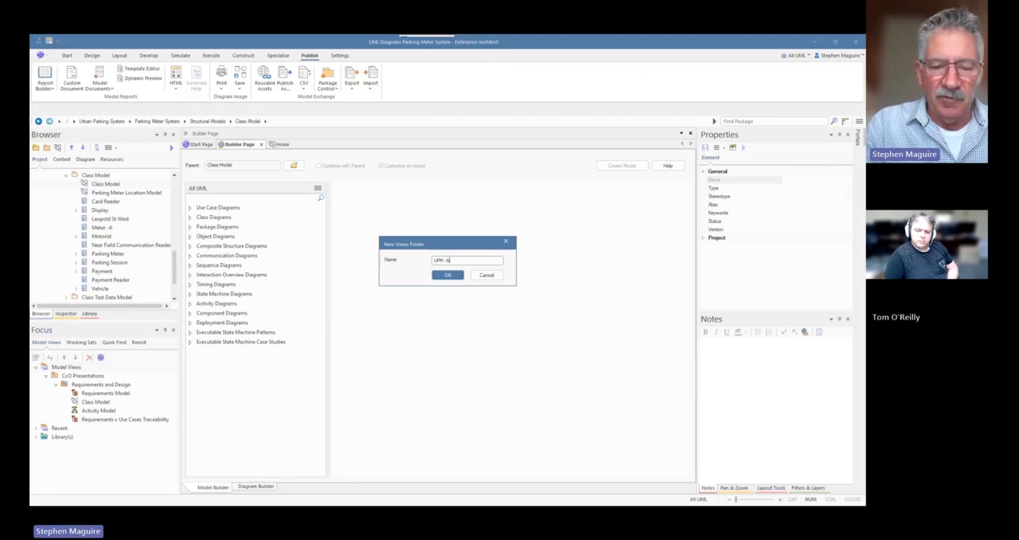
text(nalysis)
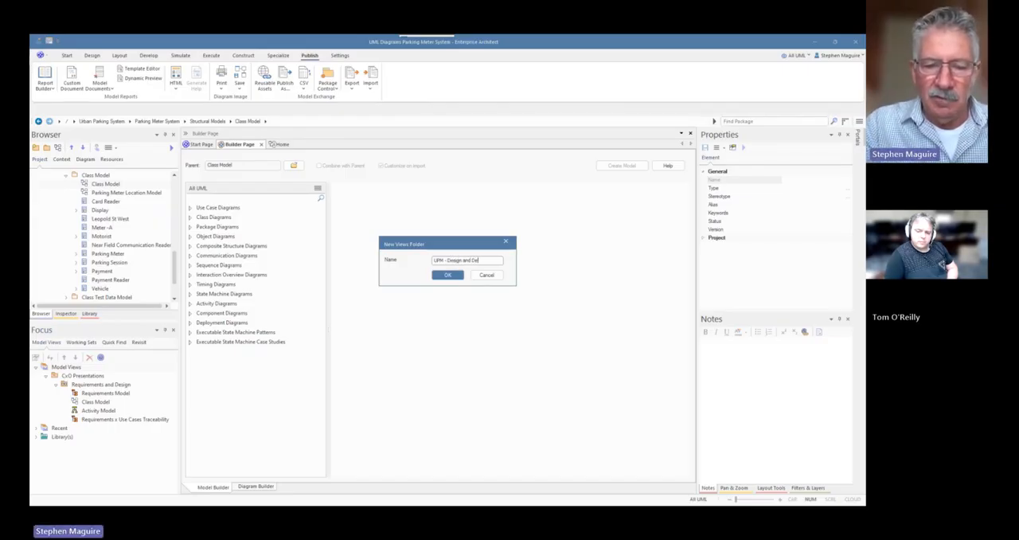
text(ployment)
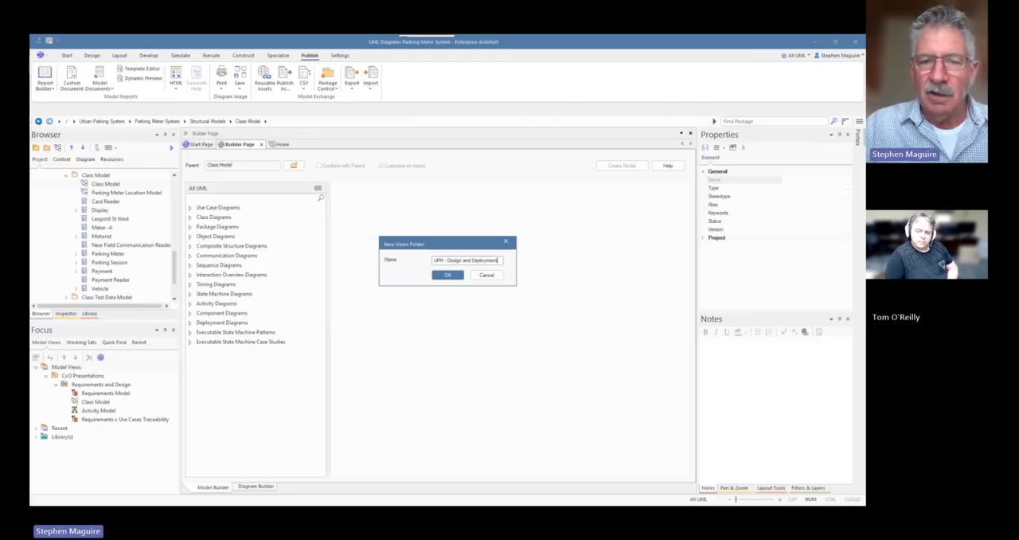
mouse_move(401, 312)
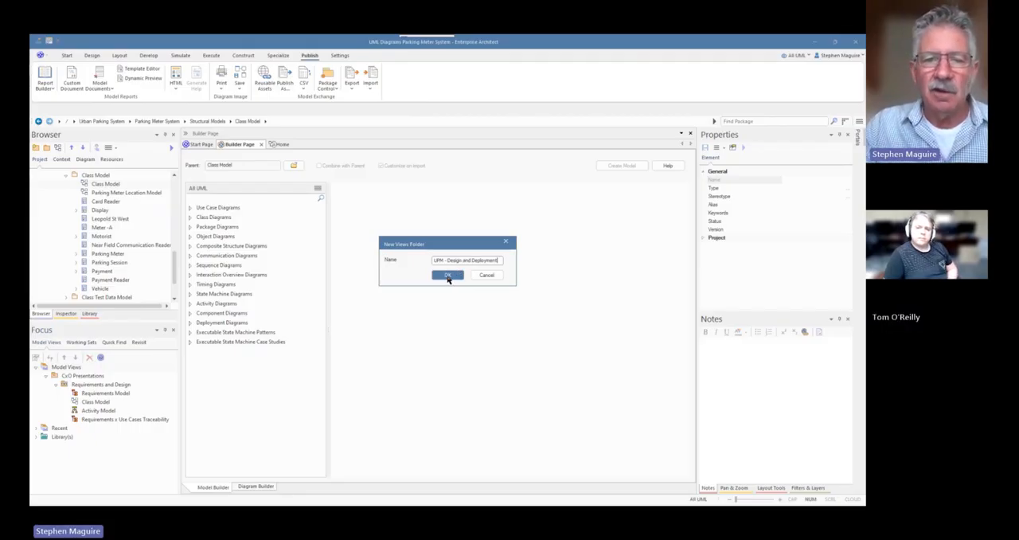
click(447, 274)
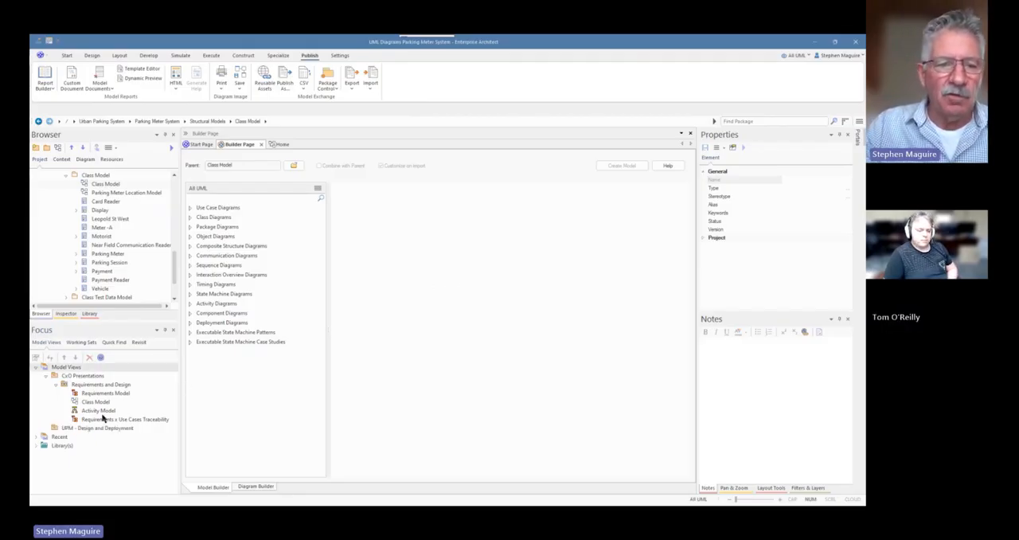
- Create a favorites folder named 'Components and Deploy' inside UML - Design and Deployment
right_click(88, 427)
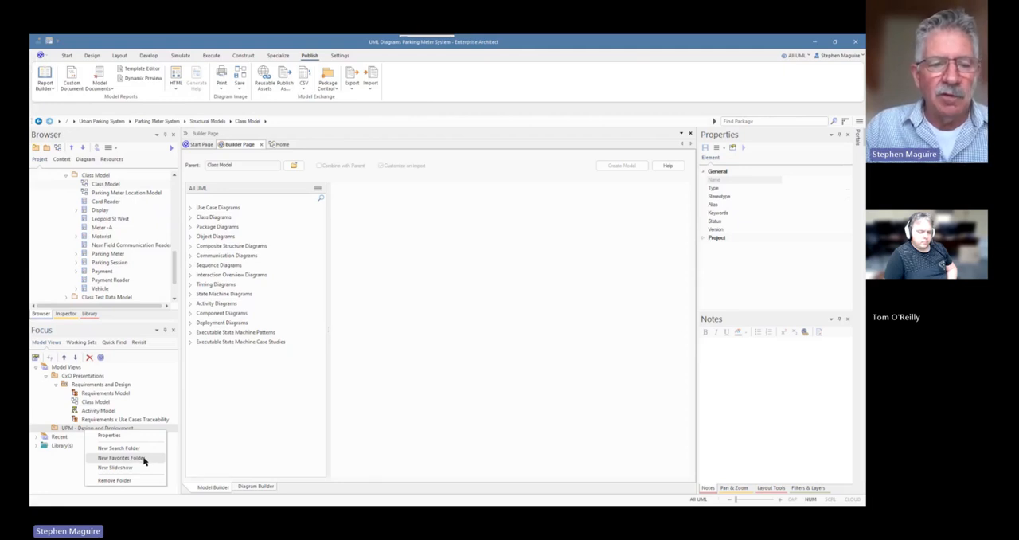
click(121, 459)
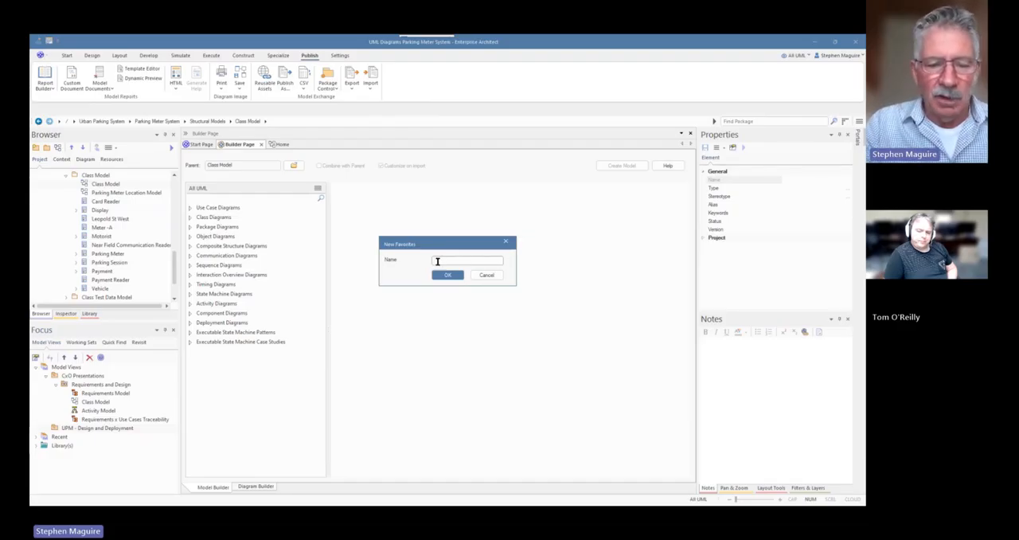
text(COmp)
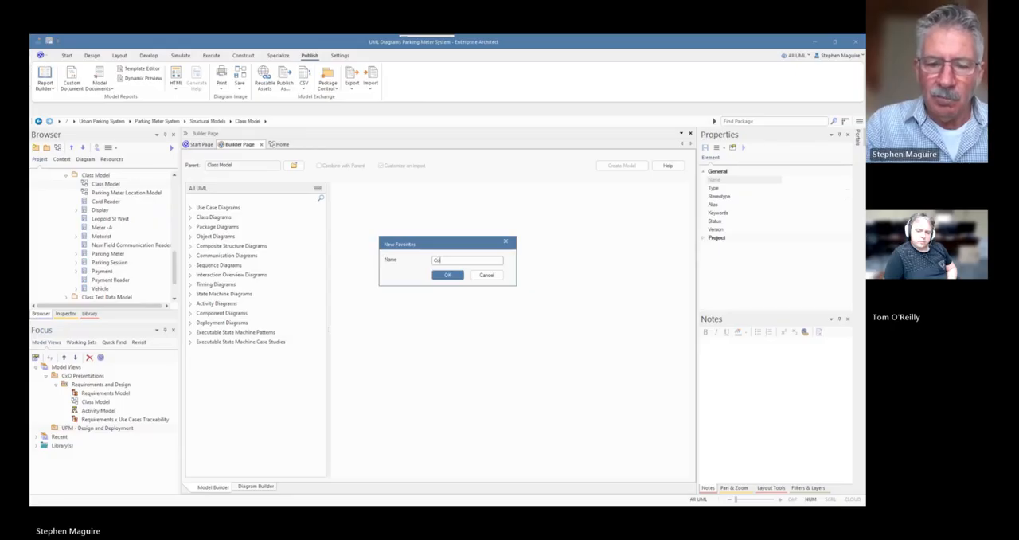
text(Components and Depl)
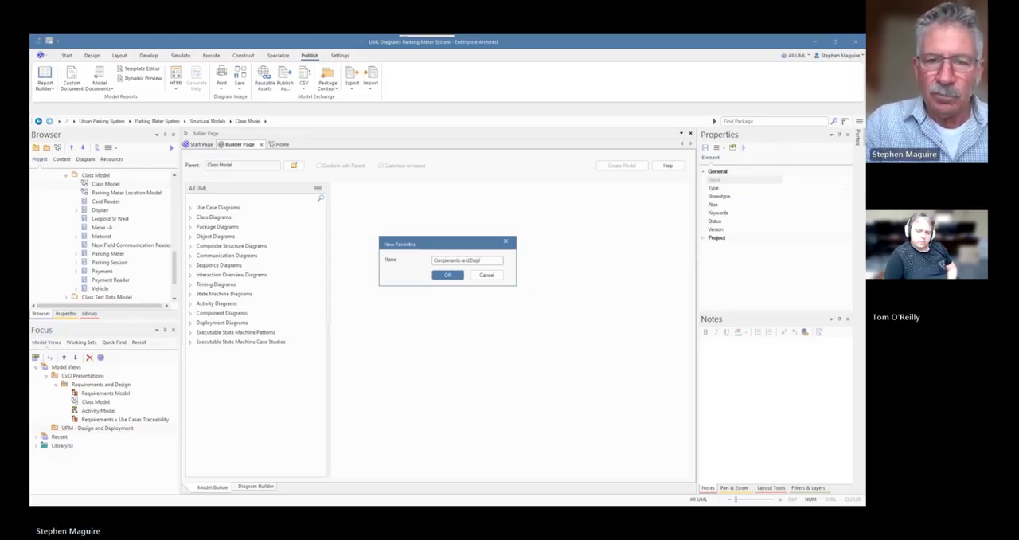
text(oy)
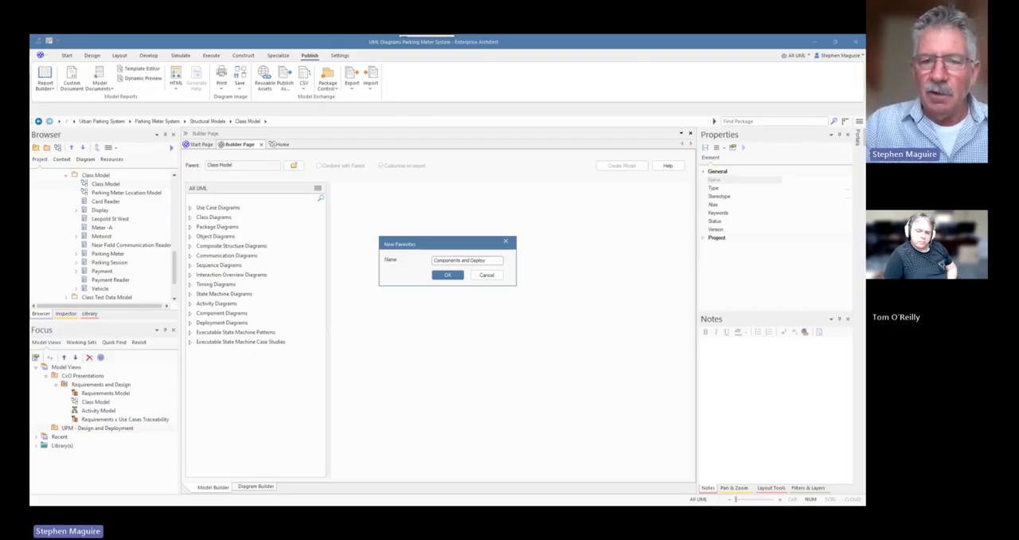
click(446, 274)
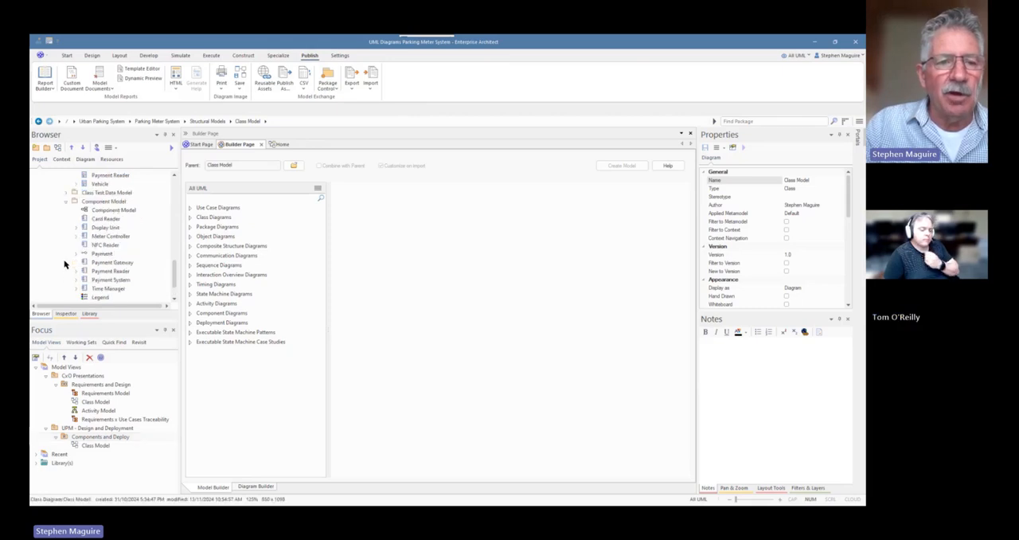
- Pick the Component Model diagram from the Browser to add to the favorites folder
click(112, 211)
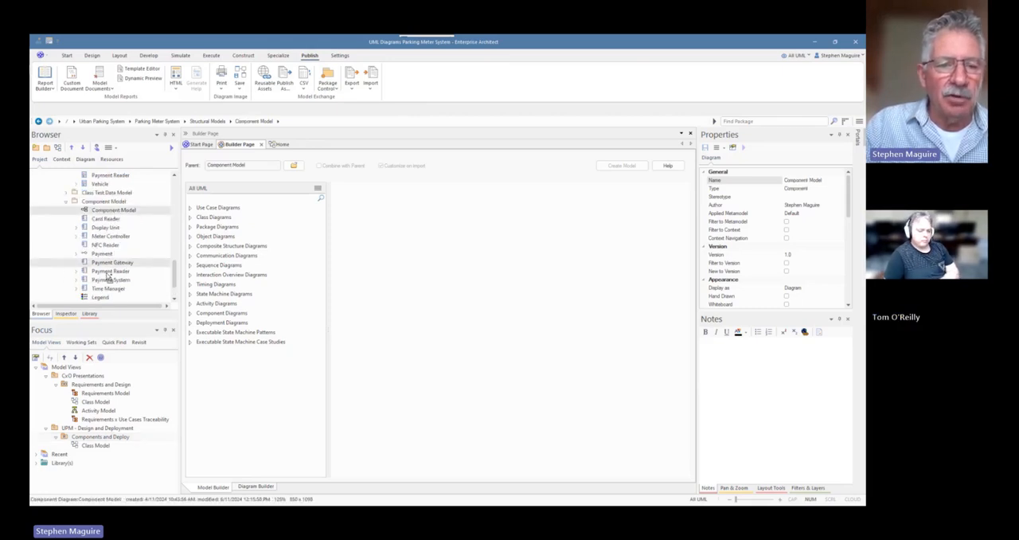
scroll(down, 3)
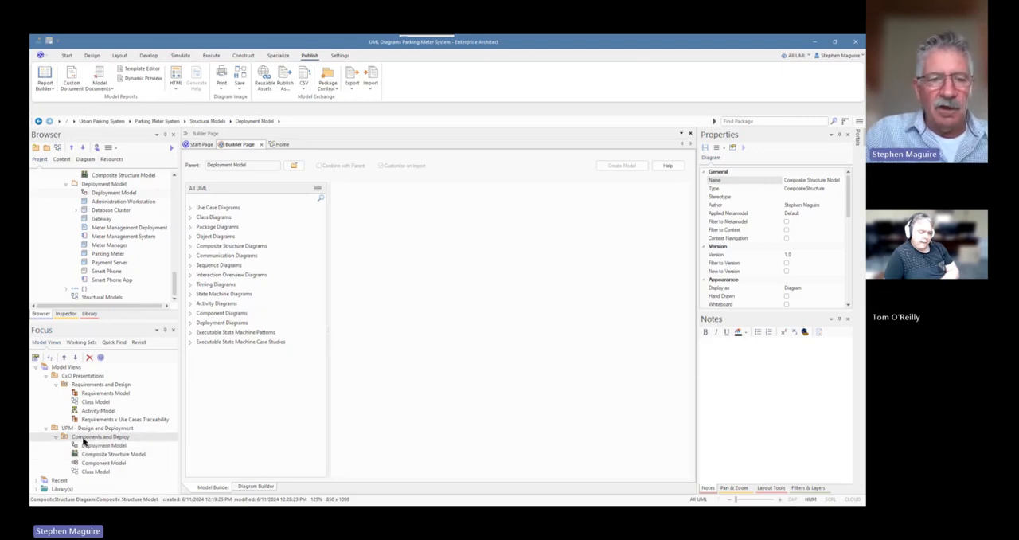
- Open the Deployment, Composite Structure, Component and Class Model diagrams, ending on Class Model
double_click(104, 446)
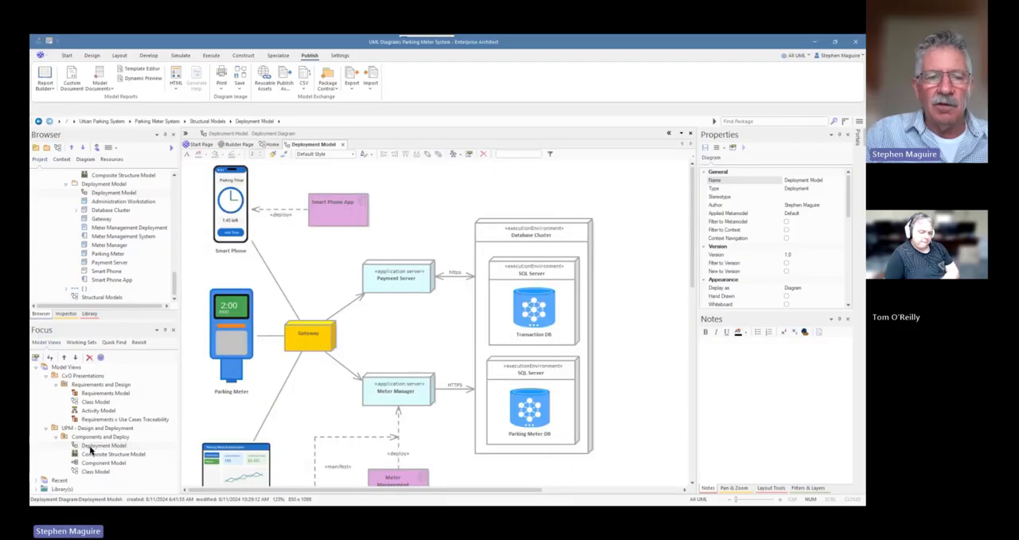
double_click(113, 454)
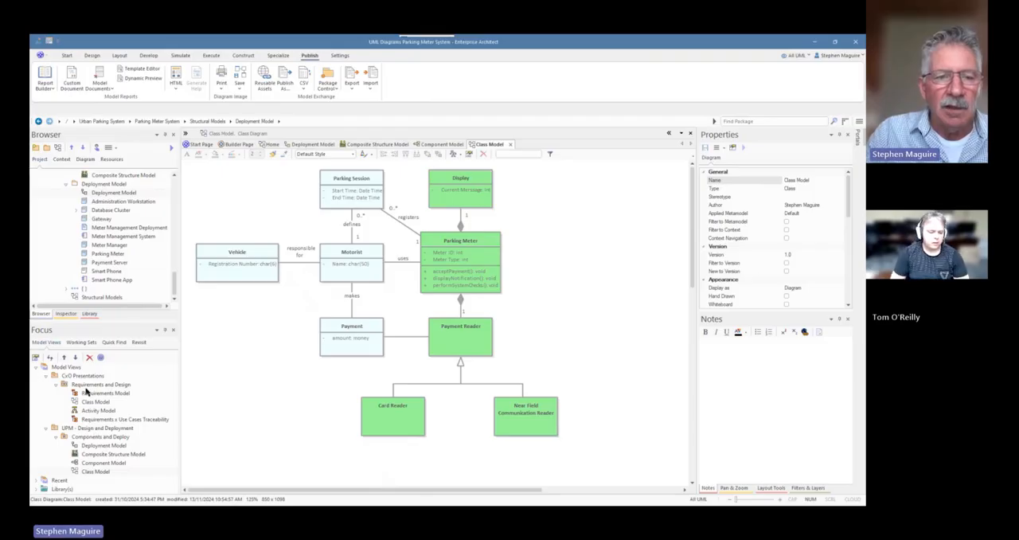
click(100, 385)
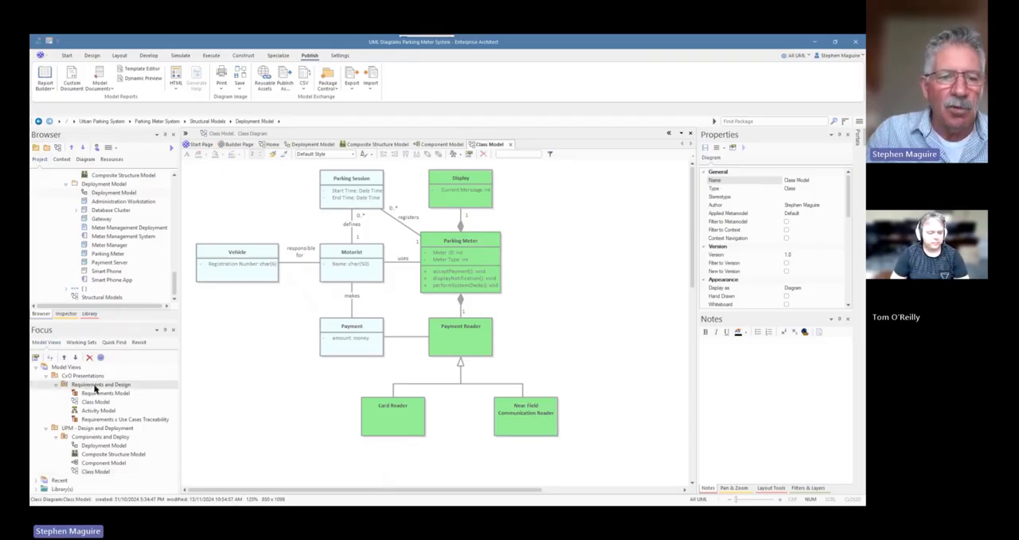
click(82, 376)
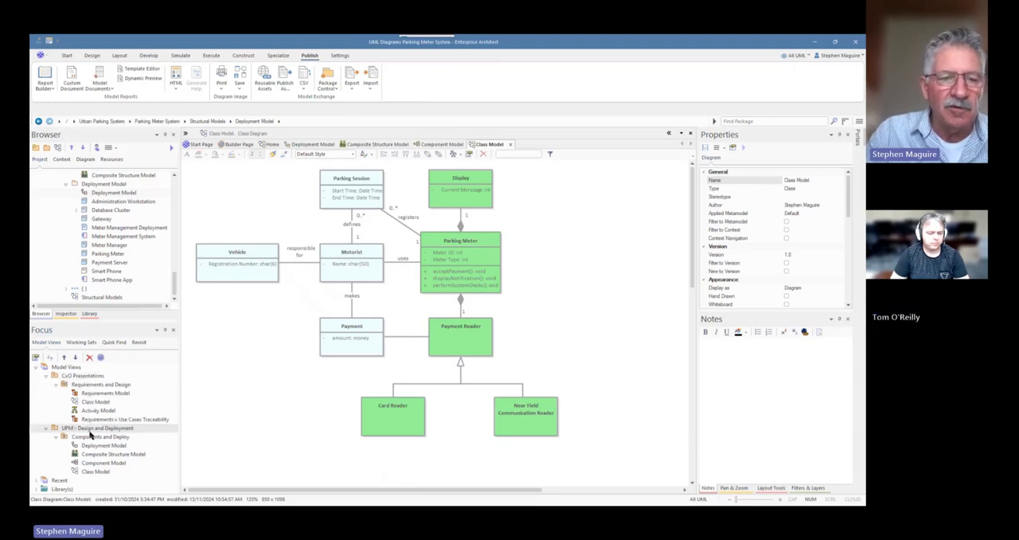
- Start a search folder named 'Financial Analysis' with search term 'Pays' under UML - Design and Deployment
right_click(89, 426)
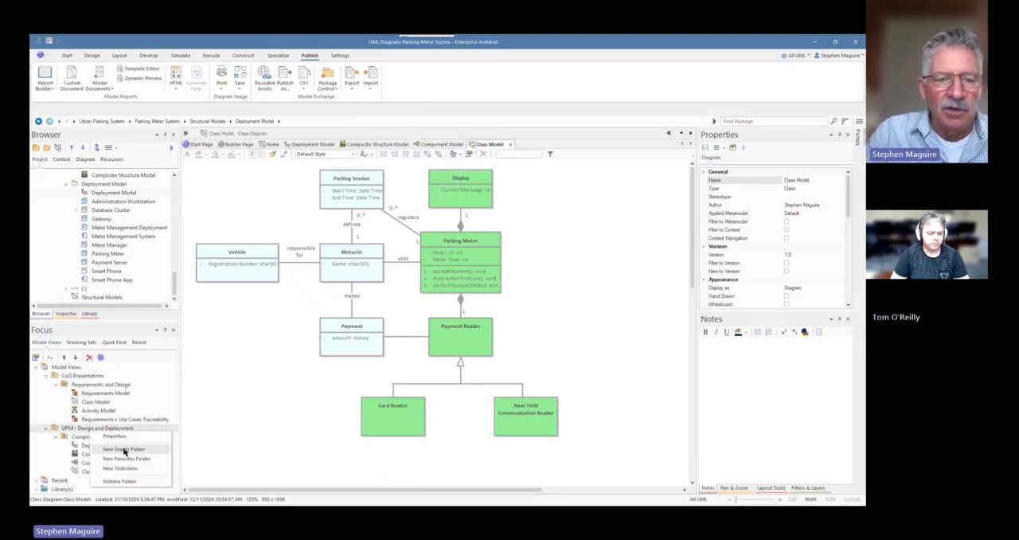
click(124, 449)
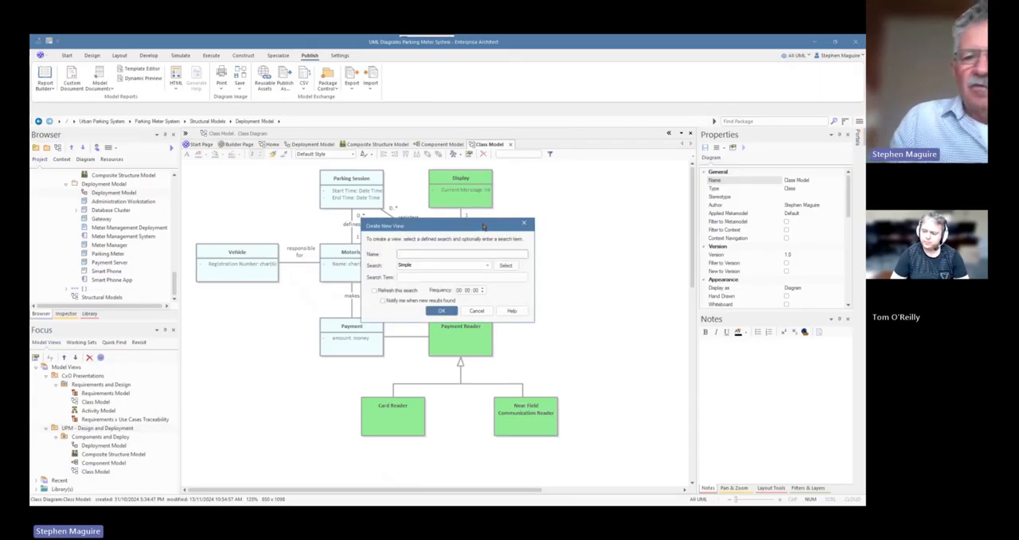
click(462, 255)
text(Financial)
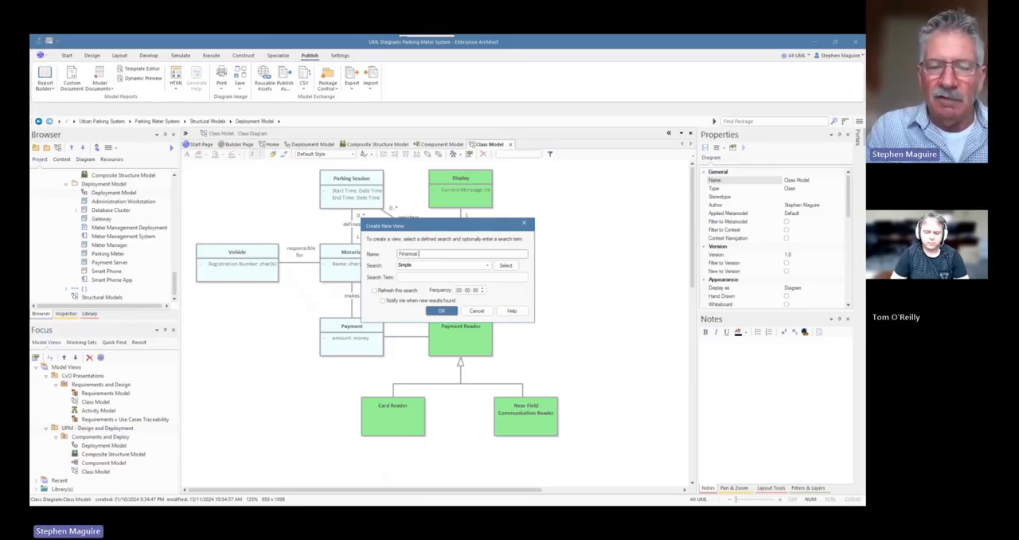
text(Analysis)
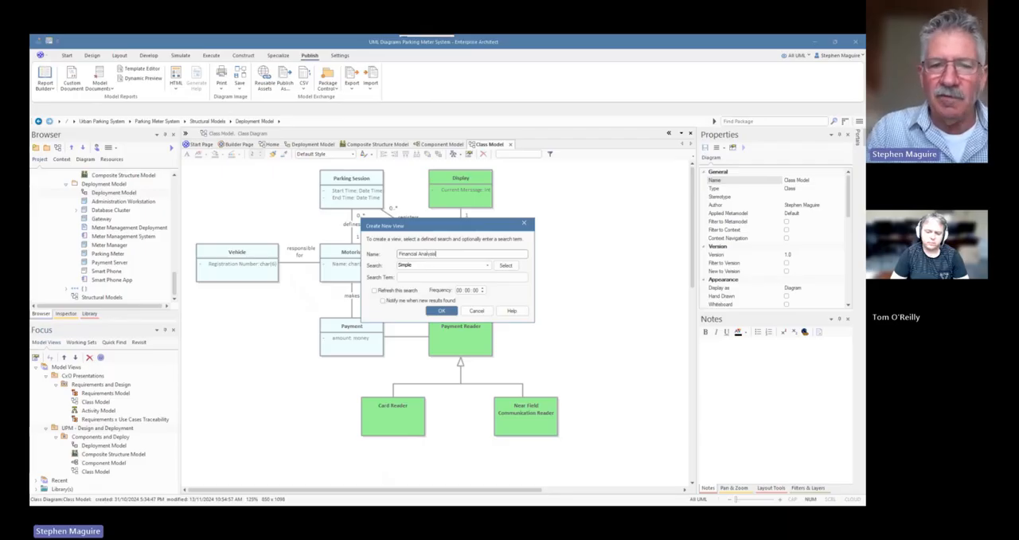
click(461, 277)
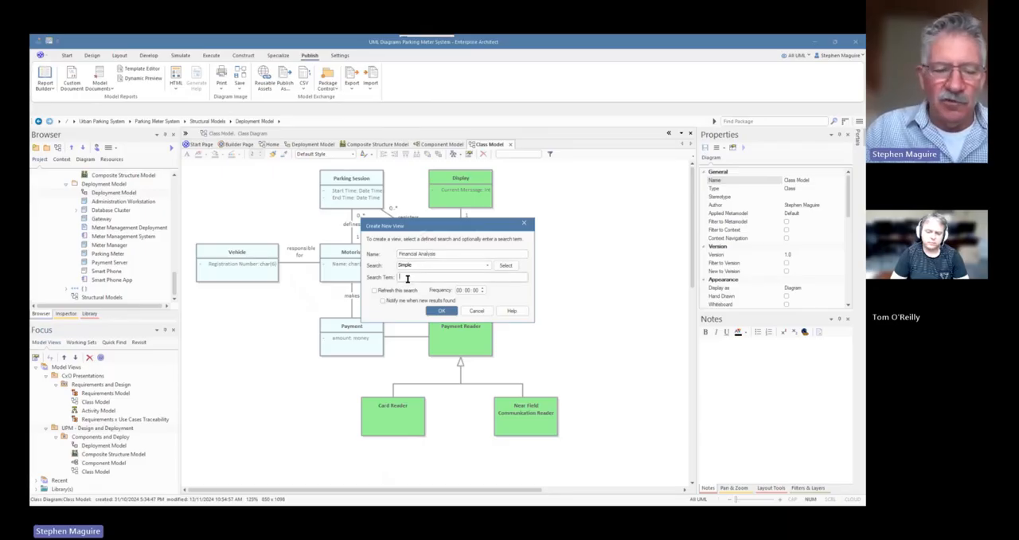
text(Payment)
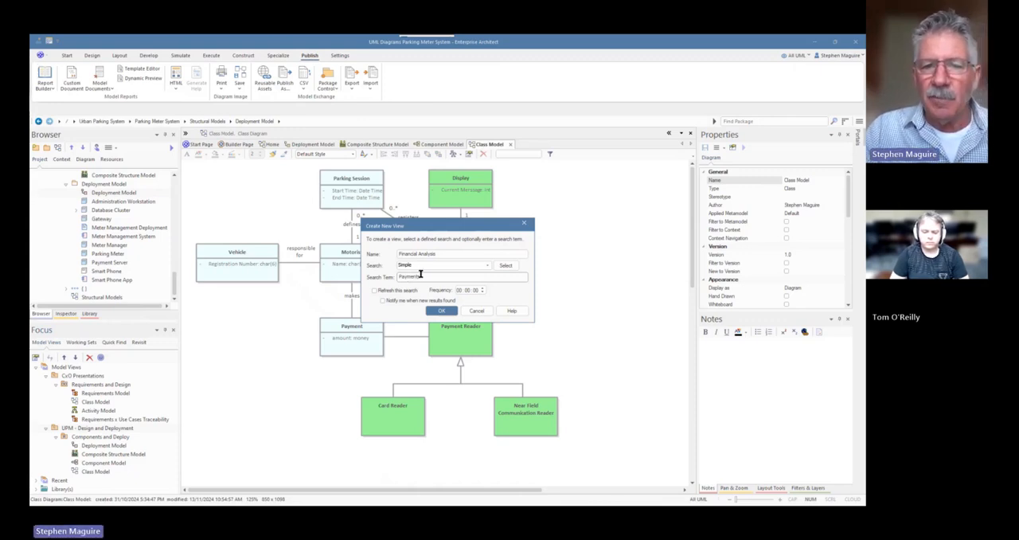
text(s)
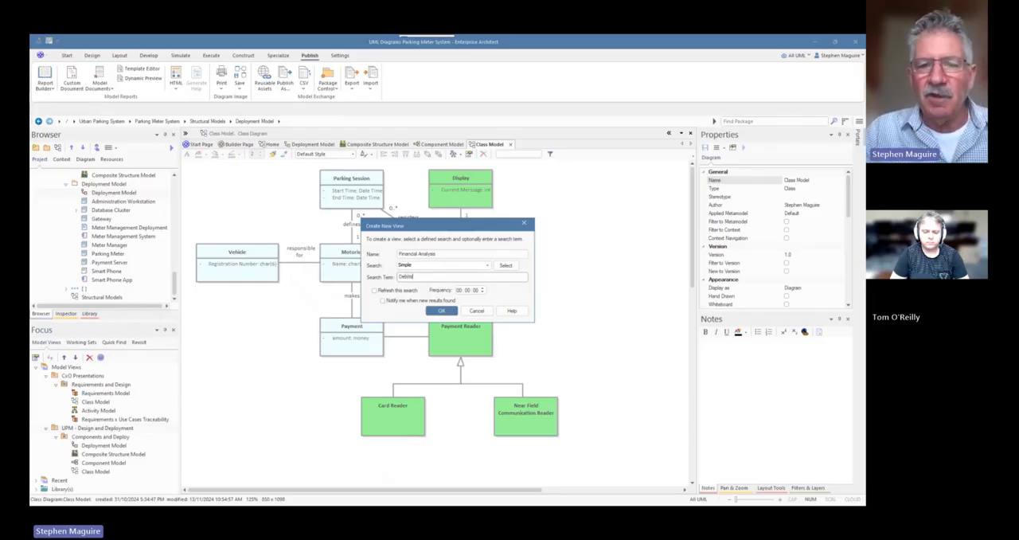
- Choose Simple search with automatic refresh and create the Financial Analysis folder
click(488, 264)
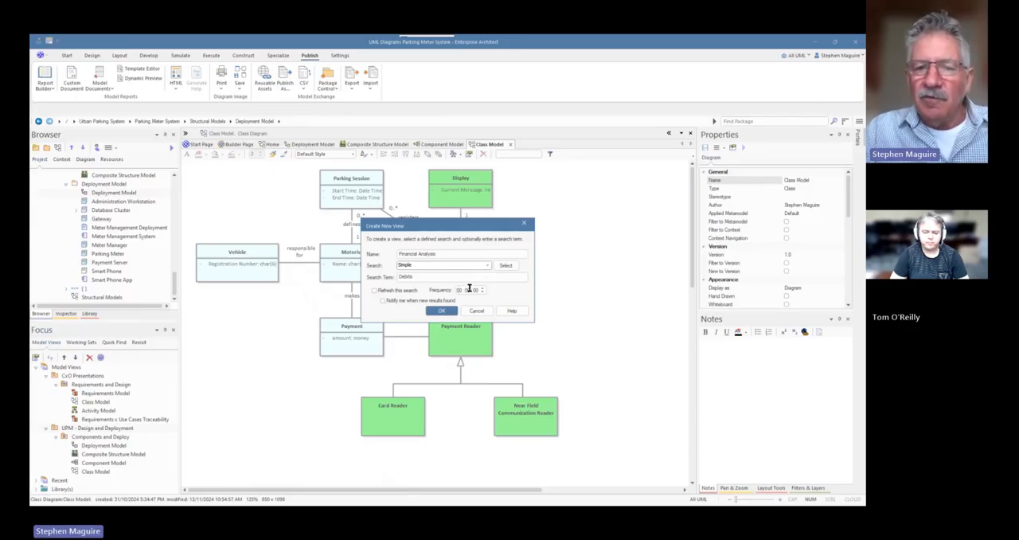
click(375, 289)
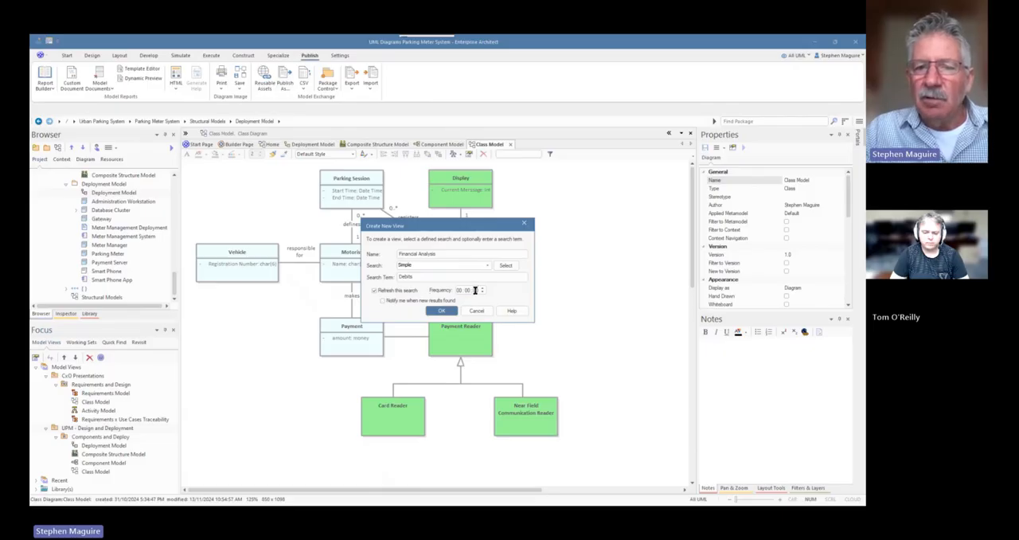
mouse_move(484, 293)
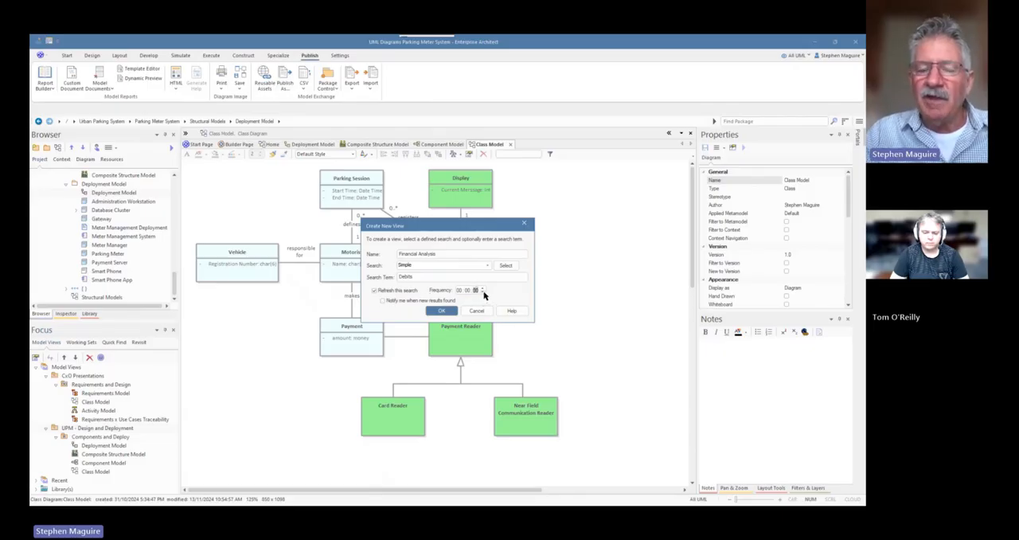
mouse_move(490, 290)
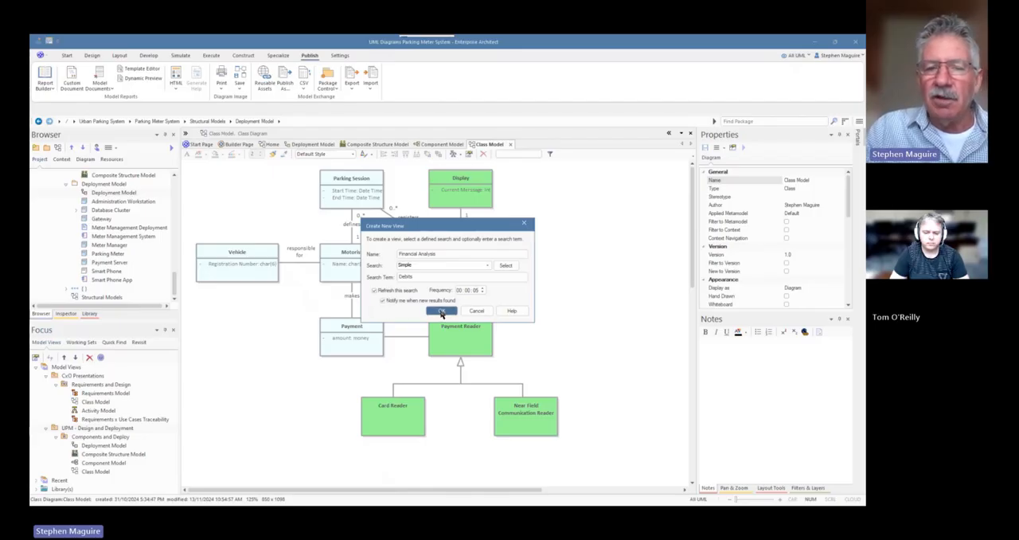
click(439, 310)
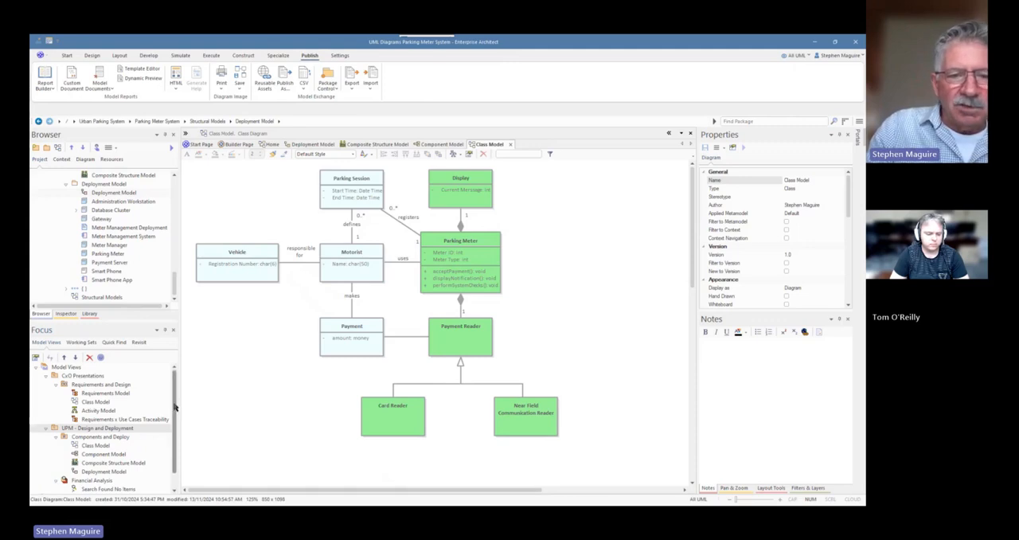
- Adjust the Financial Analysis search properties and view the Payment Reader result's details
scroll(down, 3)
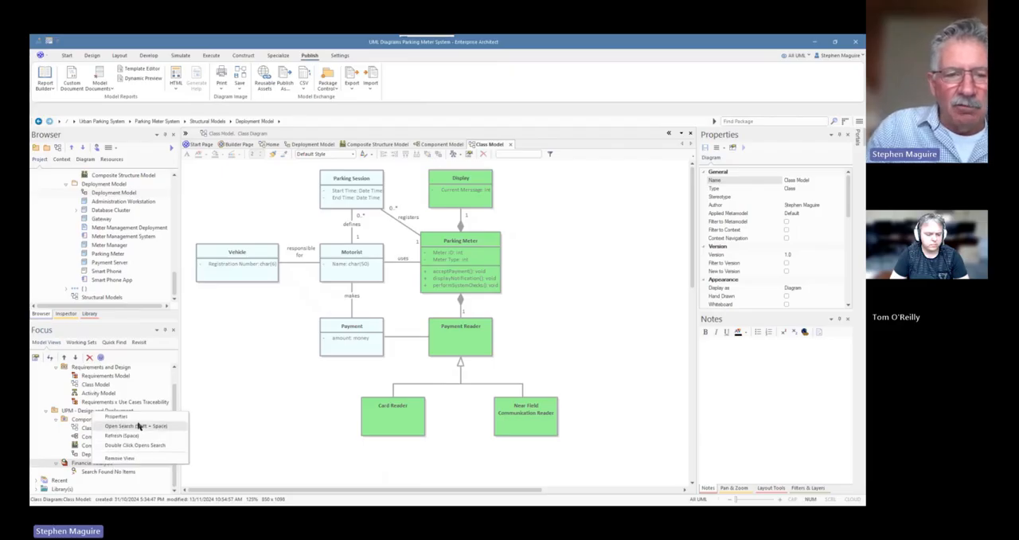
click(135, 426)
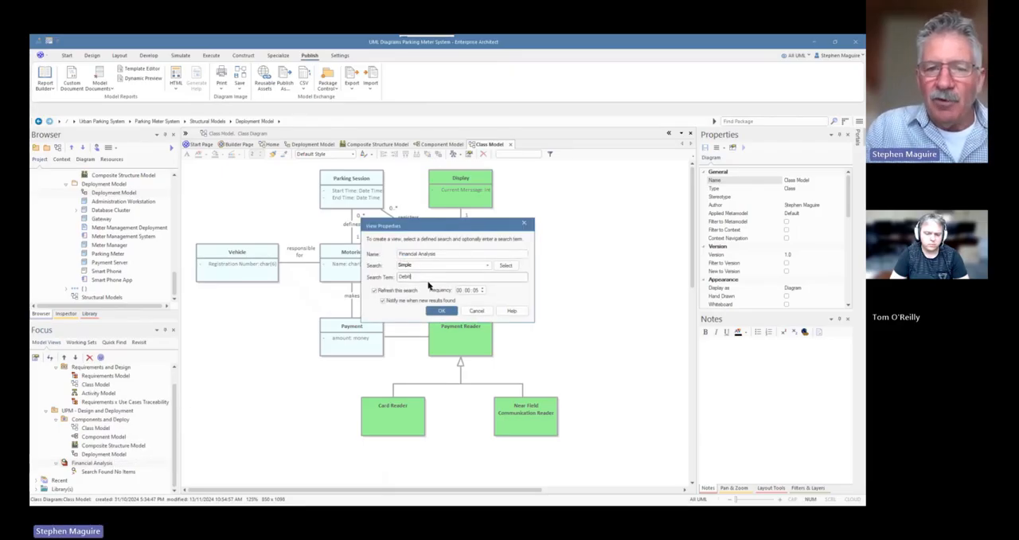
click(442, 310)
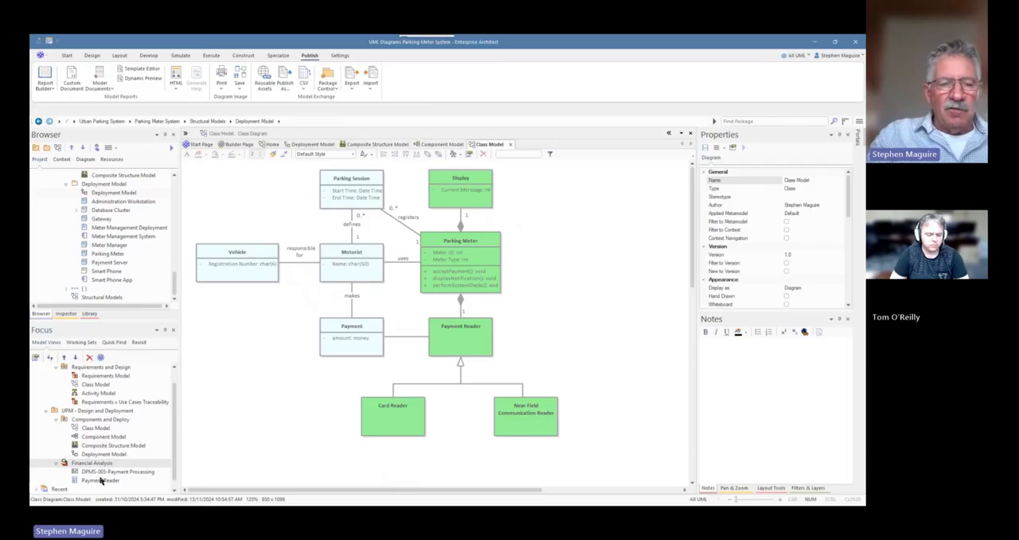
click(118, 471)
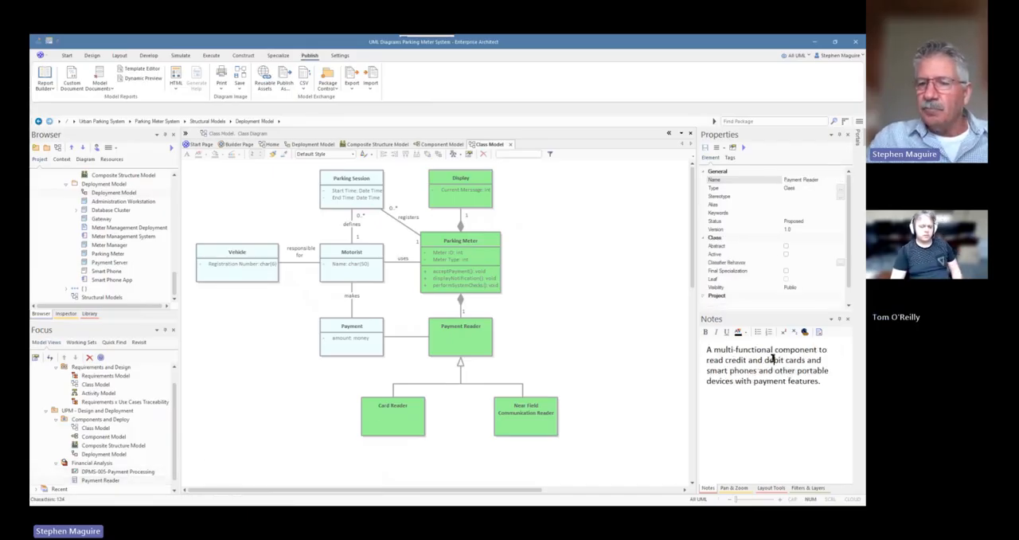
double_click(774, 360)
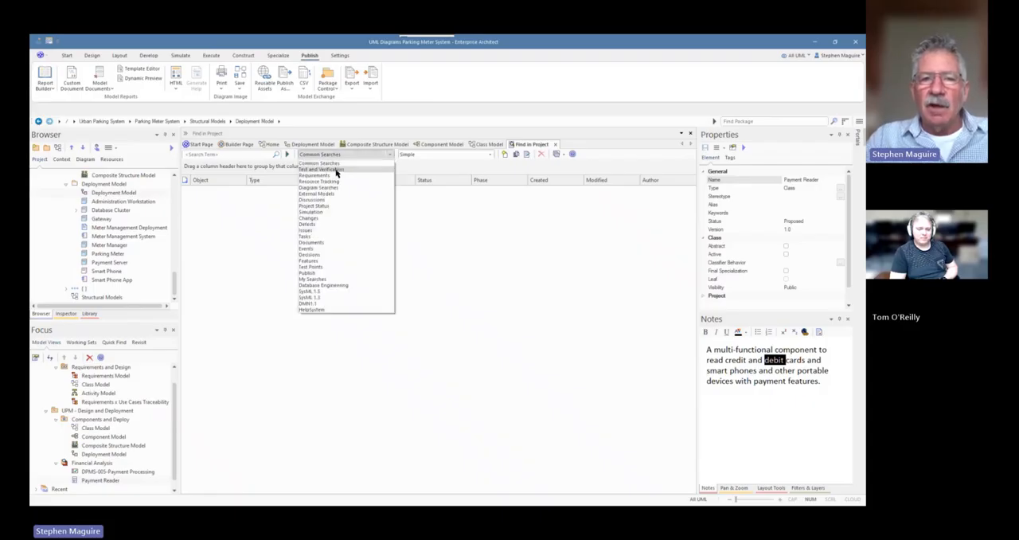
mouse_move(388, 164)
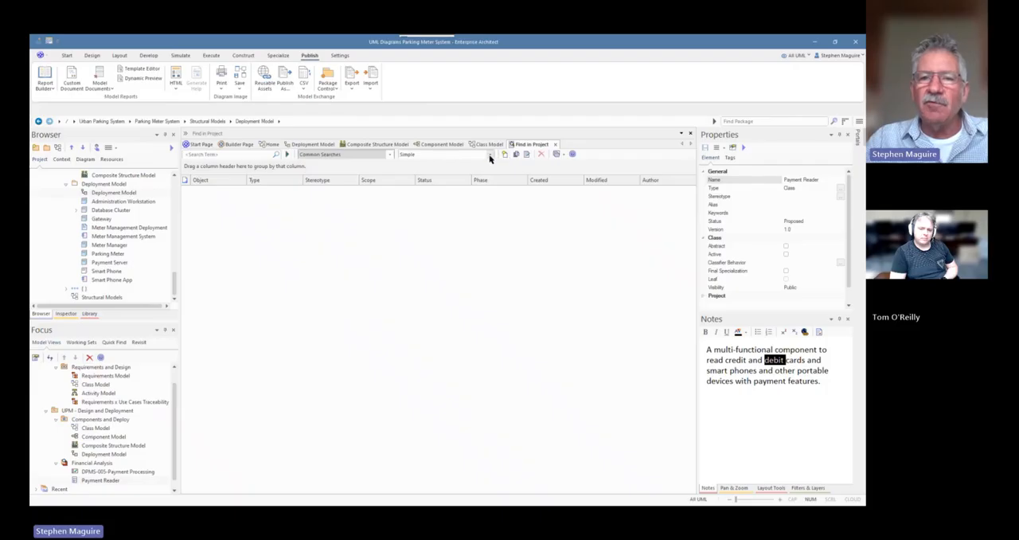
click(490, 154)
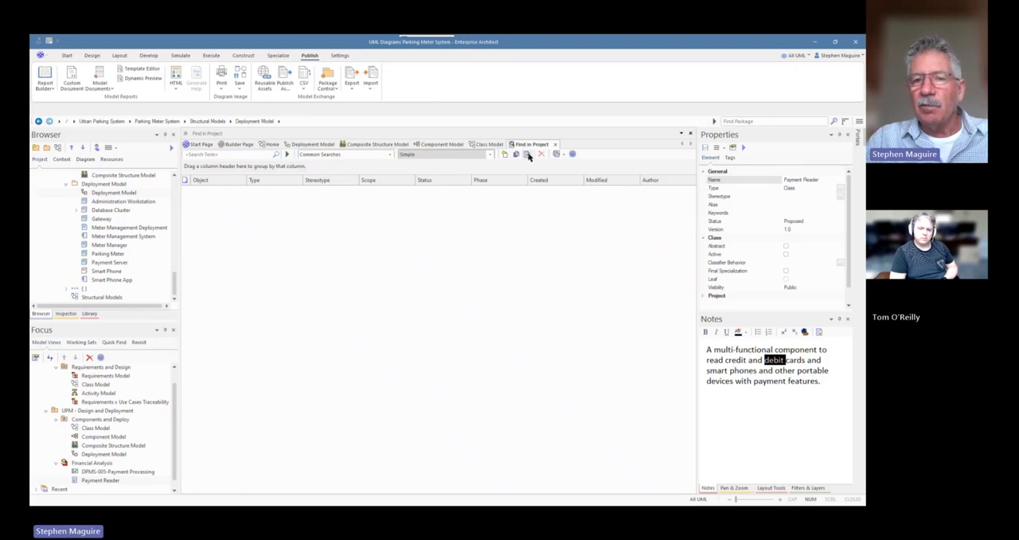
click(527, 155)
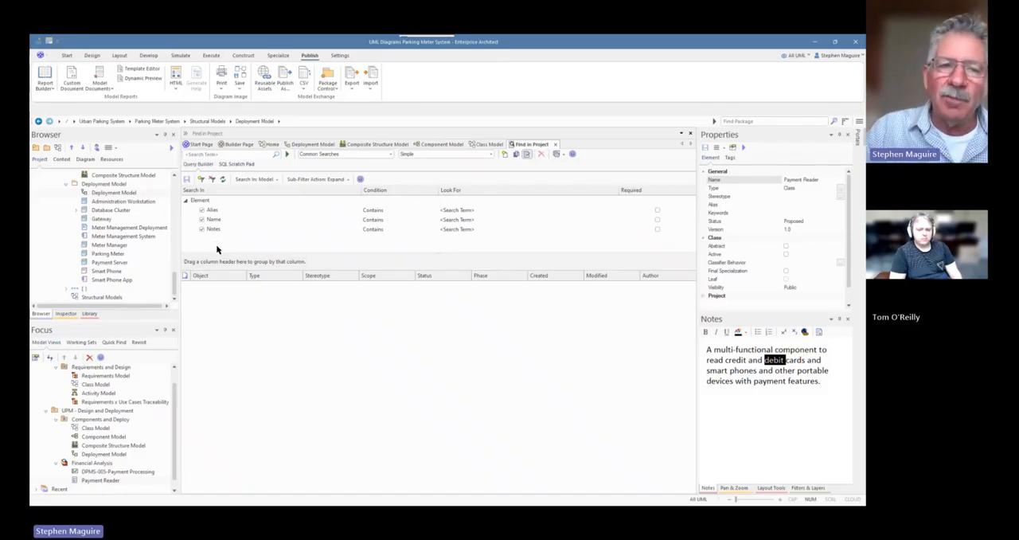
mouse_move(222, 236)
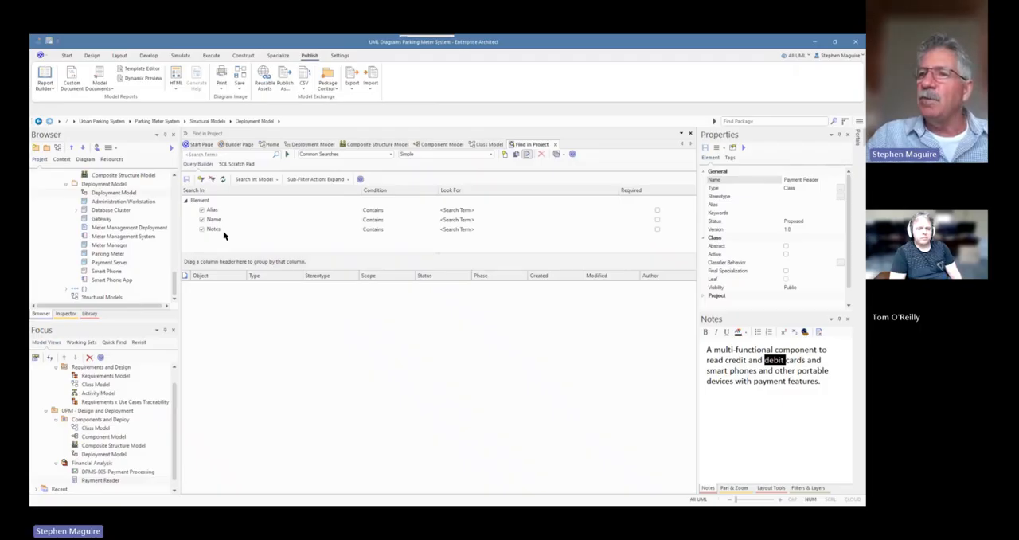
mouse_move(567, 149)
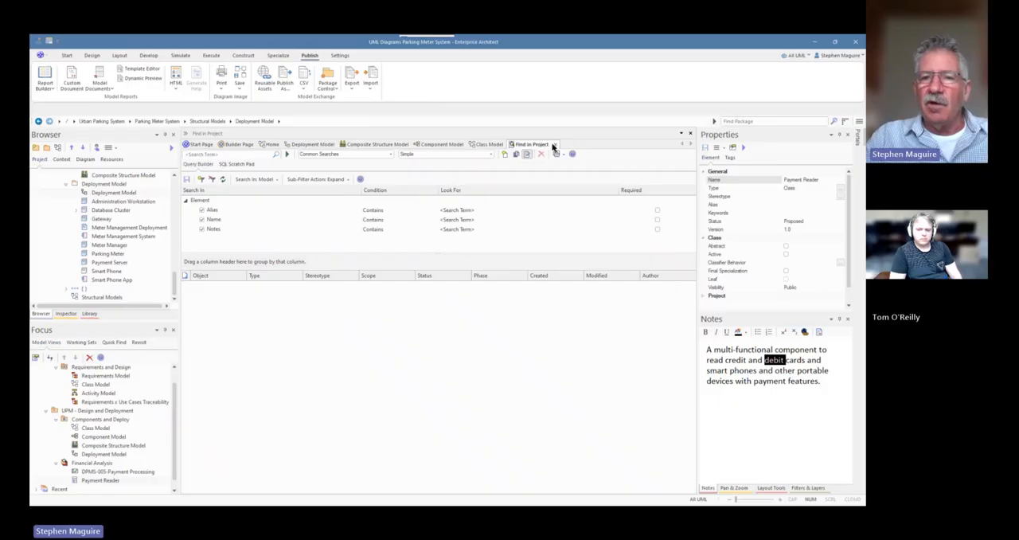
mouse_move(551, 148)
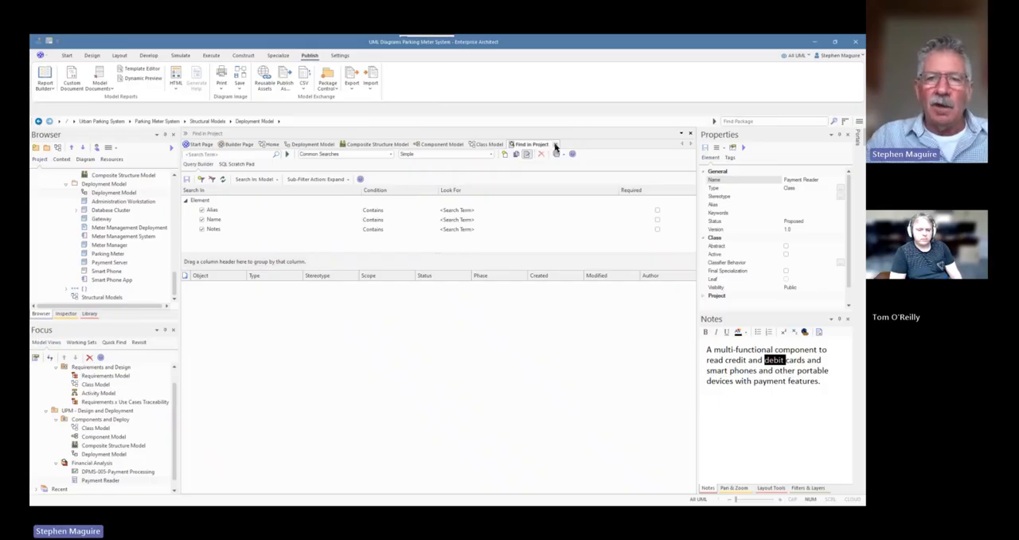
click(490, 143)
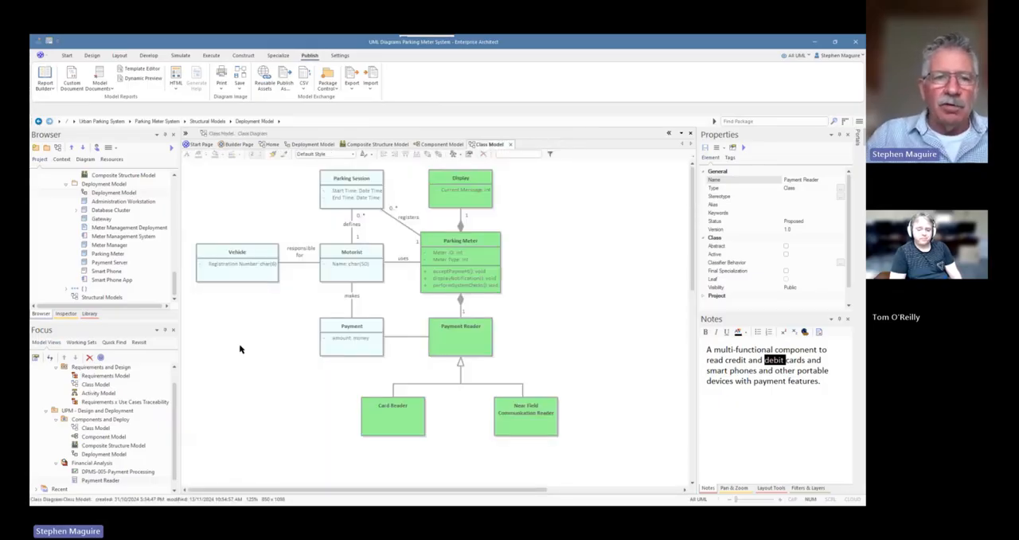
mouse_move(290, 411)
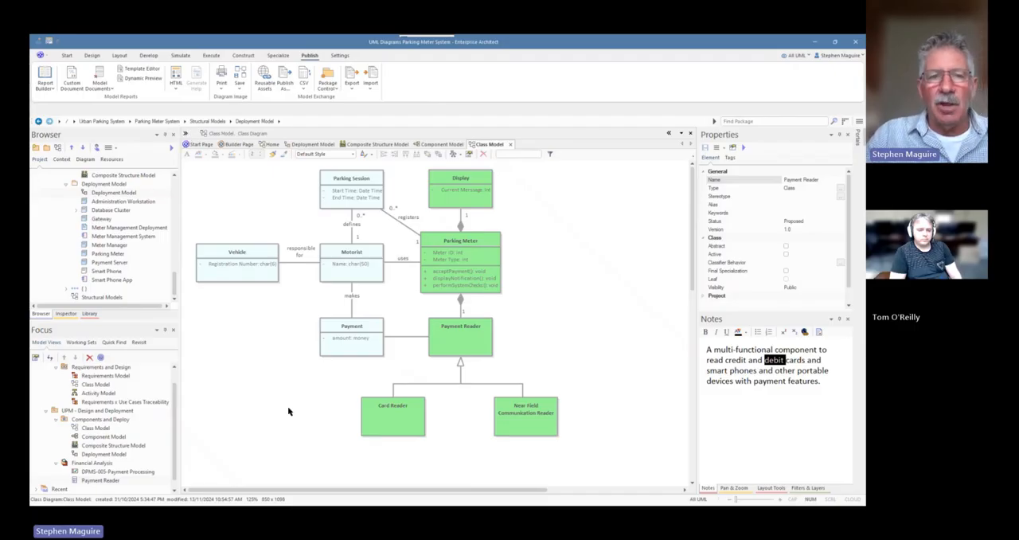
mouse_move(290, 429)
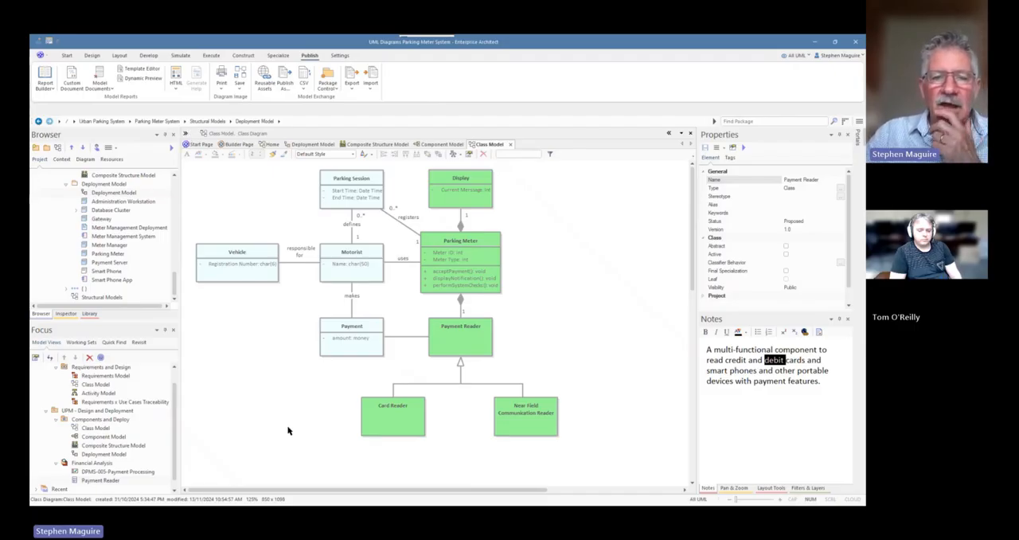
mouse_move(363, 222)
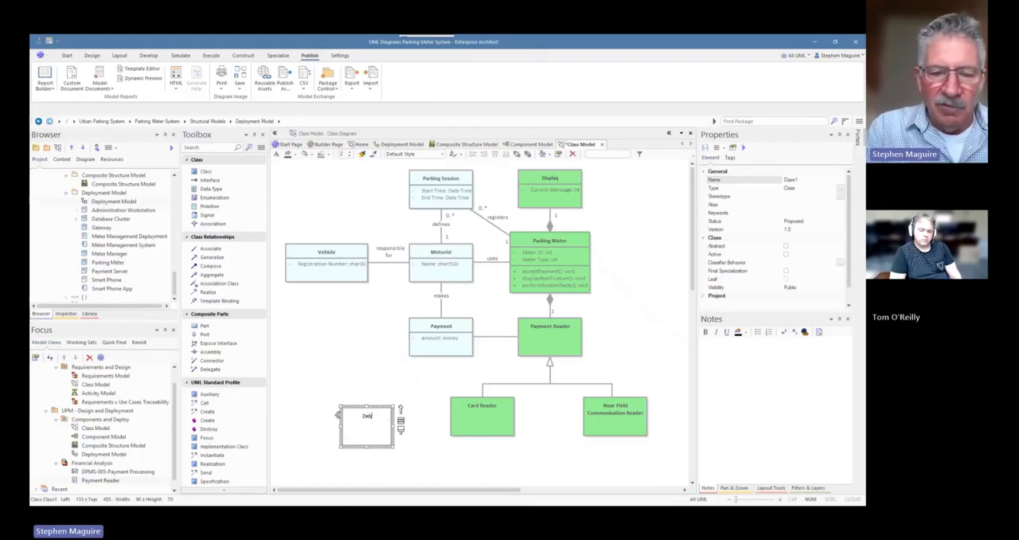
- Name the new class 'Debit Card' and link it to Card Reader with the Quick Linker
text(Debit Card)
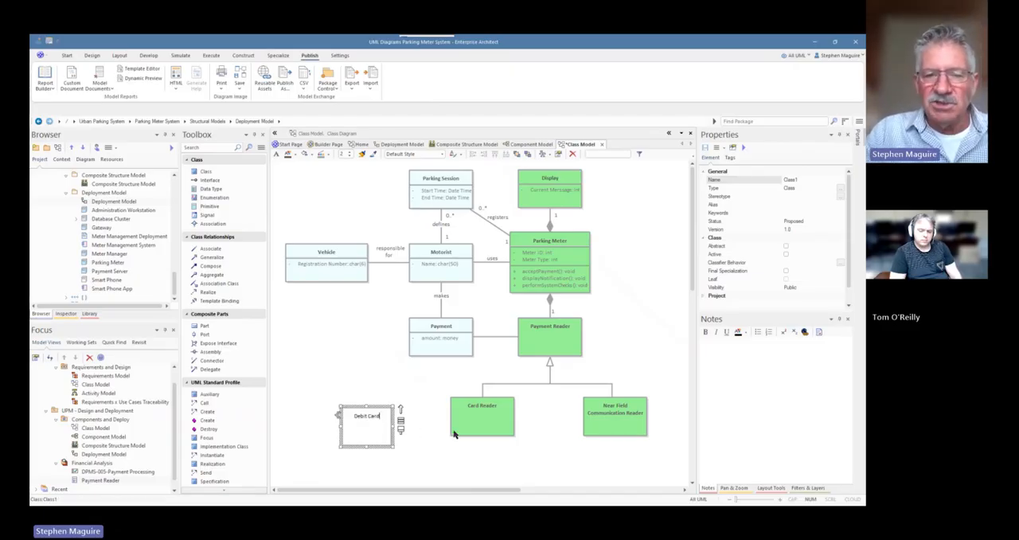
click(481, 416)
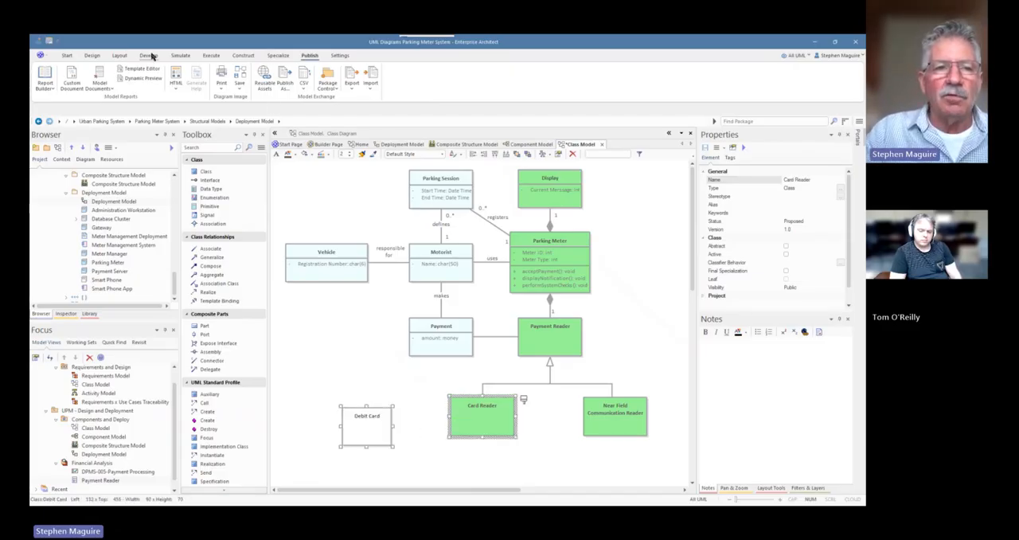
click(119, 54)
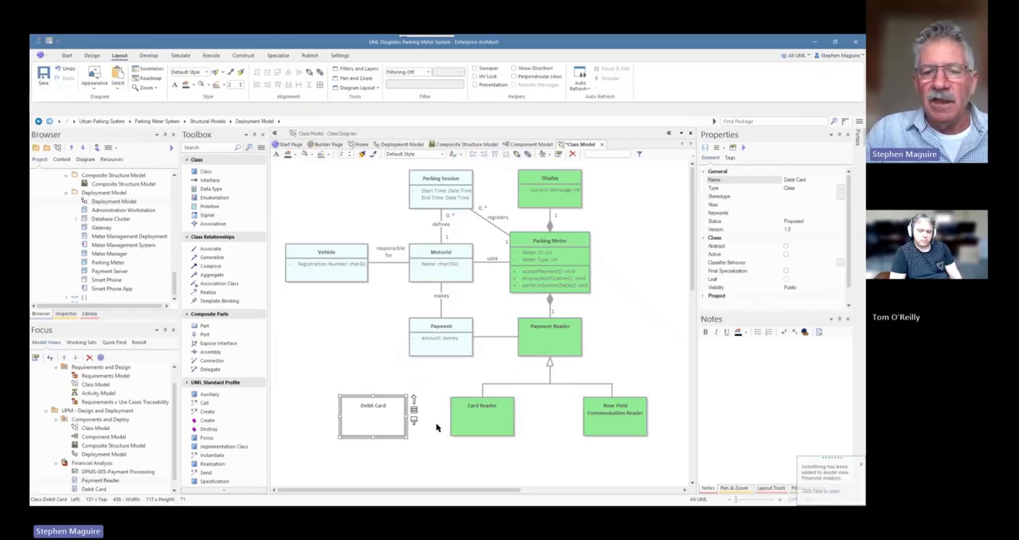
click(481, 416)
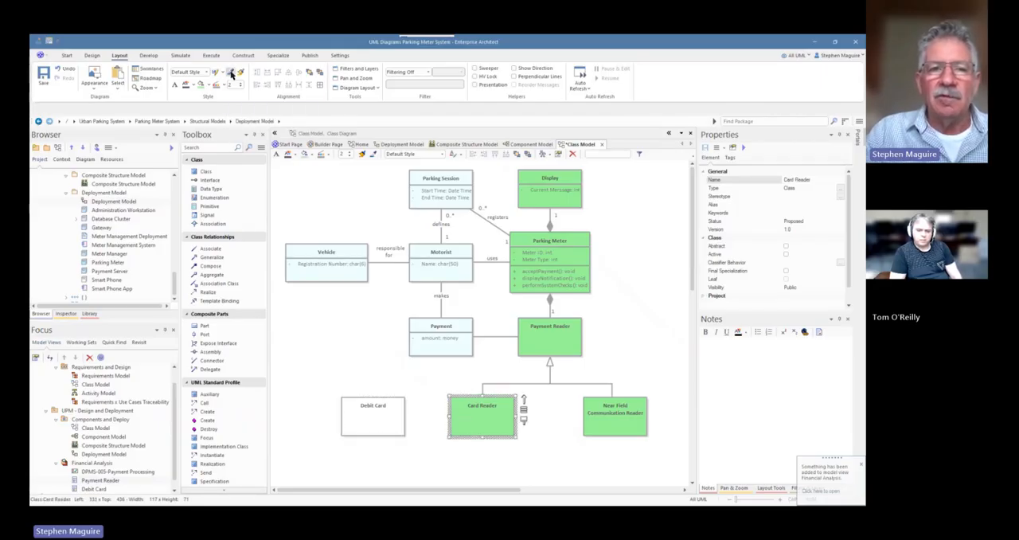
click(373, 417)
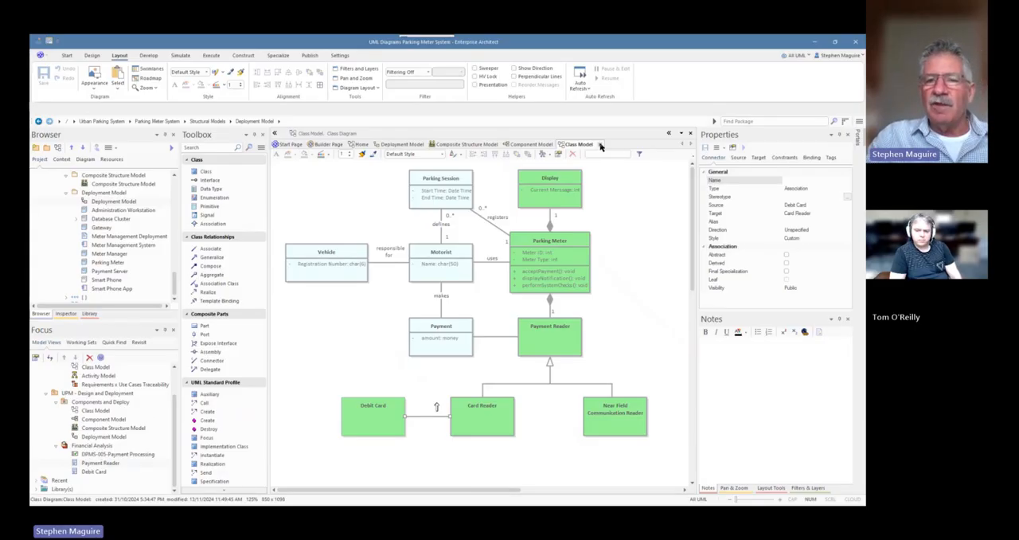
click(528, 144)
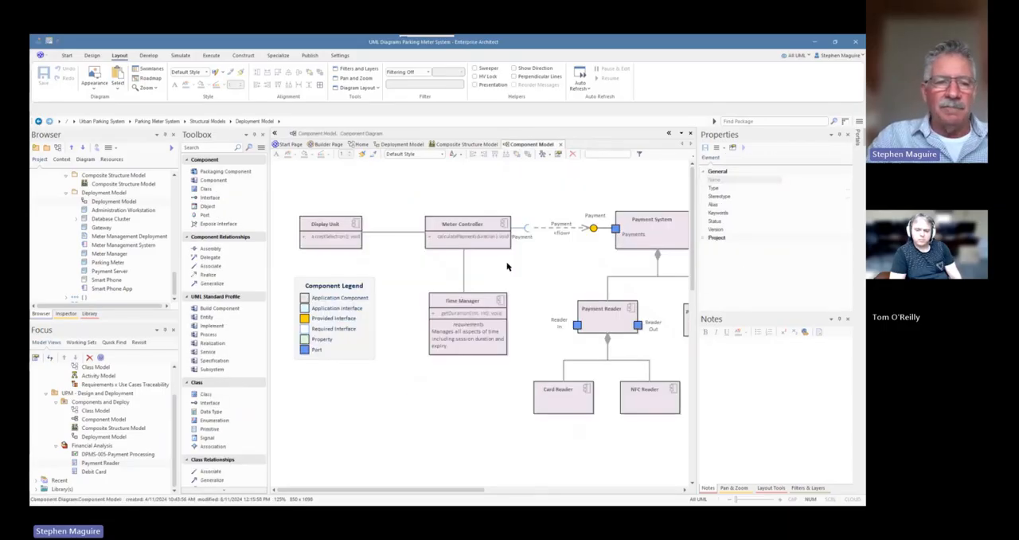